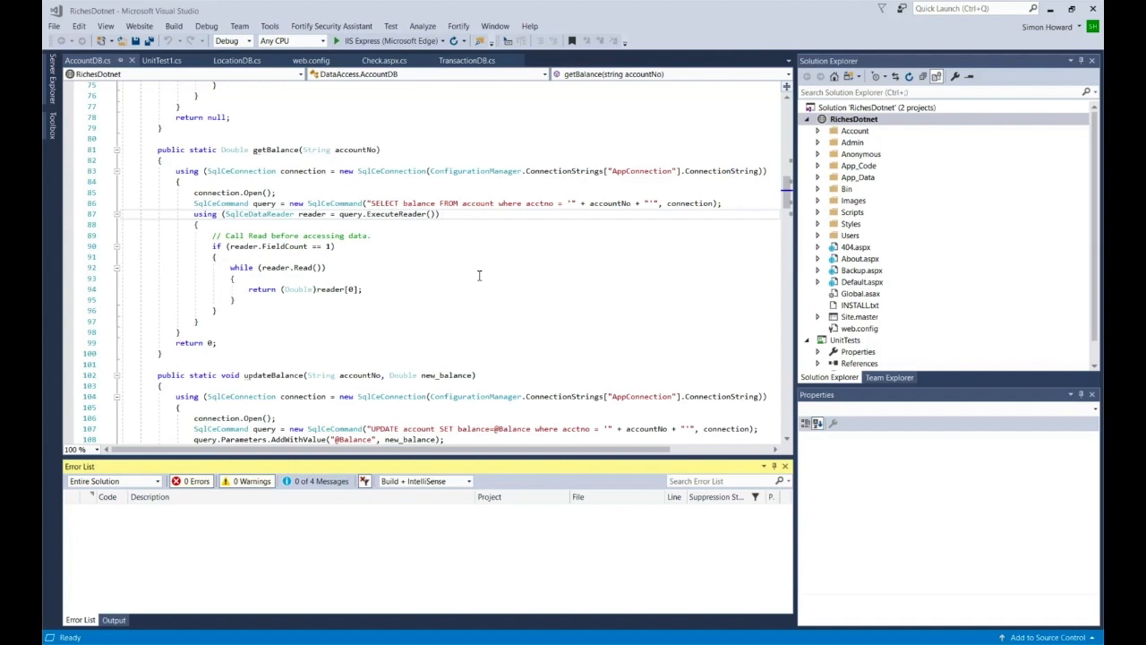
- Open Fortify Options to the Server Configuration page showing security content and SSC address
{"action": "left_click", "coordinate": [458, 25]}
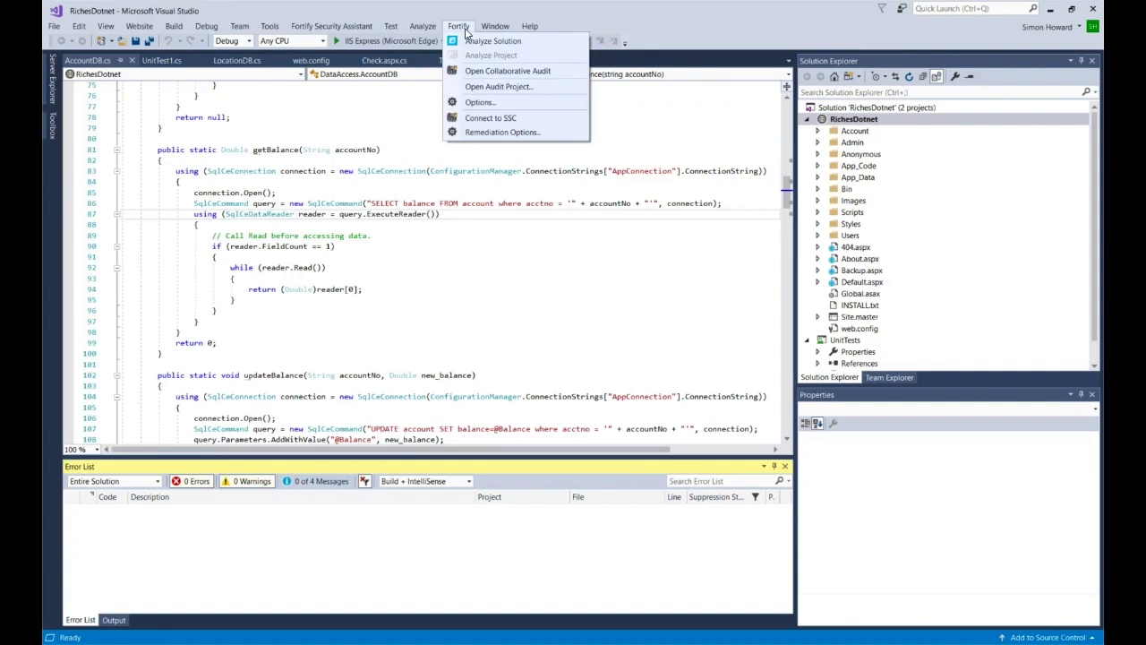
{"action": "mouse_move", "coordinate": [493, 41]}
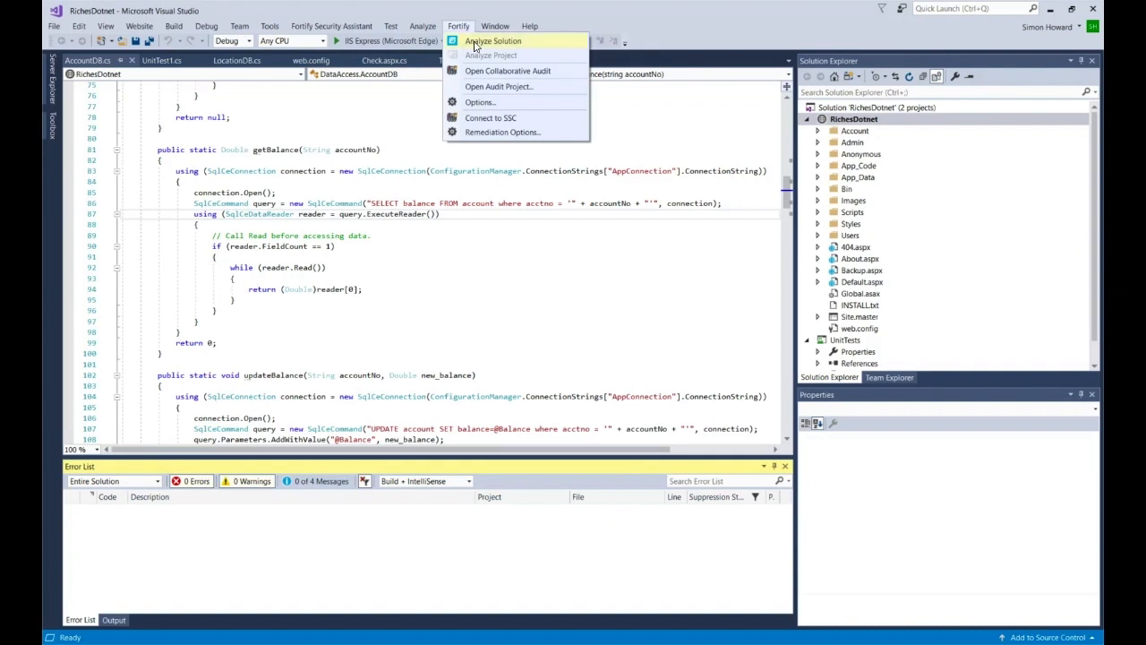
{"action": "mouse_move", "coordinate": [481, 102]}
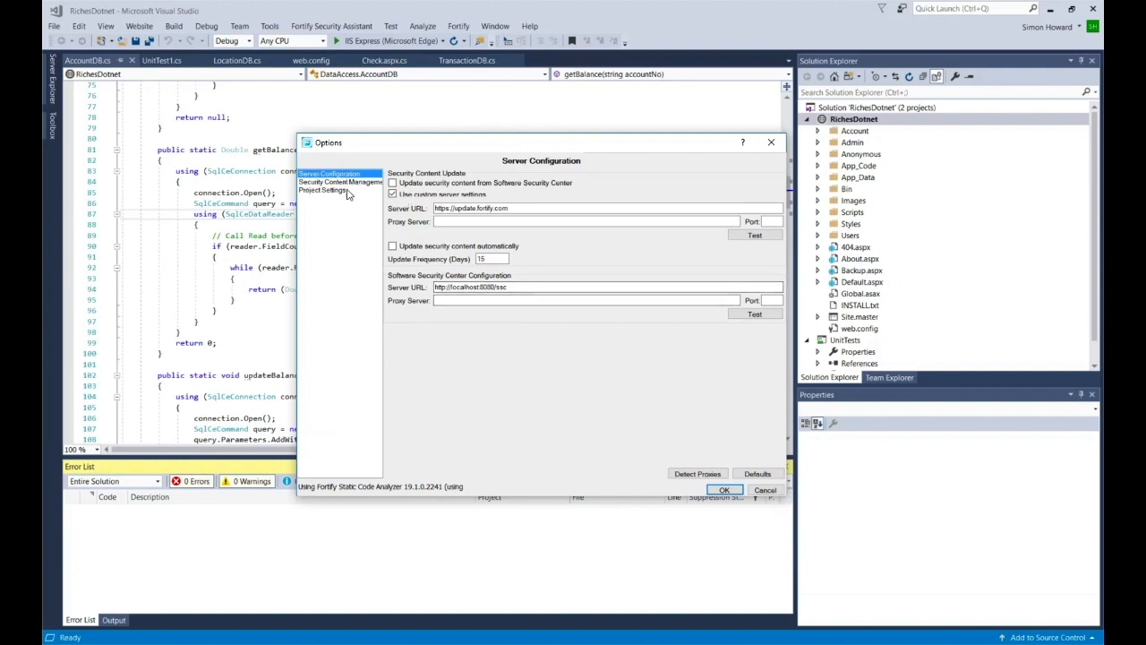
{"action": "mouse_move", "coordinate": [560, 182]}
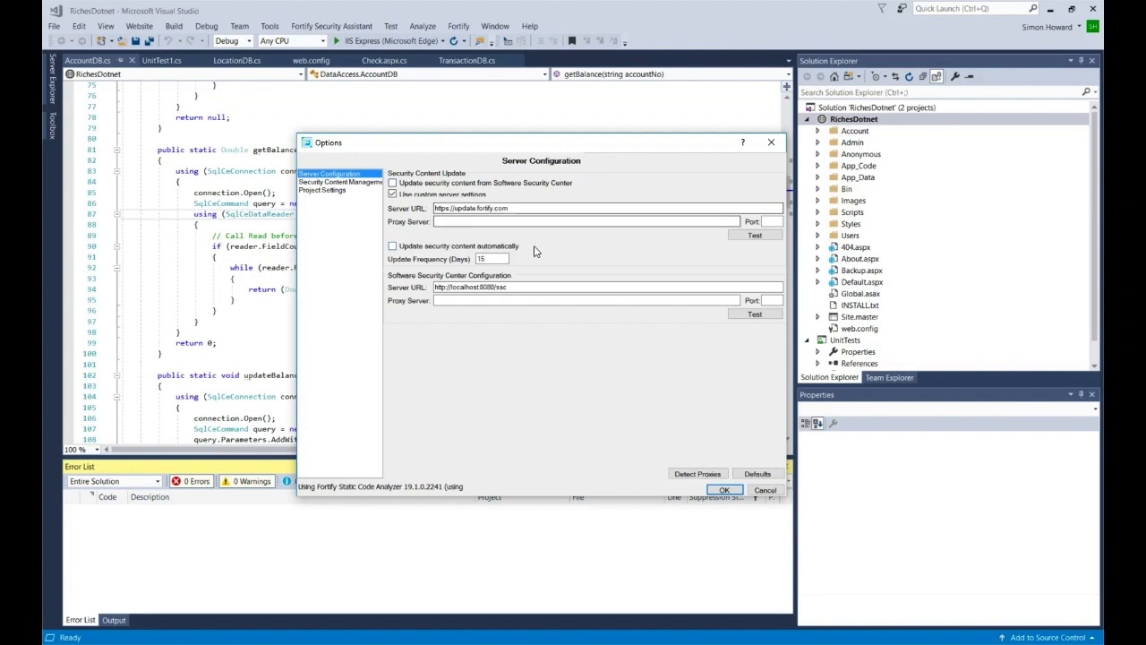
{"action": "mouse_move", "coordinate": [641, 255]}
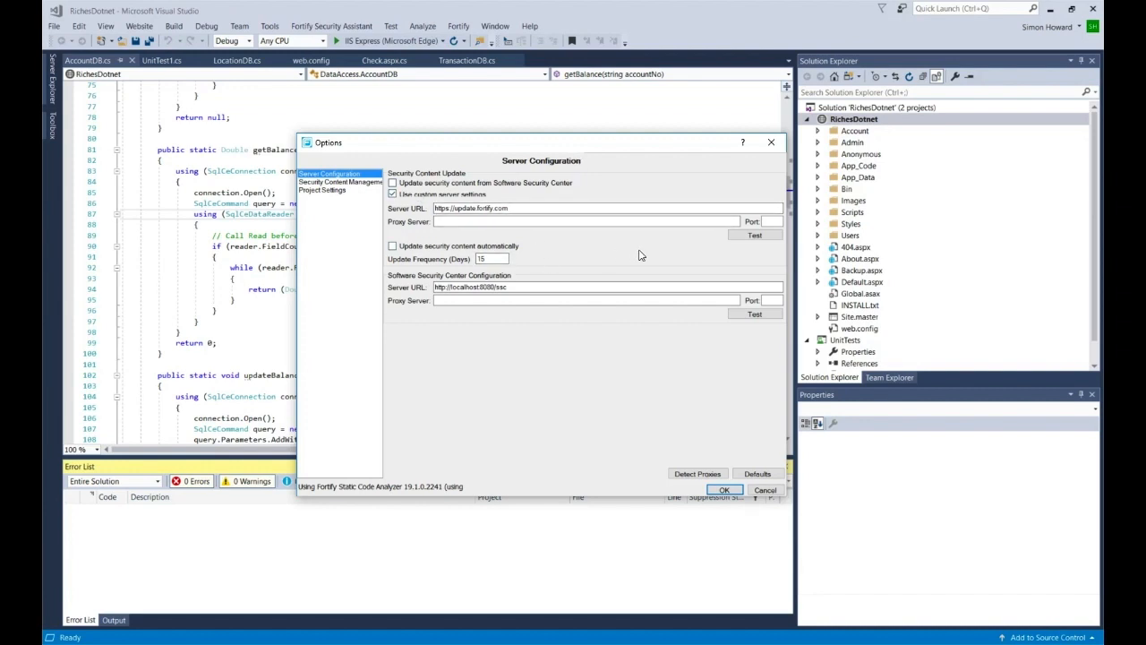
{"action": "mouse_move", "coordinate": [730, 249]}
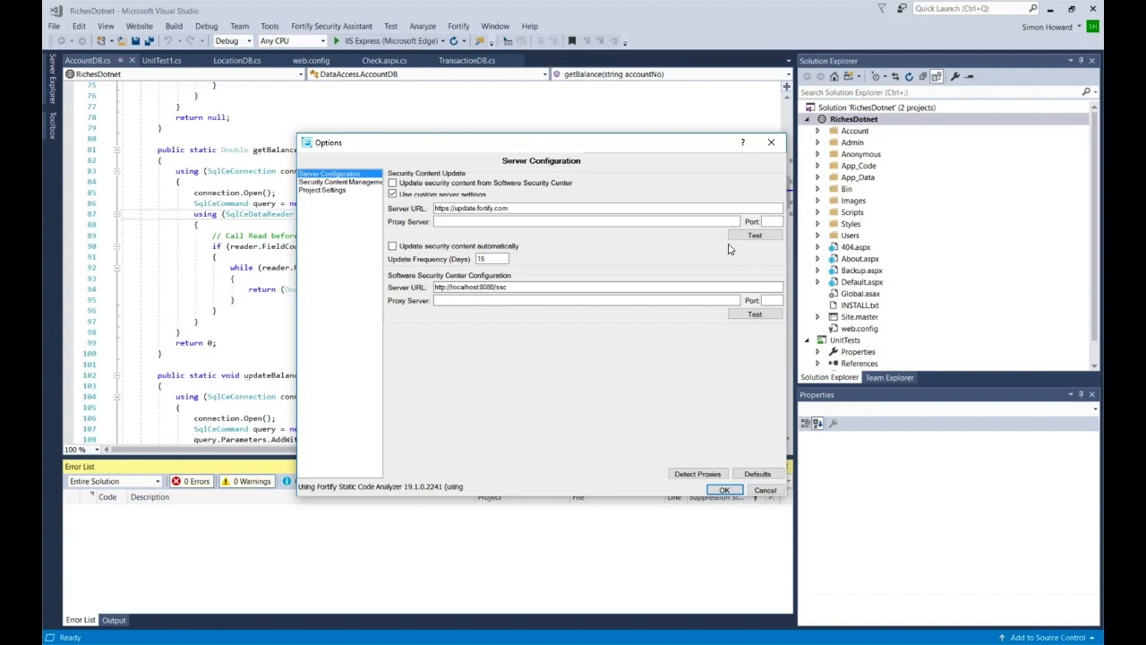
{"action": "left_click", "coordinate": [587, 300]}
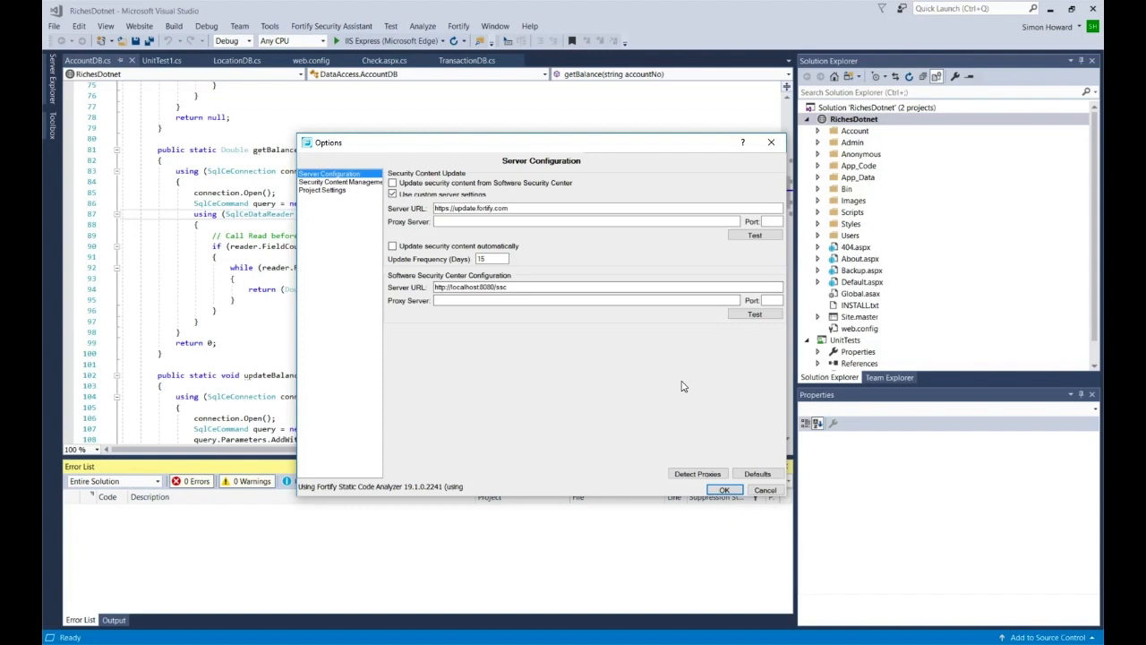
{"action": "mouse_move", "coordinate": [363, 191]}
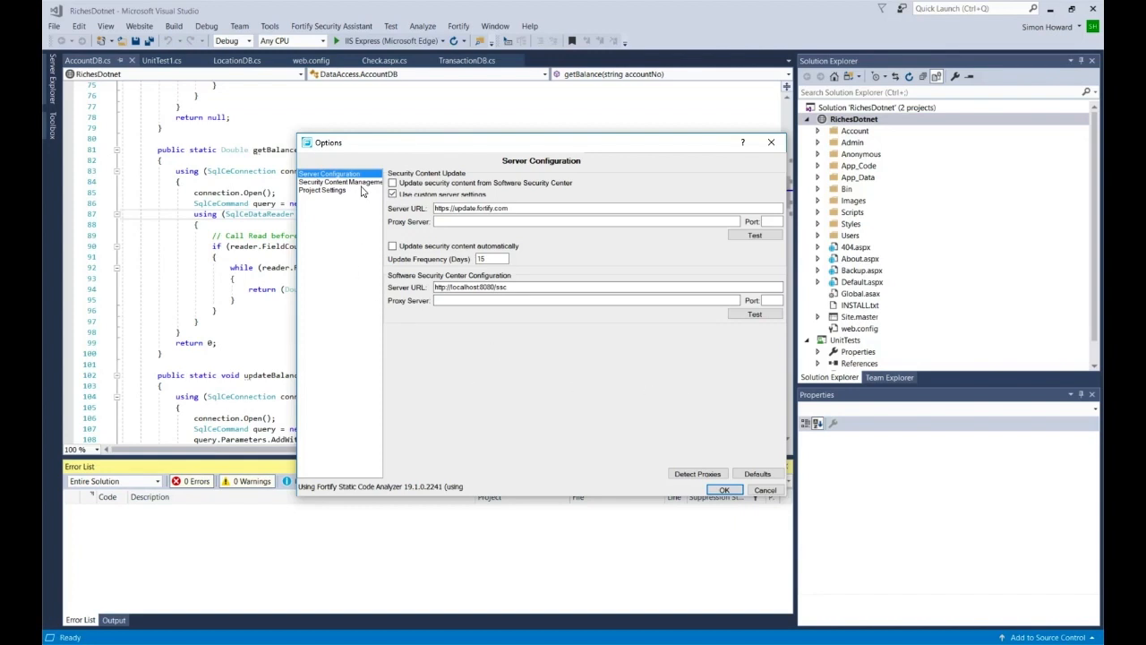
- Browse Security Content Management's installed Secure Coding Rules packs and last update date
{"action": "left_click", "coordinate": [323, 189]}
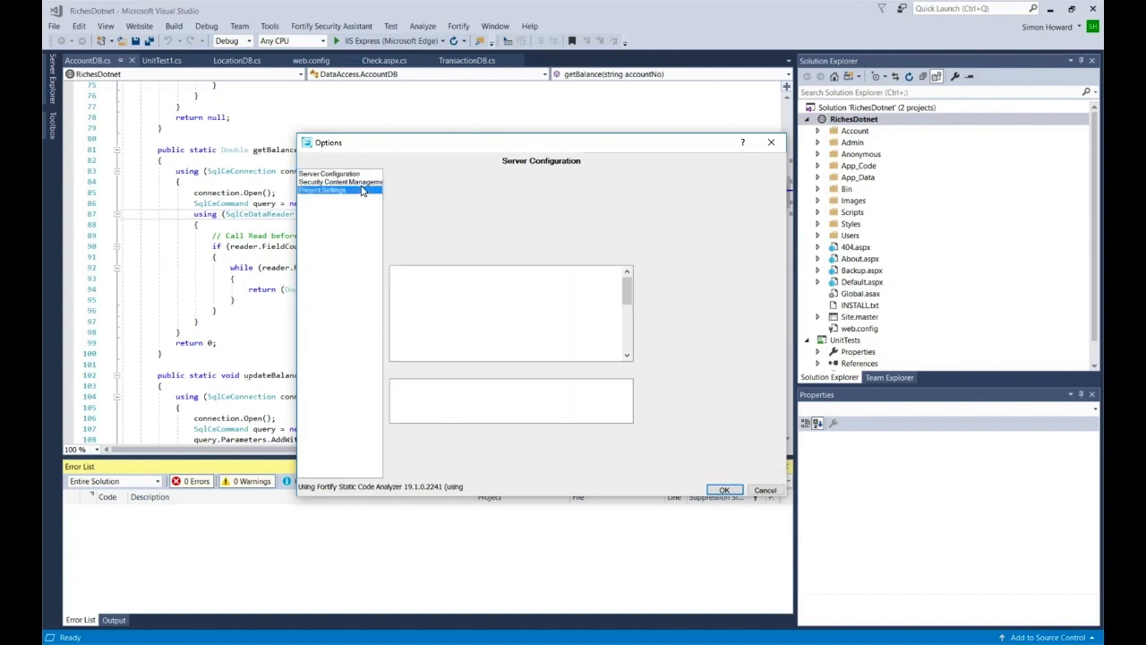
{"action": "left_click", "coordinate": [339, 182]}
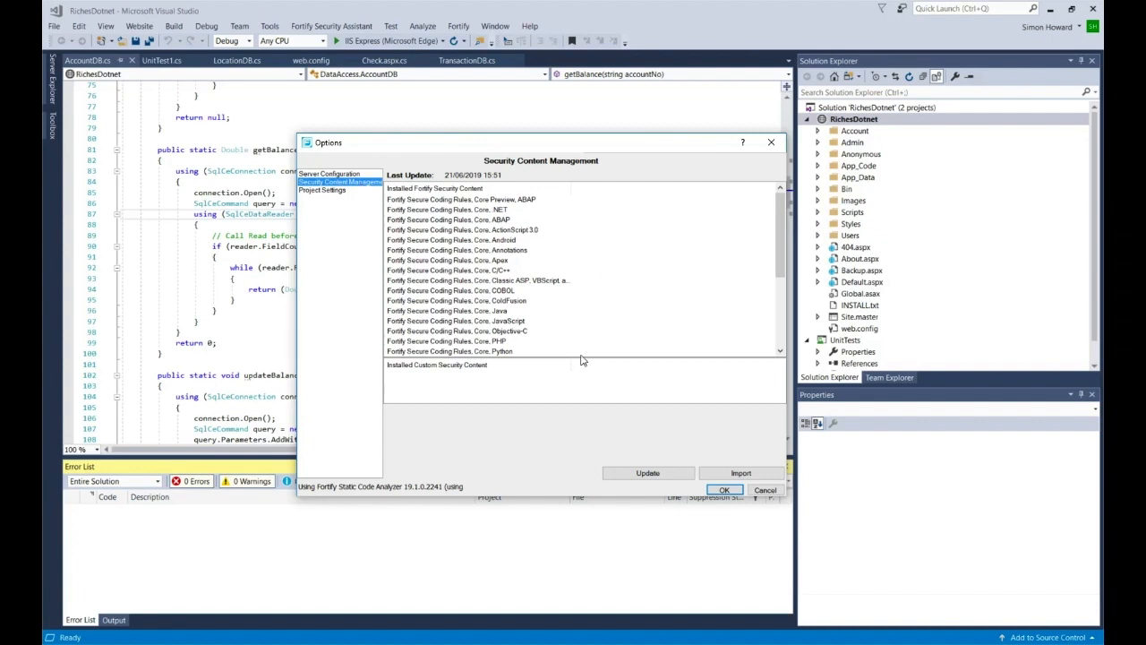
{"action": "scroll", "scroll_direction": "down", "scroll_amount": 3}
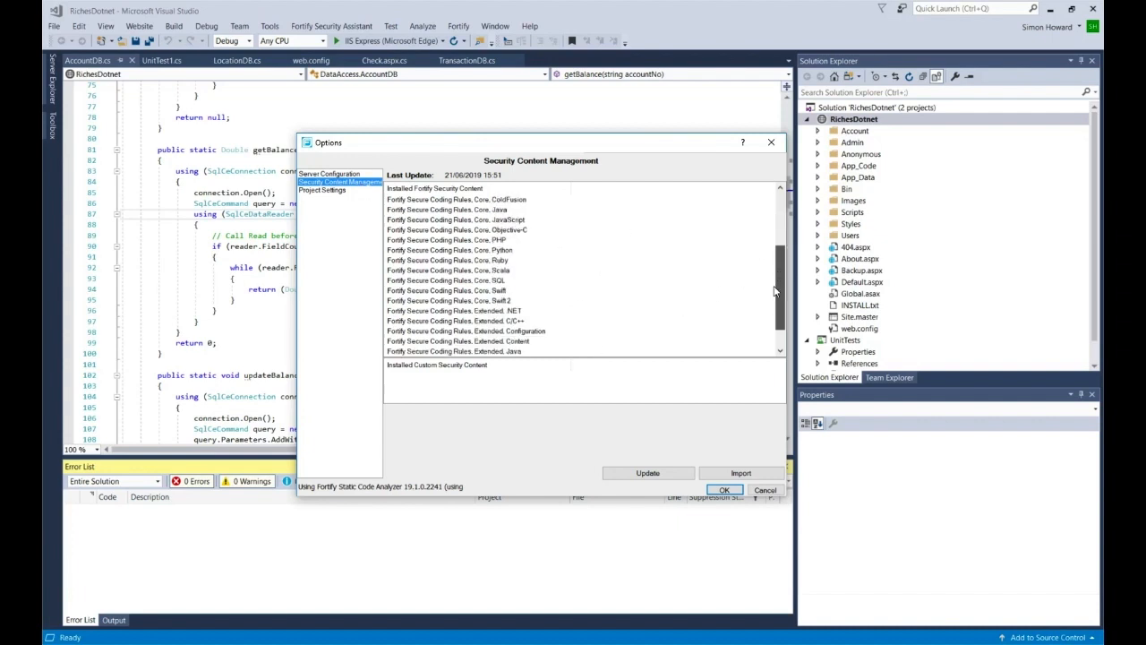
{"action": "scroll", "scroll_direction": "down", "scroll_amount": 3}
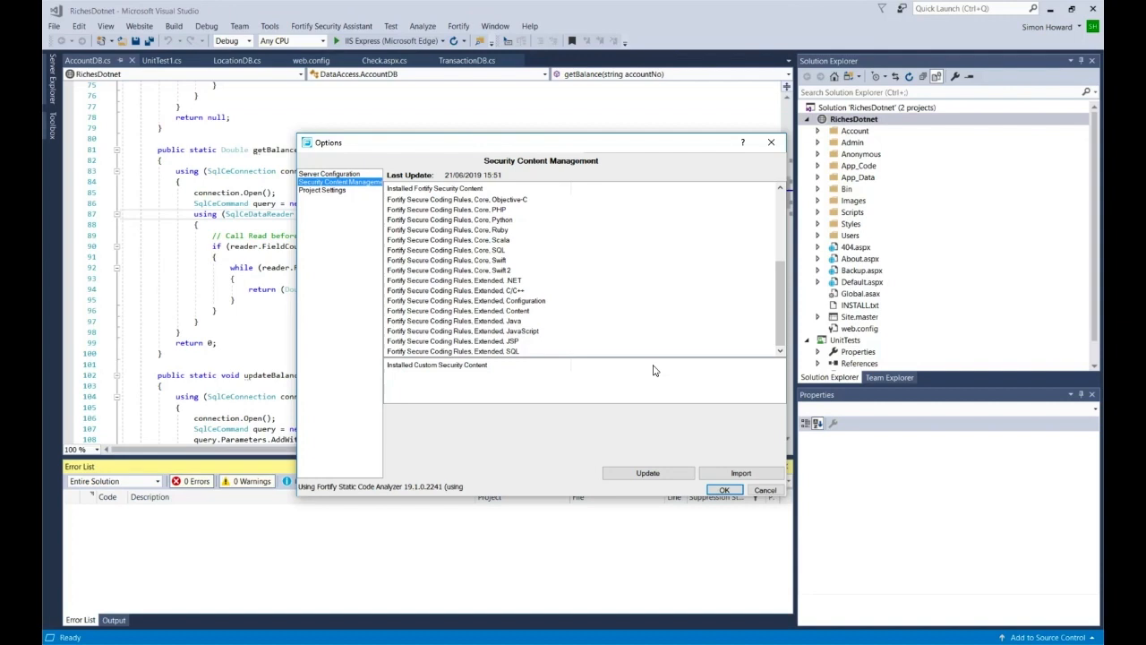
{"action": "mouse_move", "coordinate": [722, 443]}
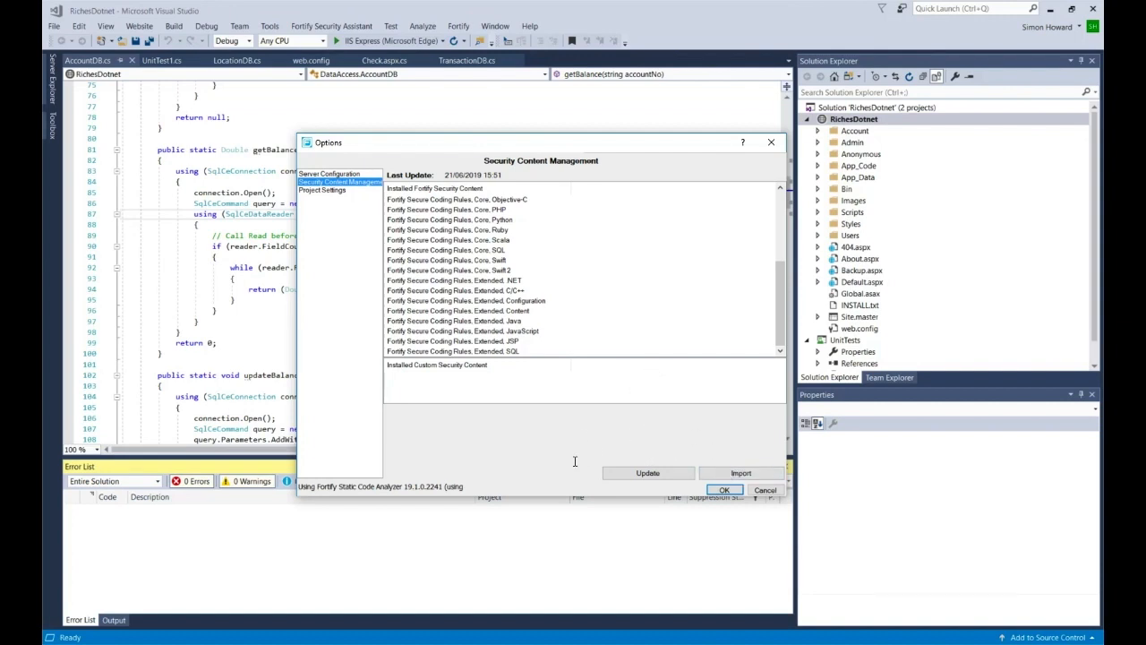
{"action": "mouse_move", "coordinate": [567, 461]}
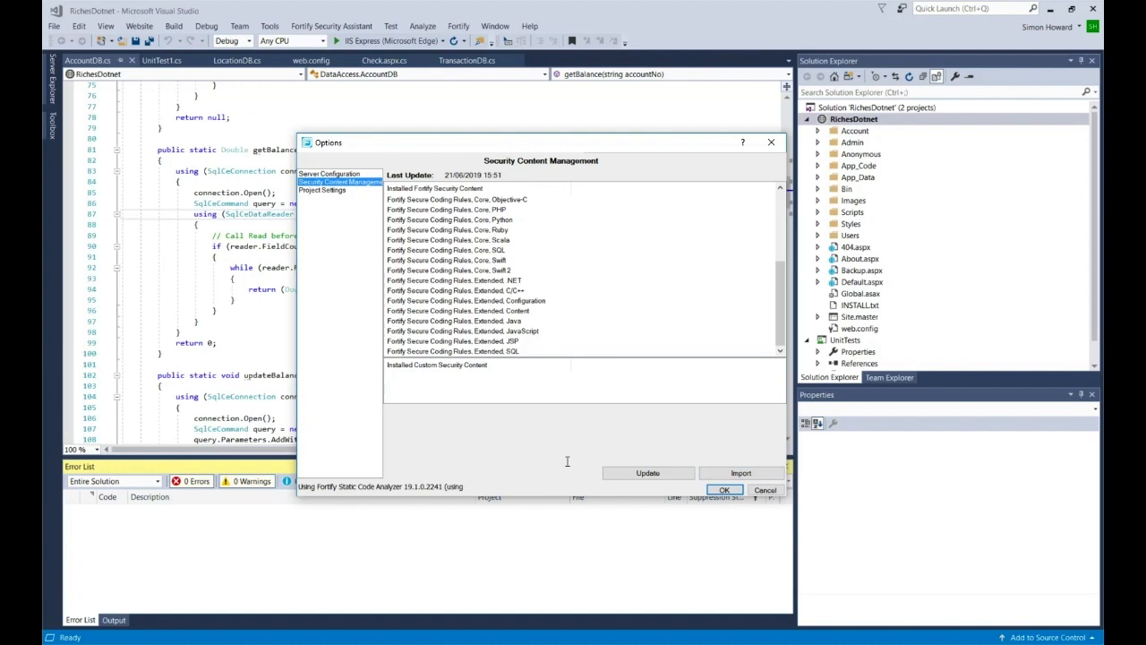
{"action": "mouse_move", "coordinate": [638, 485]}
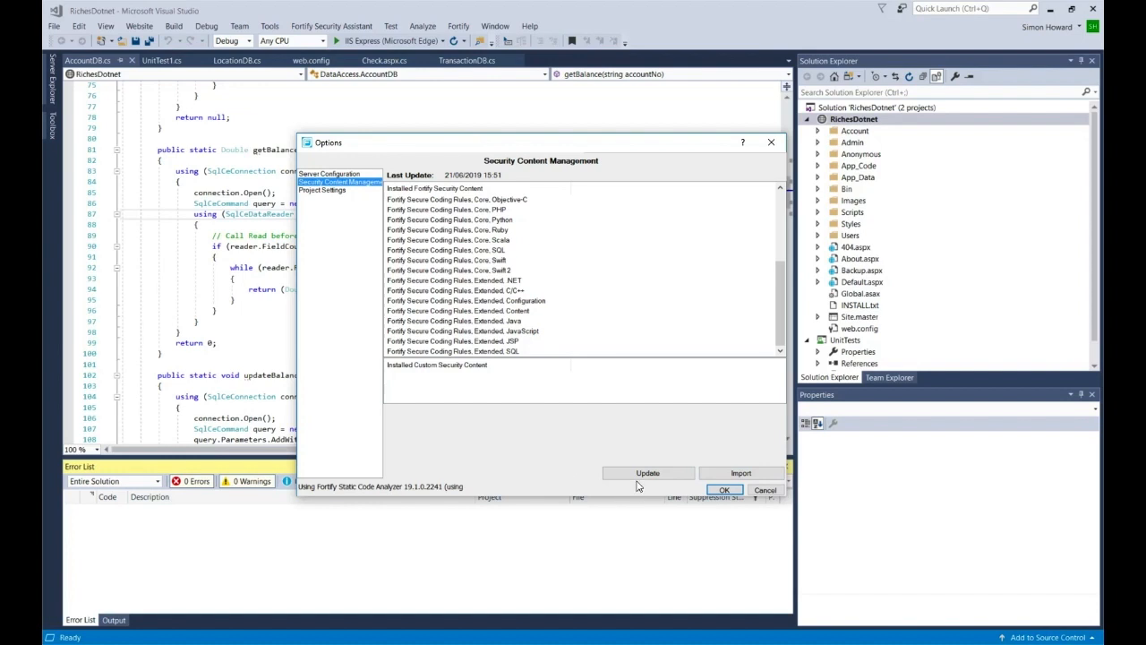
{"action": "mouse_move", "coordinate": [625, 477]}
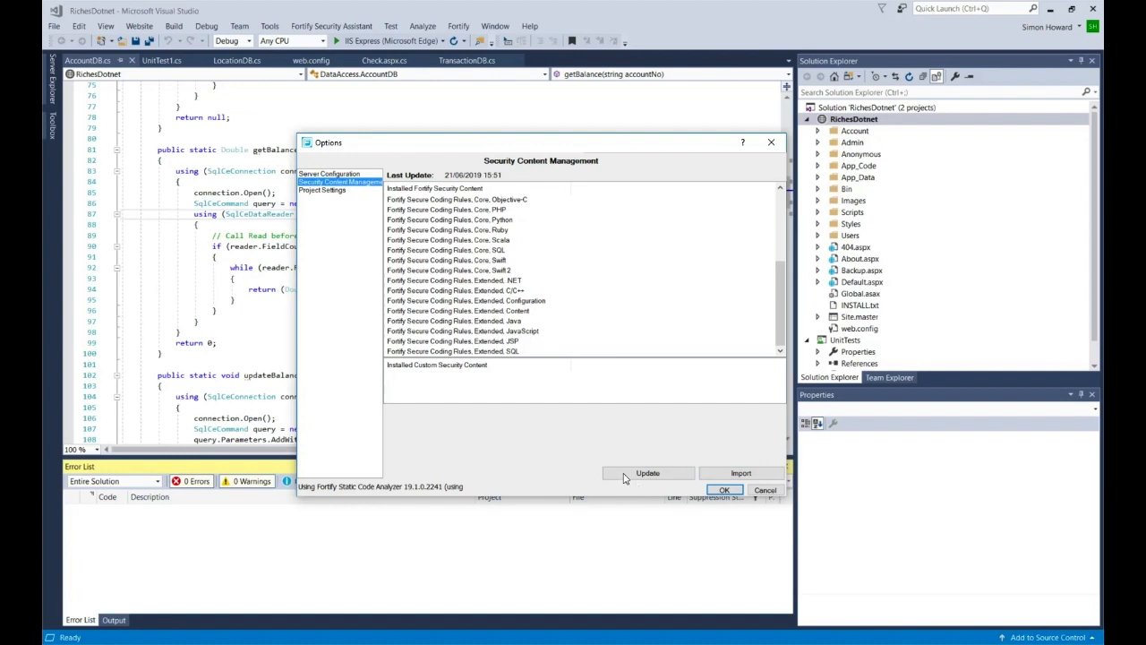
- Show Project Settings' Analysis Configuration with all installed rule packs enabled
{"action": "left_click", "coordinate": [323, 190]}
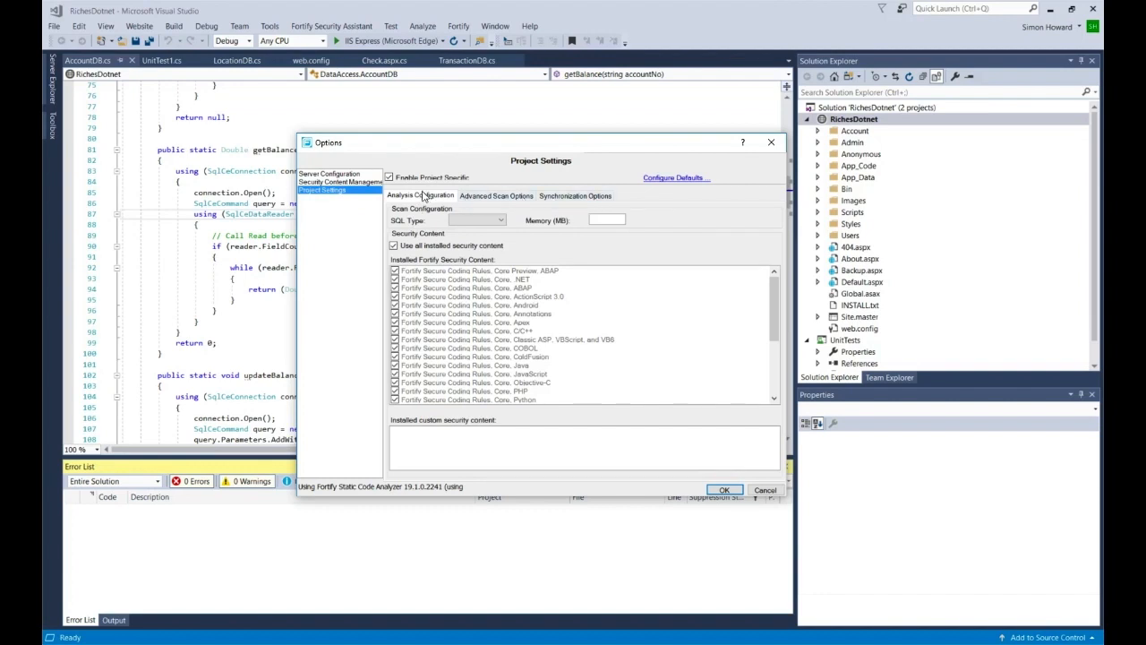
{"action": "mouse_move", "coordinate": [415, 290]}
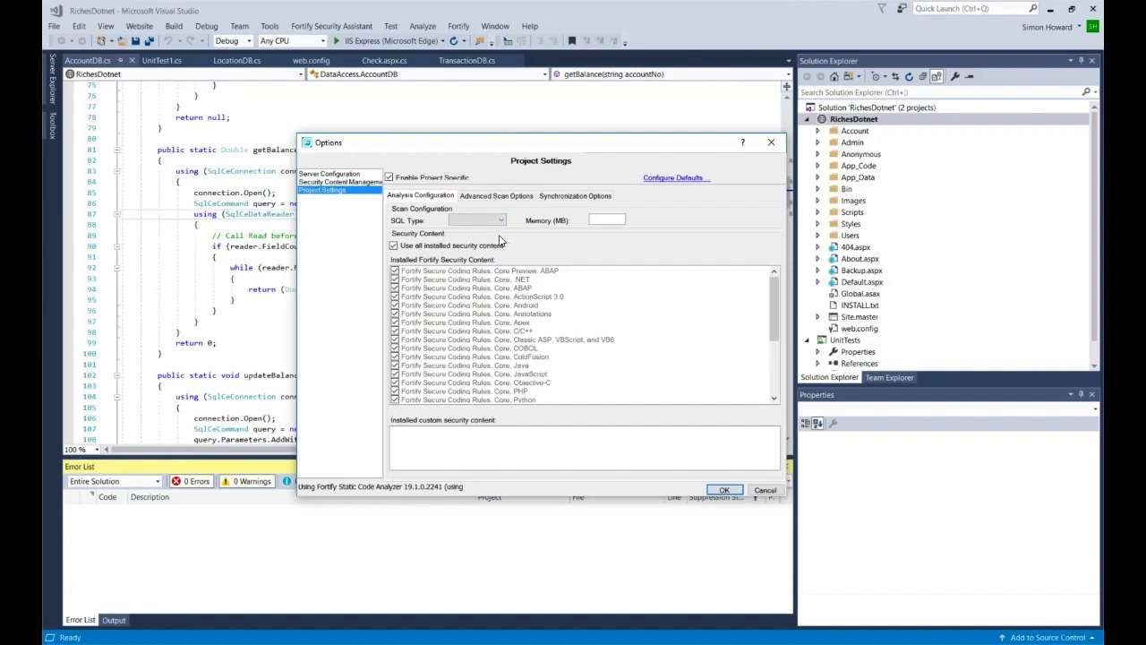
{"action": "mouse_move", "coordinate": [594, 233]}
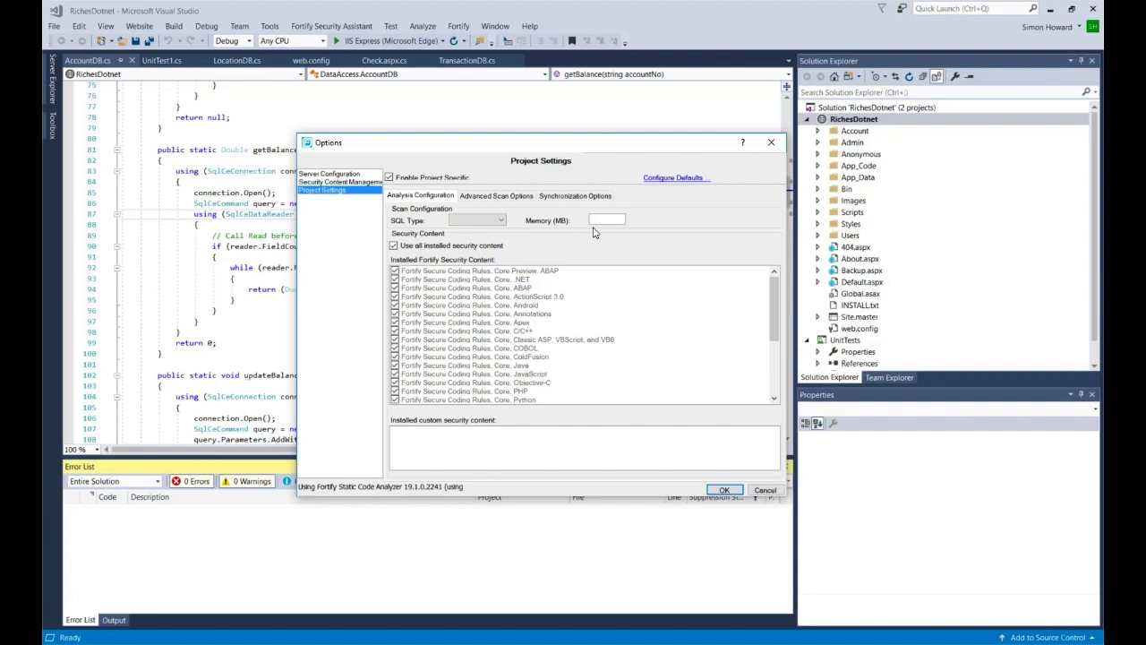
{"action": "mouse_move", "coordinate": [461, 329]}
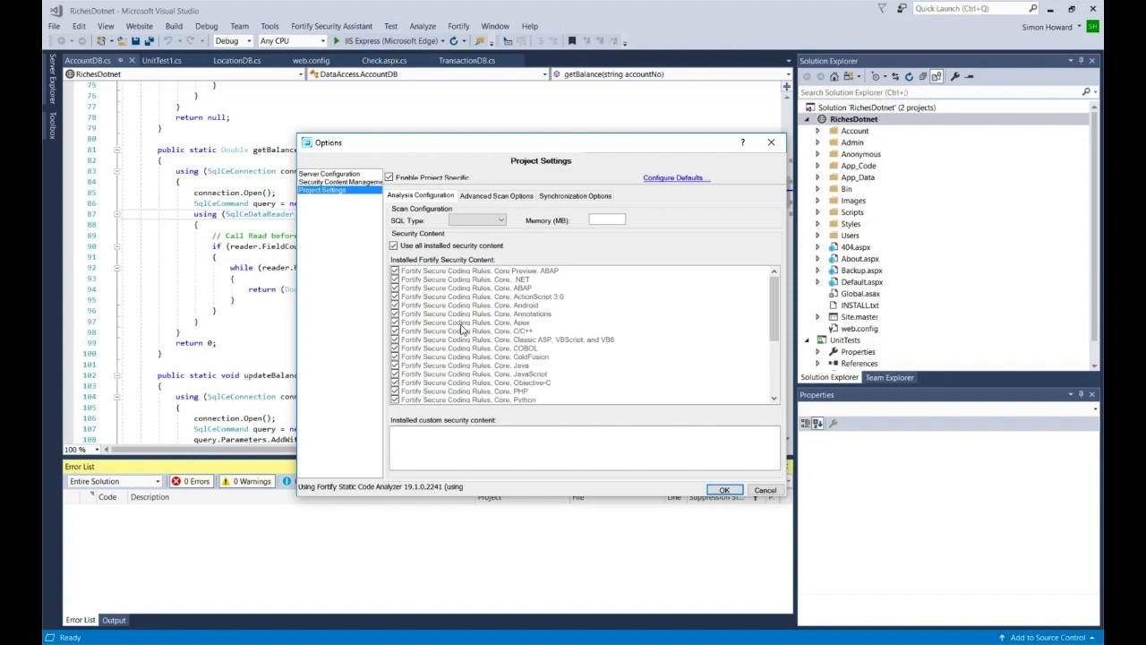
{"action": "mouse_move", "coordinate": [500, 318]}
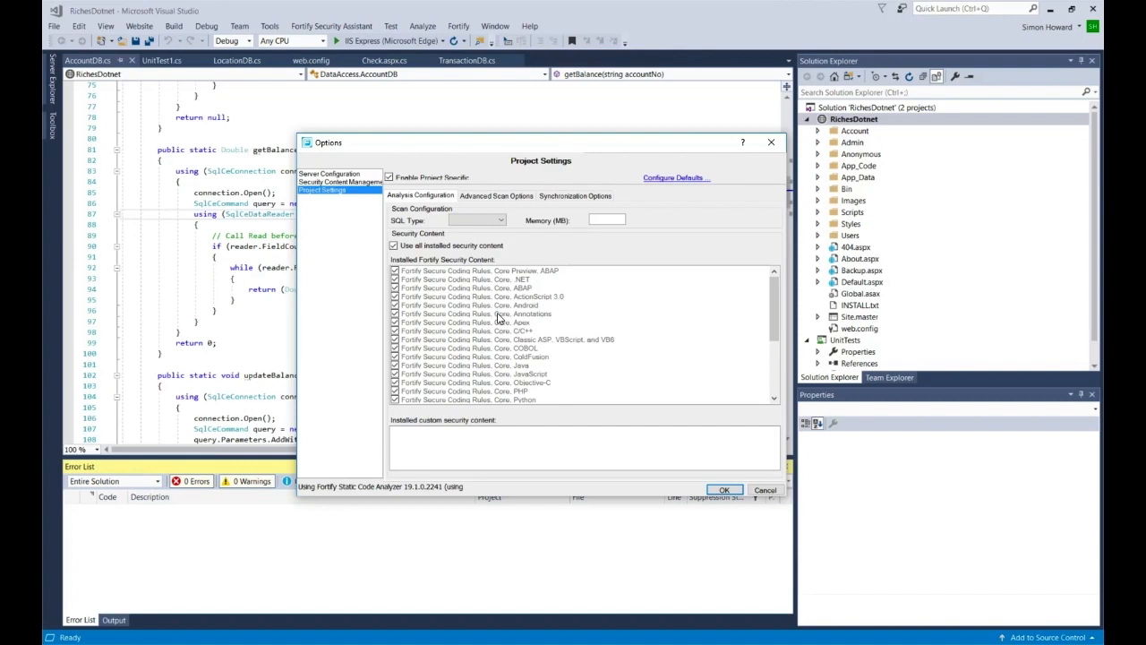
{"action": "mouse_move", "coordinate": [560, 350]}
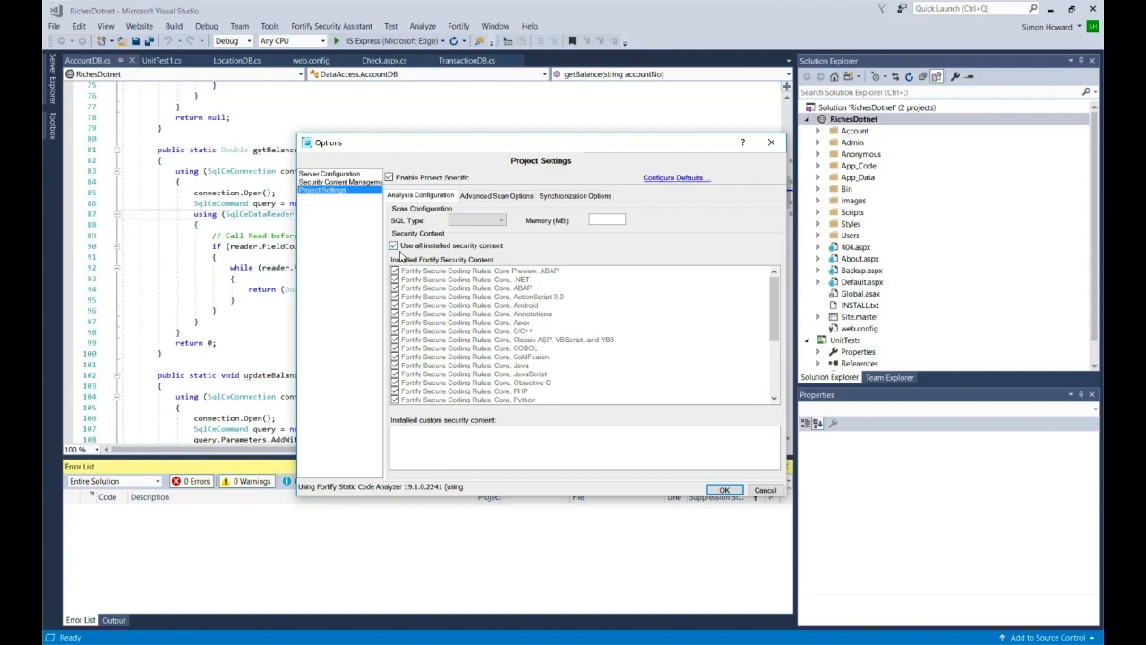
{"action": "mouse_move", "coordinate": [439, 408]}
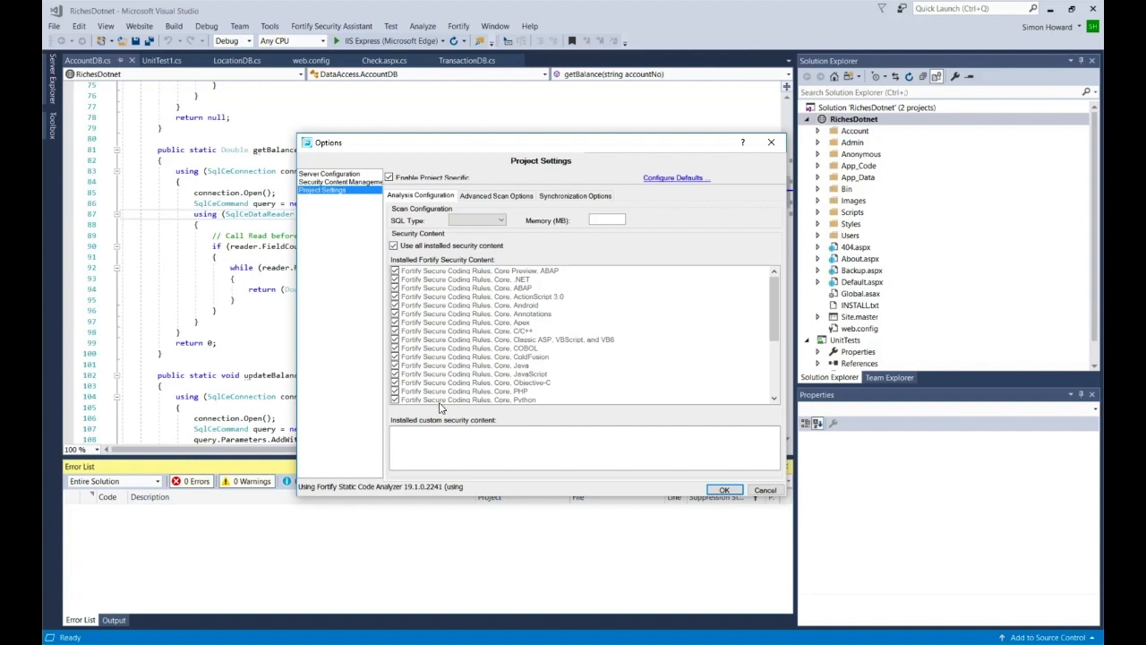
{"action": "mouse_move", "coordinate": [776, 315]}
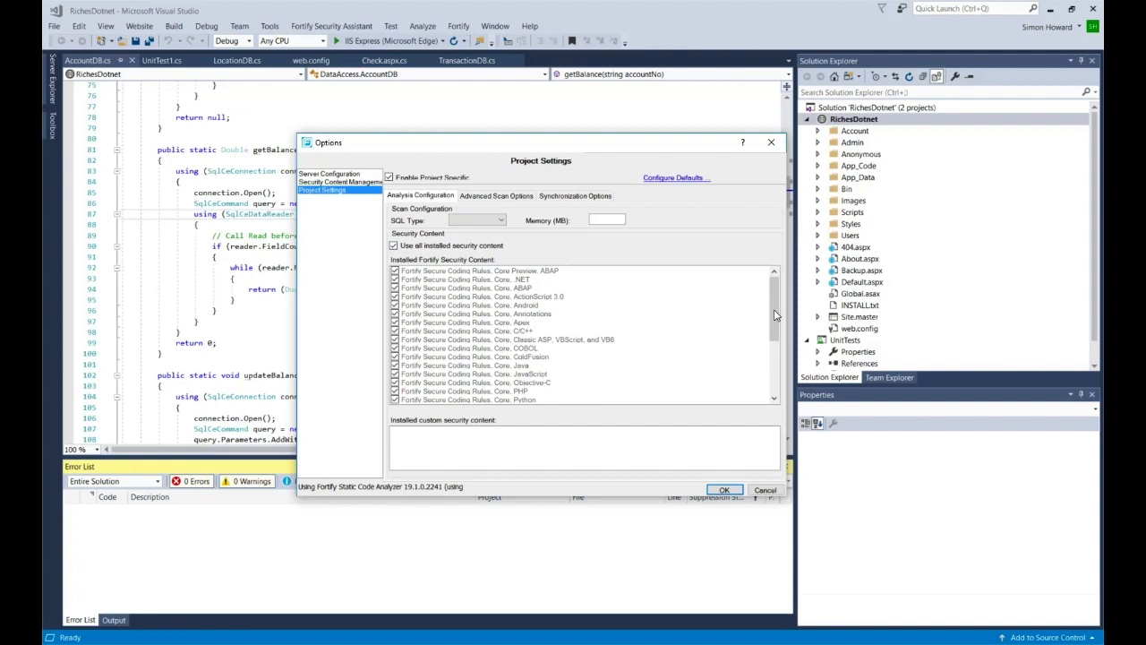
{"action": "mouse_move", "coordinate": [638, 361]}
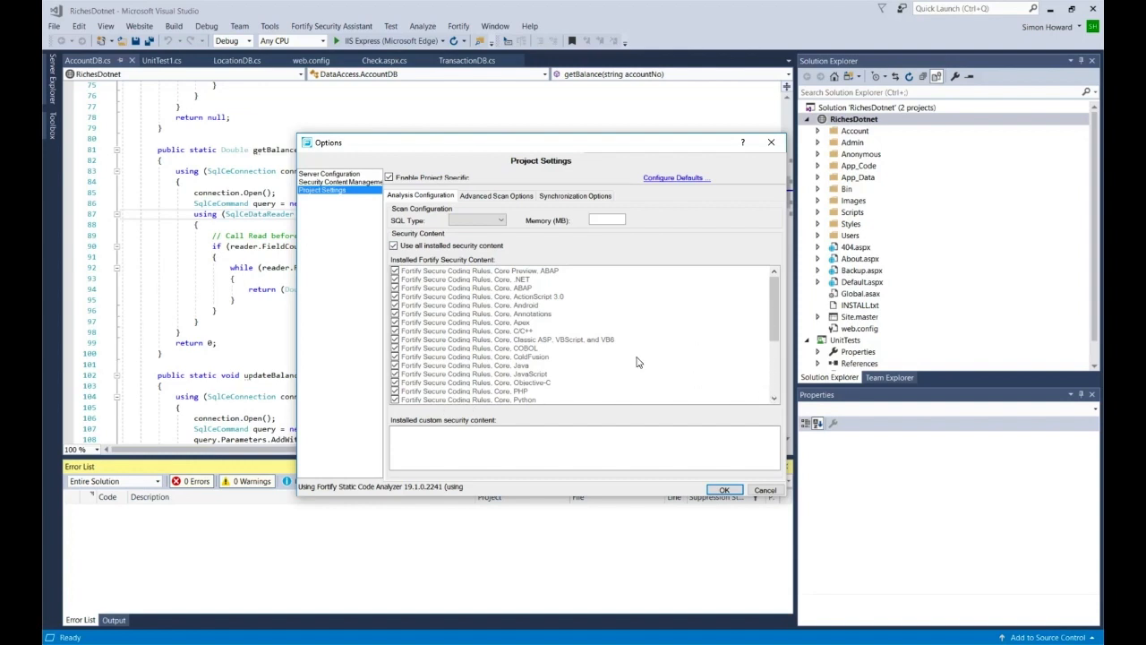
{"action": "mouse_move", "coordinate": [624, 375]}
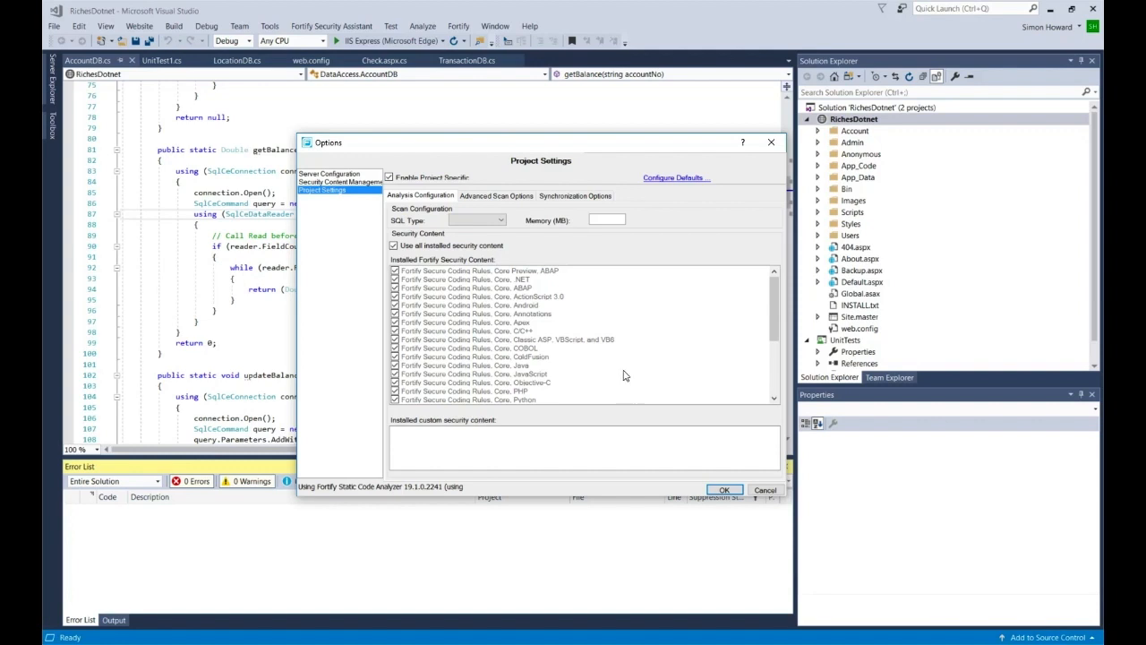
- Review advanced scan options, toggling additional SCA arguments on and off, then view Synchronization Options
{"action": "left_click", "coordinate": [496, 195]}
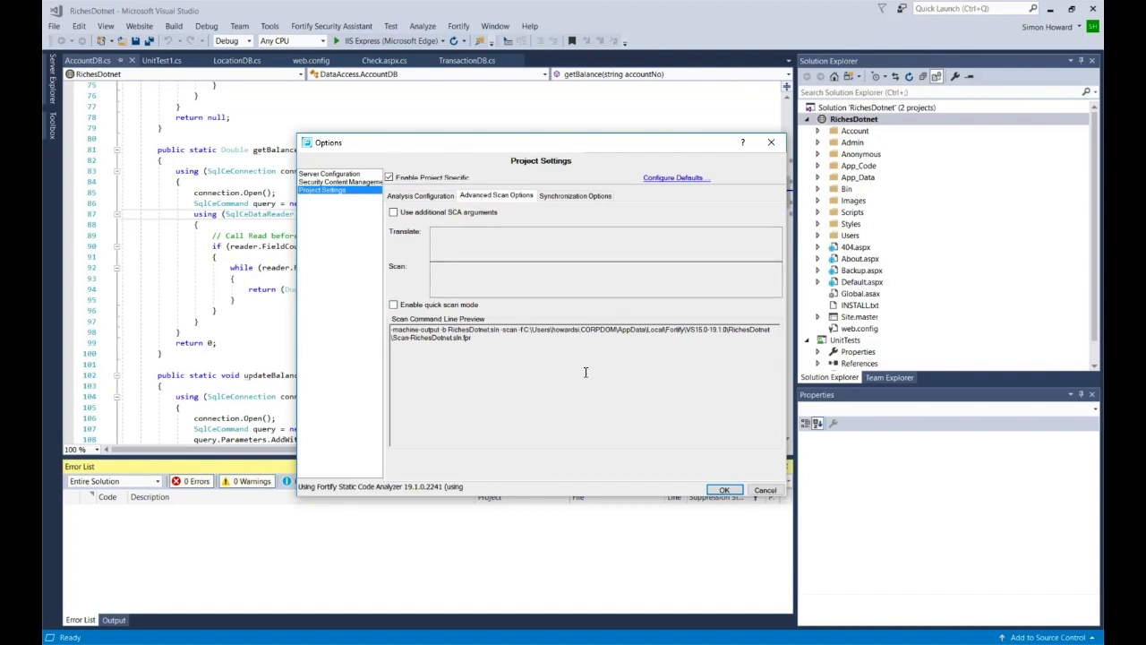
{"action": "mouse_move", "coordinate": [446, 352]}
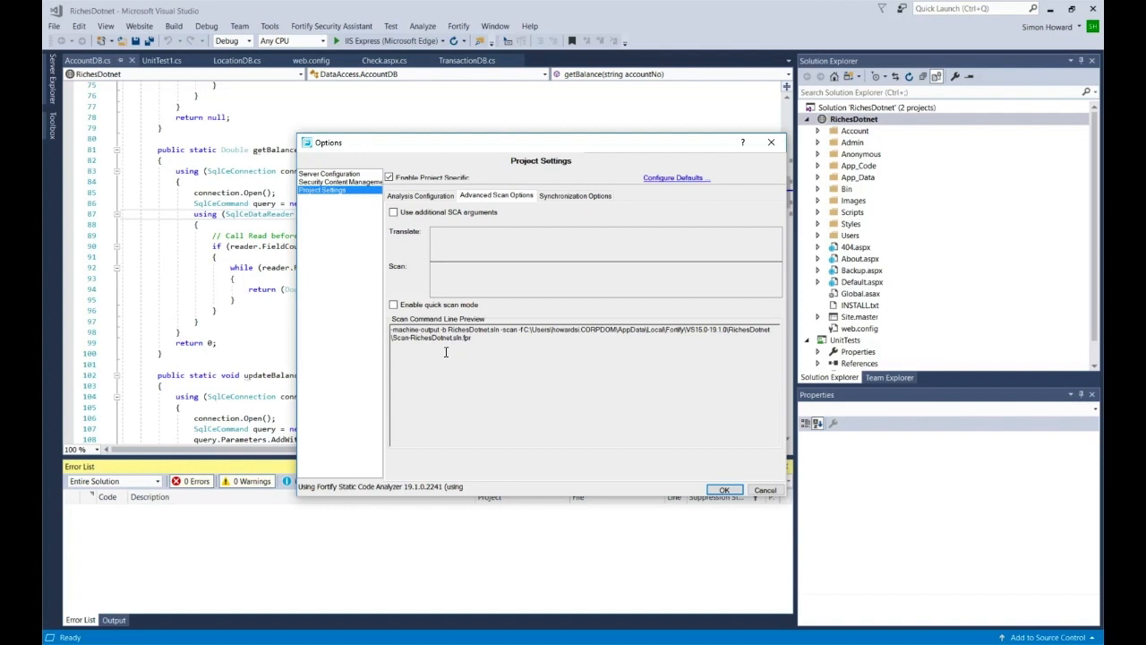
{"action": "mouse_move", "coordinate": [527, 350]}
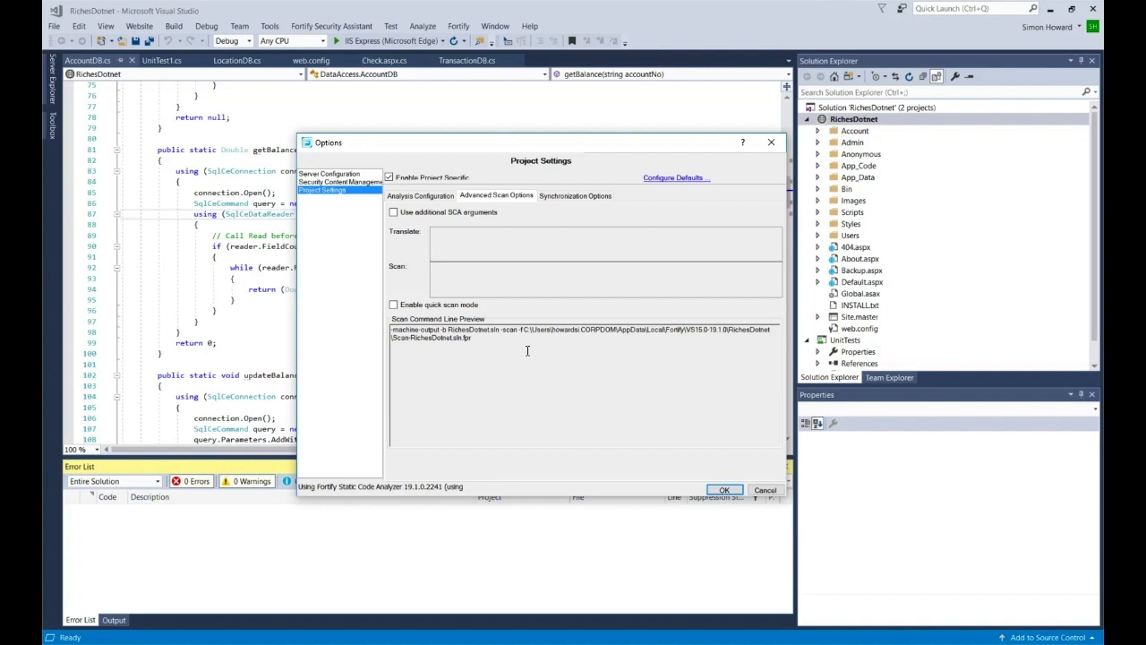
{"action": "left_click", "coordinate": [393, 212]}
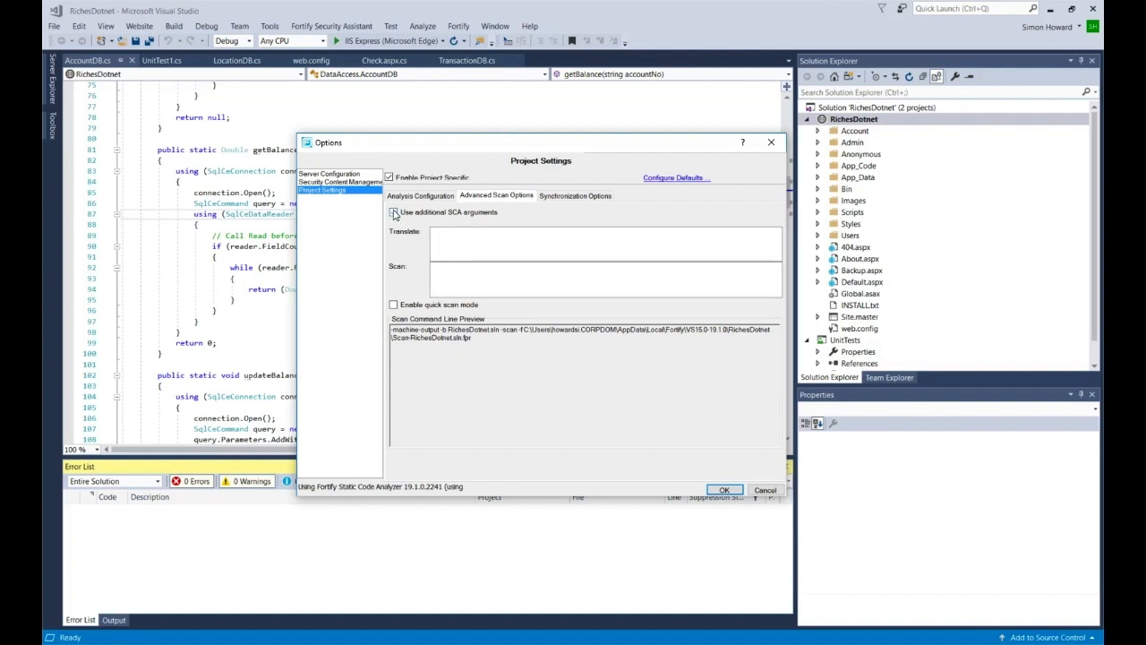
{"action": "left_click", "coordinate": [393, 212]}
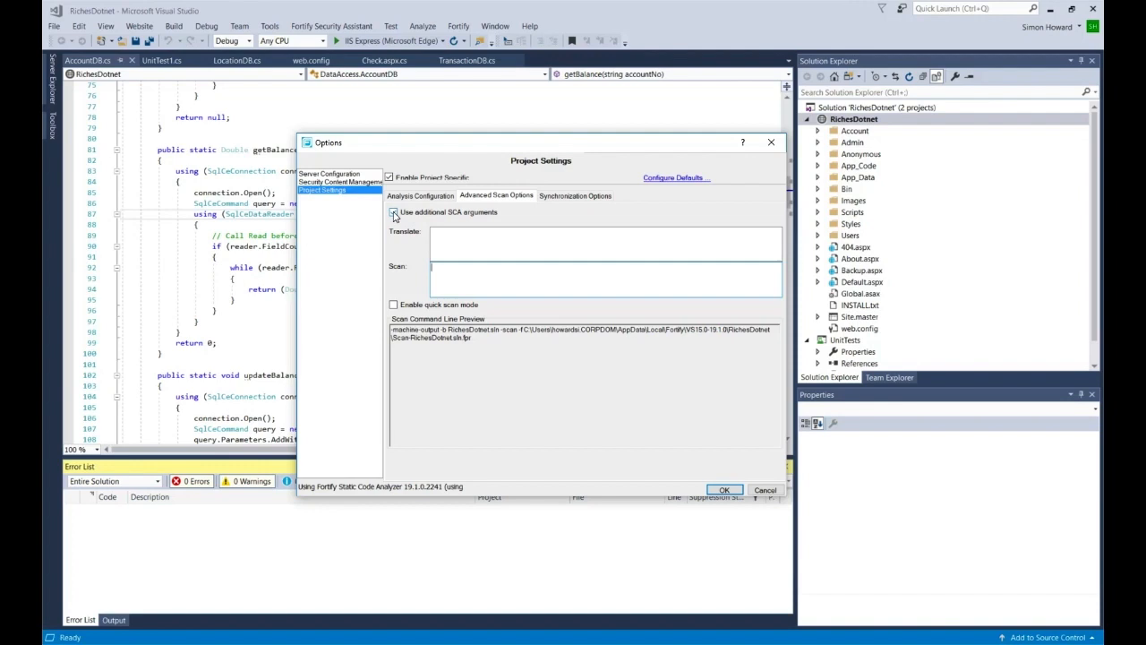
{"action": "left_click", "coordinate": [393, 213]}
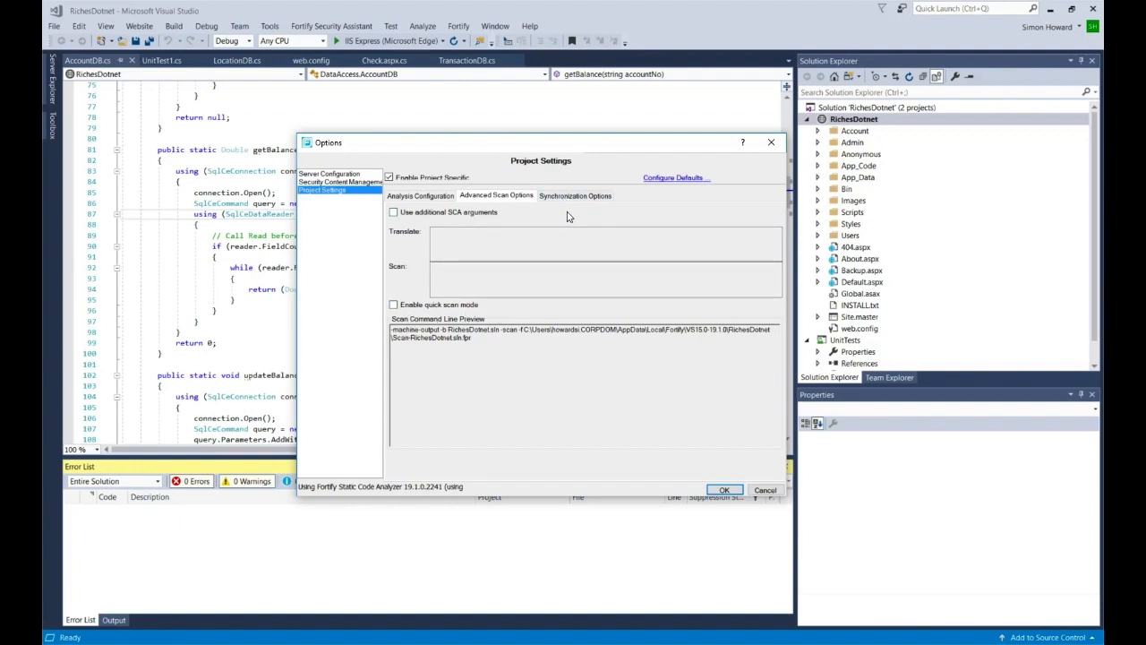
{"action": "left_click", "coordinate": [575, 195]}
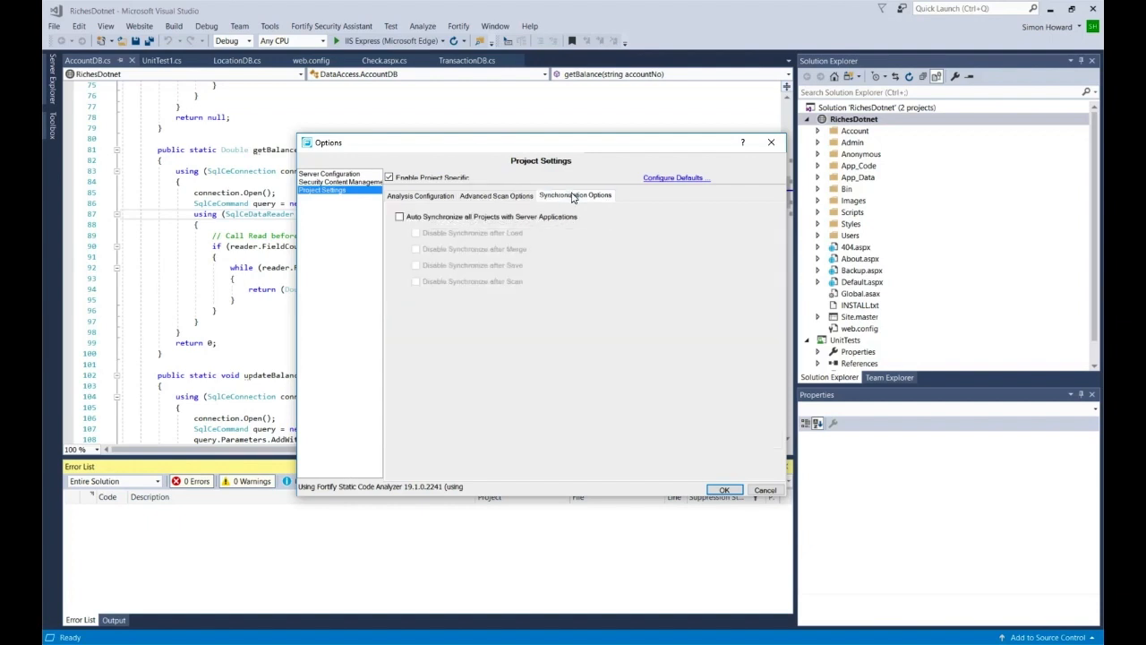
{"action": "left_click", "coordinate": [576, 196]}
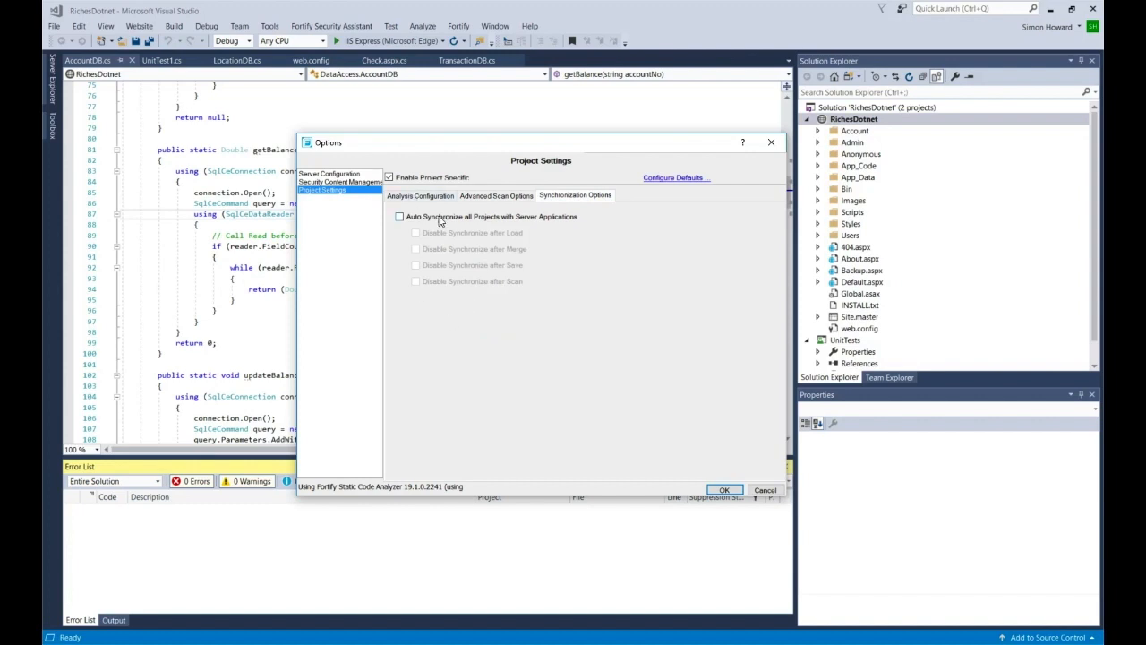
{"action": "mouse_move", "coordinate": [522, 323]}
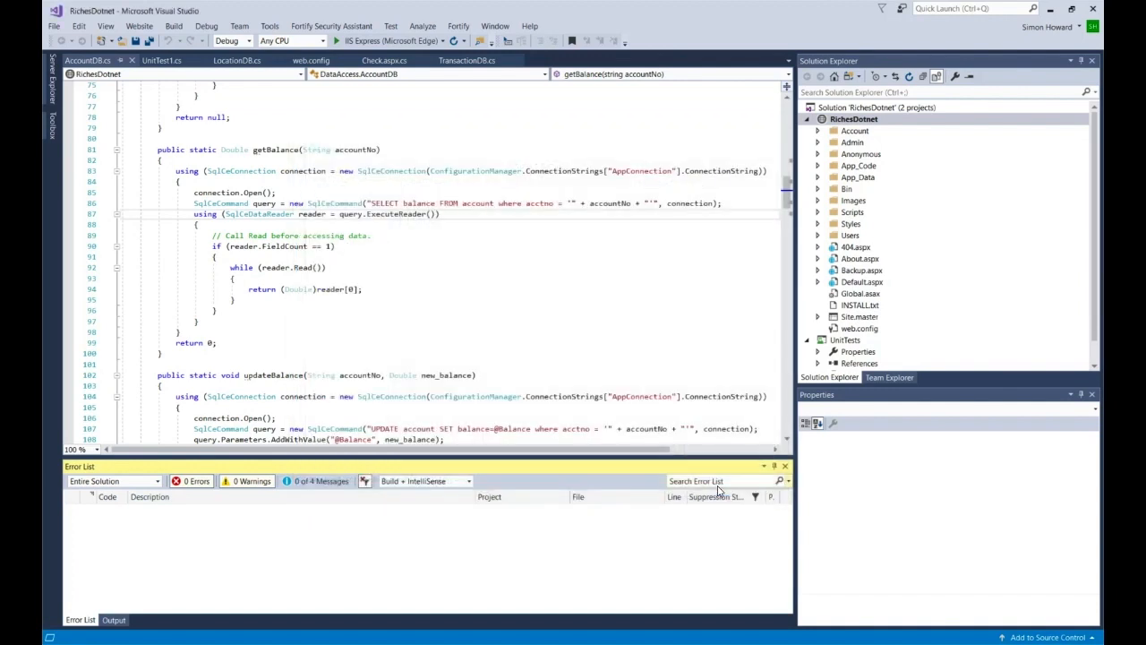
- Run Fortify Analyze Solution on RichesDotnet until 47 critical issues are listed
{"action": "left_click", "coordinate": [466, 60]}
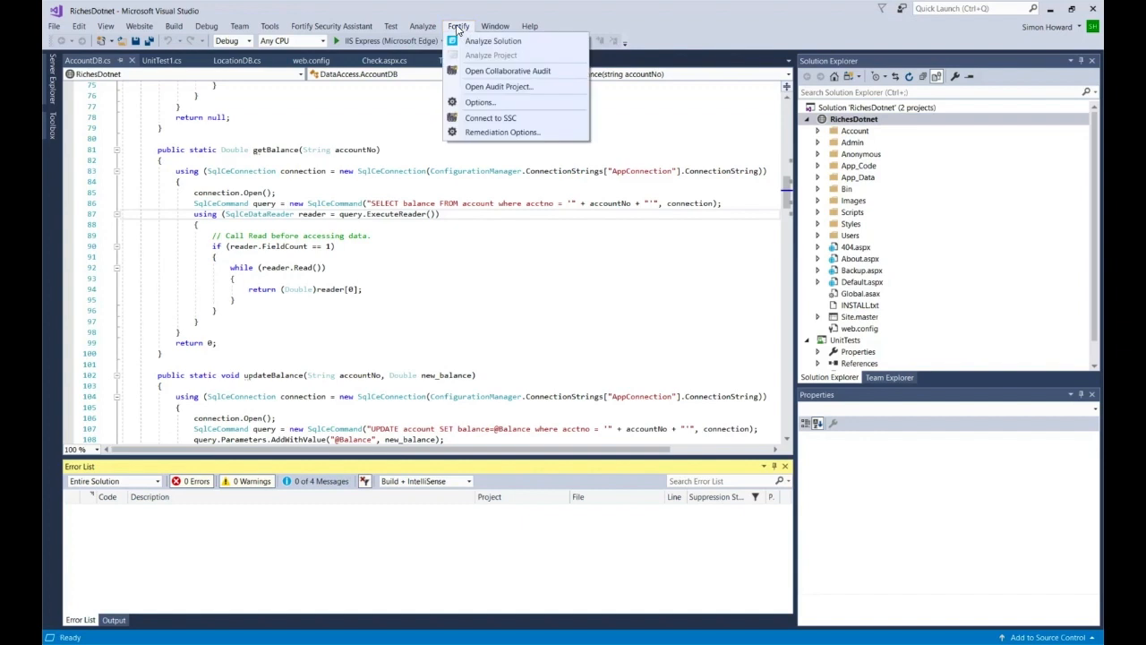
{"action": "left_click", "coordinate": [492, 40]}
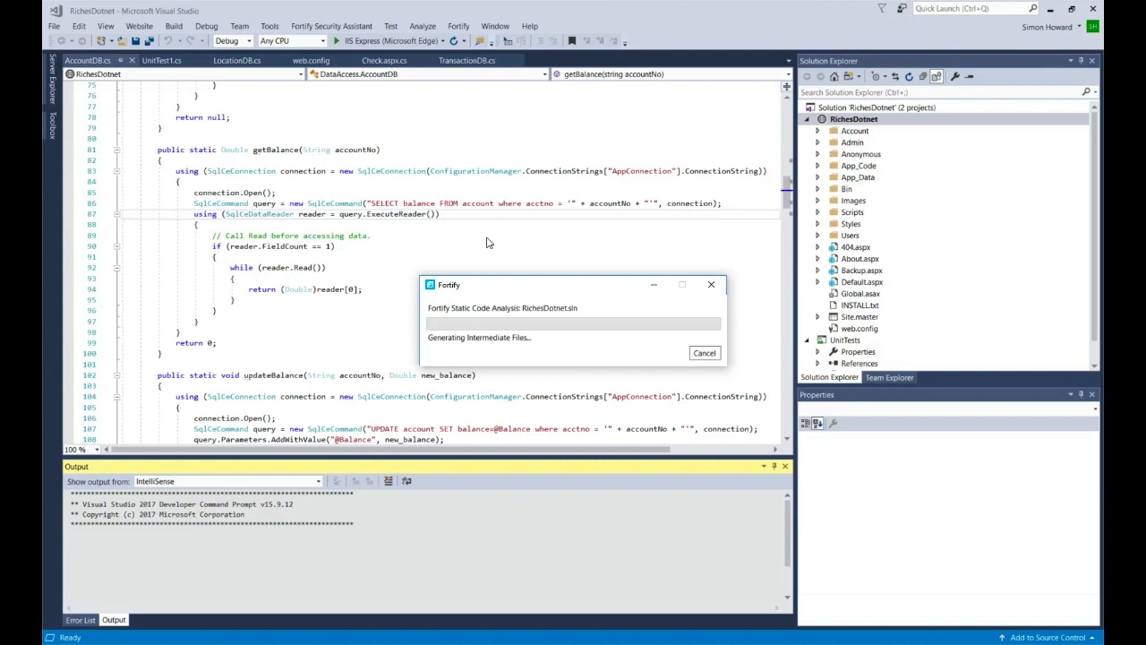
{"action": "mouse_move", "coordinate": [616, 307]}
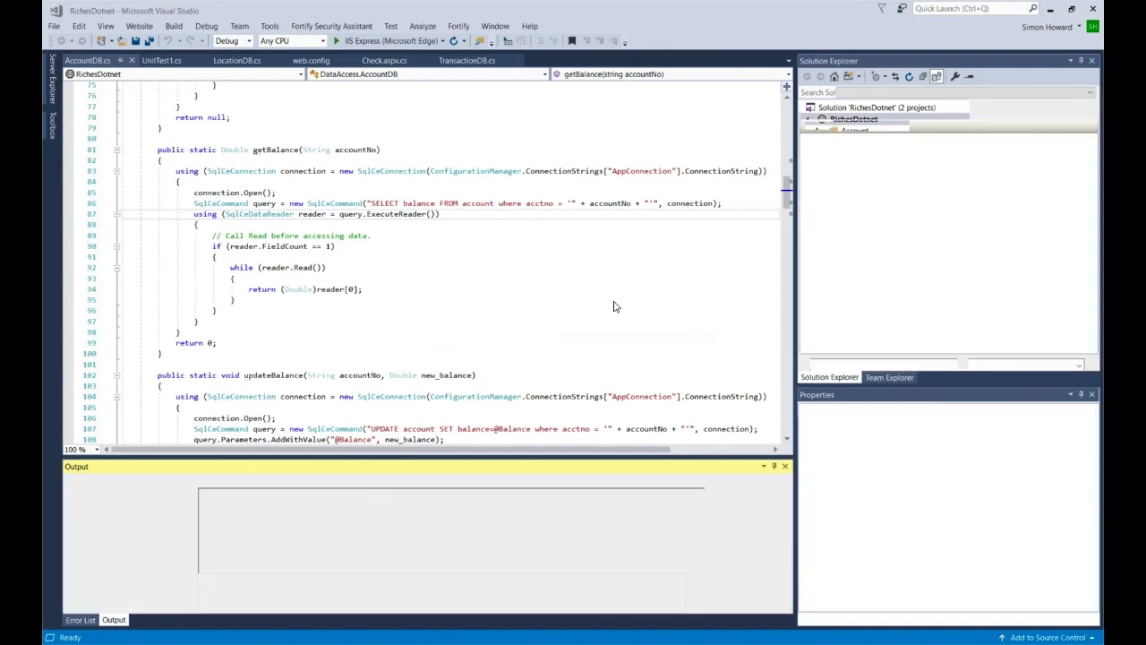
{"action": "left_click", "coordinate": [457, 25]}
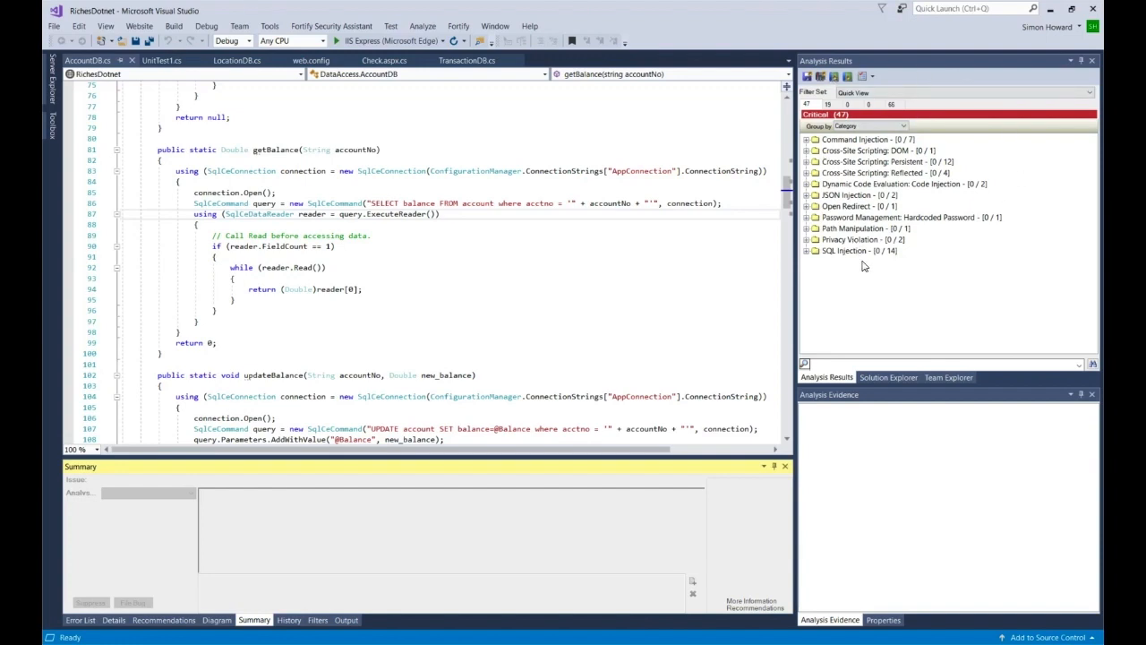
{"action": "mouse_move", "coordinate": [807, 437]}
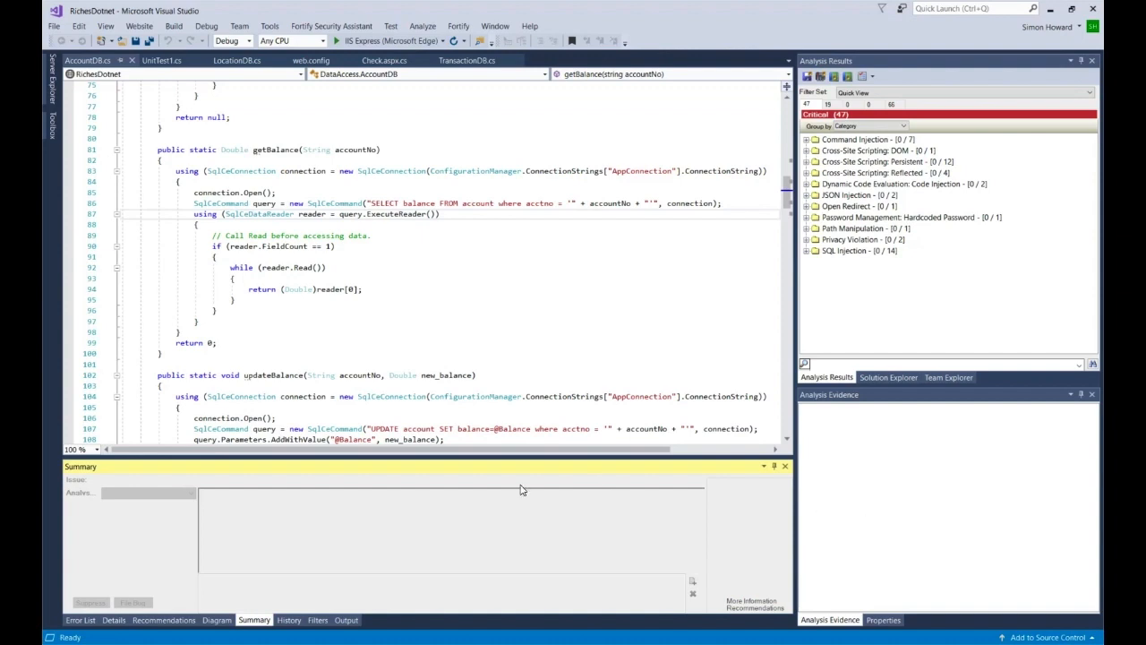
{"action": "mouse_move", "coordinate": [690, 322]}
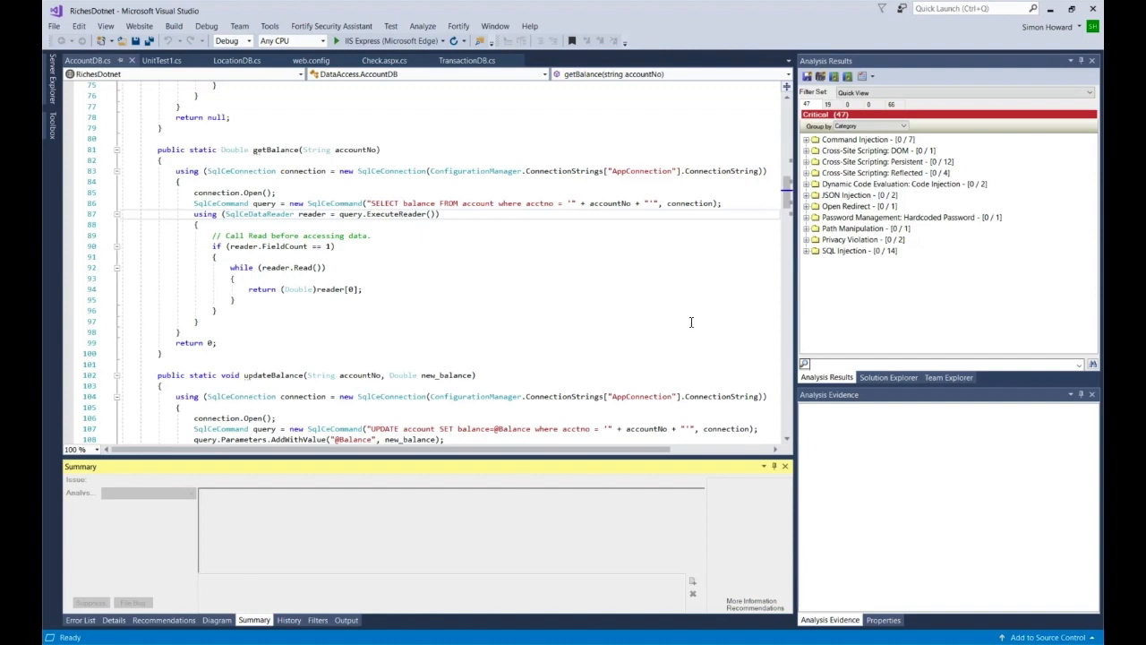
- Apply the Security Auditor View filter set, keeping issues grouped by category
{"action": "left_click", "coordinate": [962, 93]}
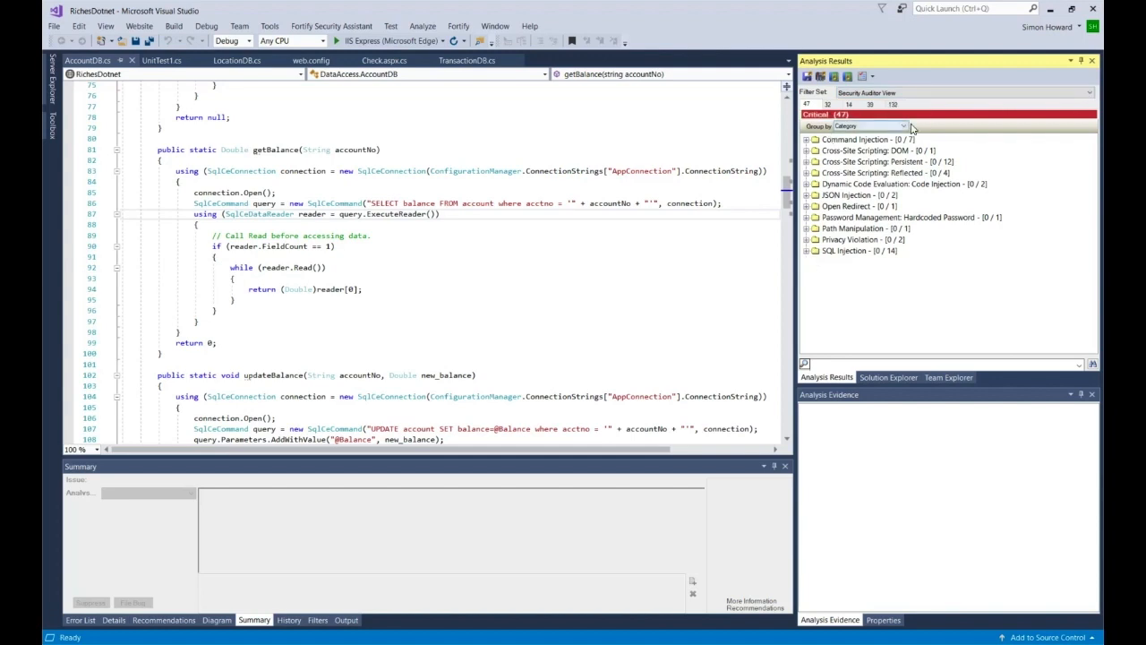
{"action": "left_click", "coordinate": [903, 126]}
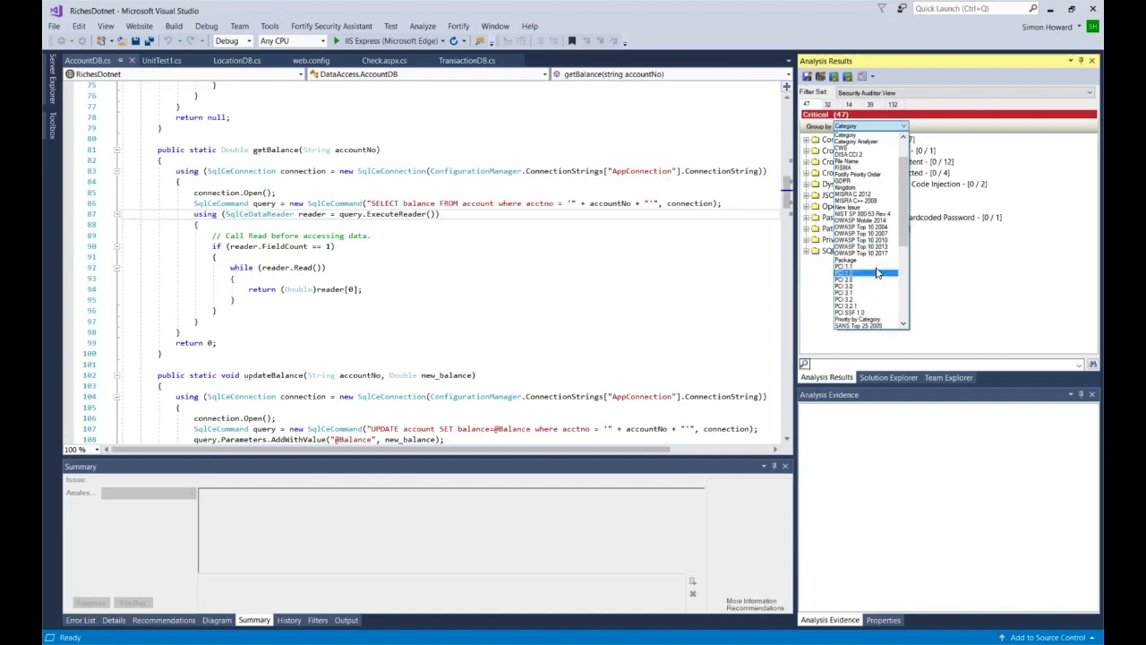
{"action": "left_click", "coordinate": [868, 125]}
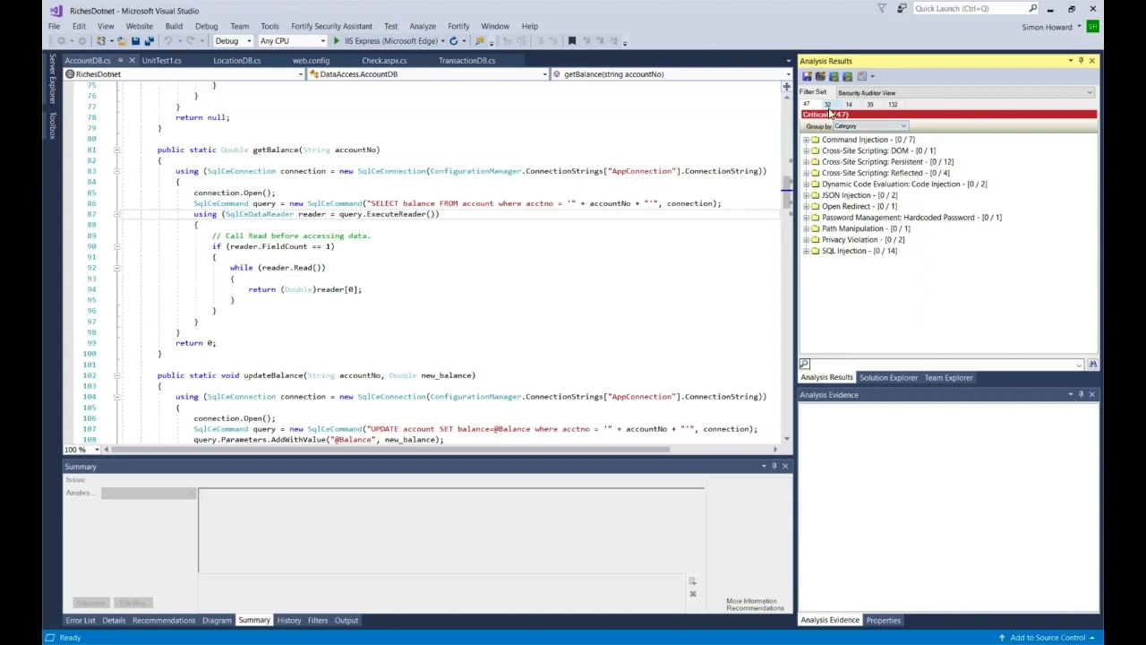
- Browse High, Medium, Low and all 132 issues, then return to Critical
{"action": "left_click", "coordinate": [847, 103]}
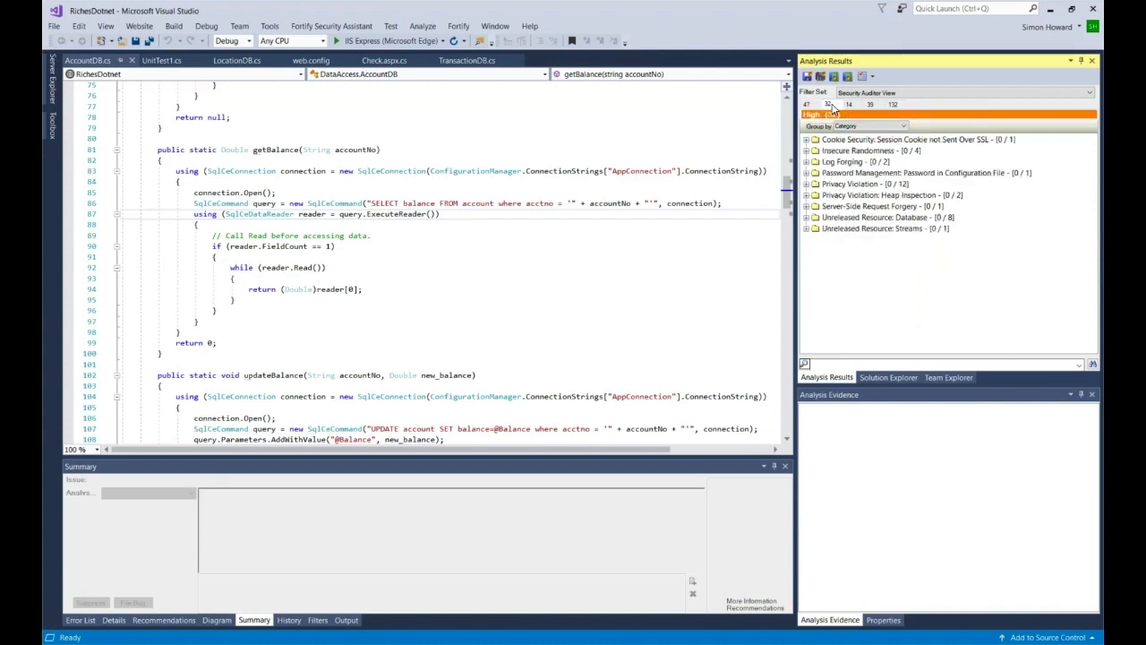
{"action": "left_click", "coordinate": [848, 104]}
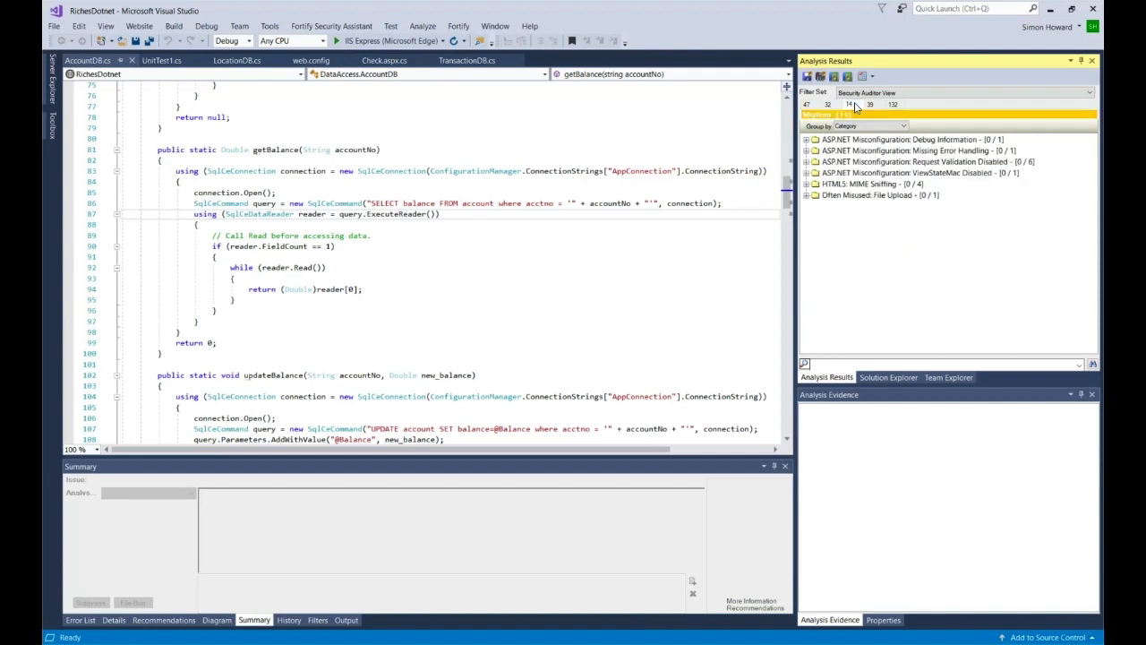
{"action": "left_click", "coordinate": [892, 104]}
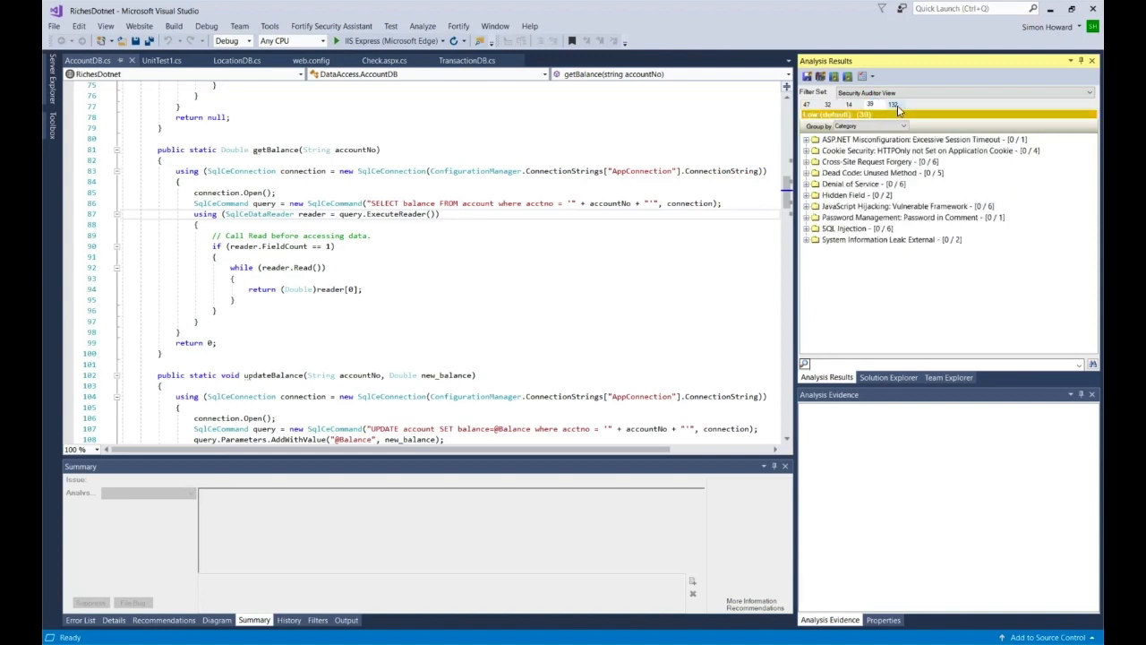
{"action": "left_click", "coordinate": [807, 114]}
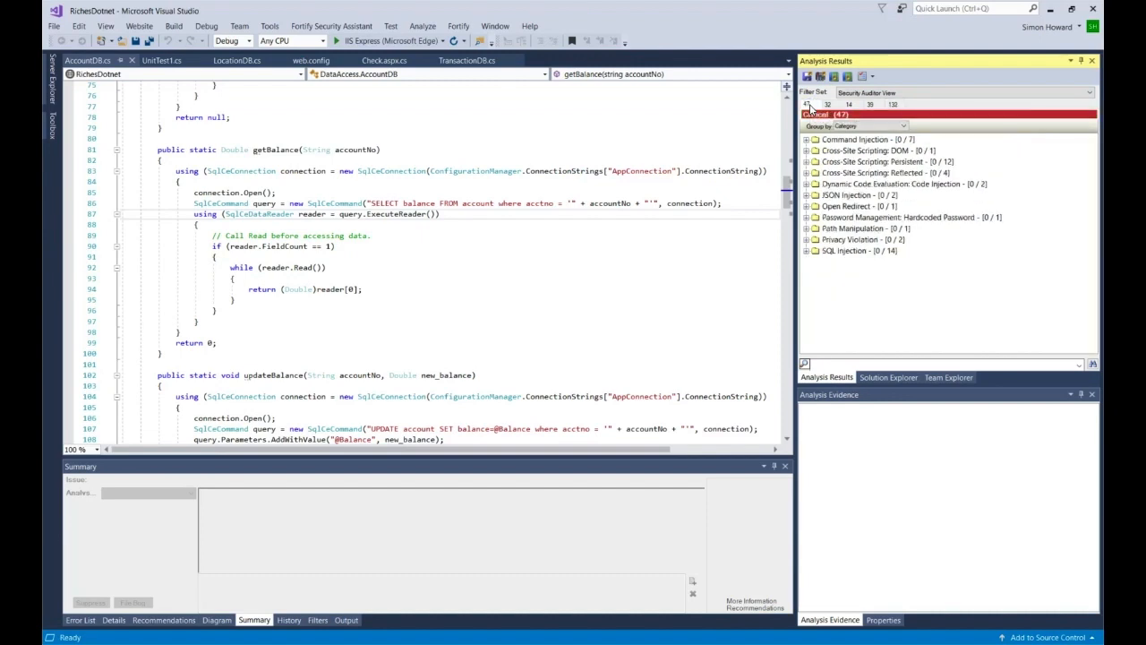
{"action": "left_click", "coordinate": [807, 251]}
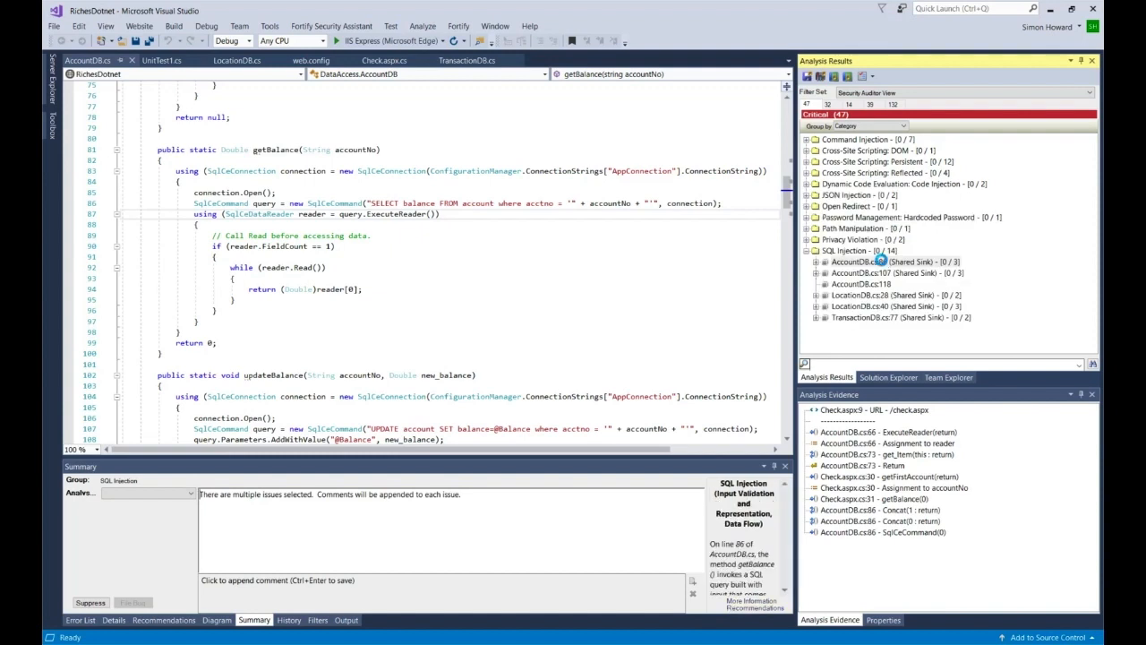
- Show Details for the AccountDB.cs:86 SQL injection and select its AccountDB.cs:66 trace
{"action": "left_click", "coordinate": [891, 261]}
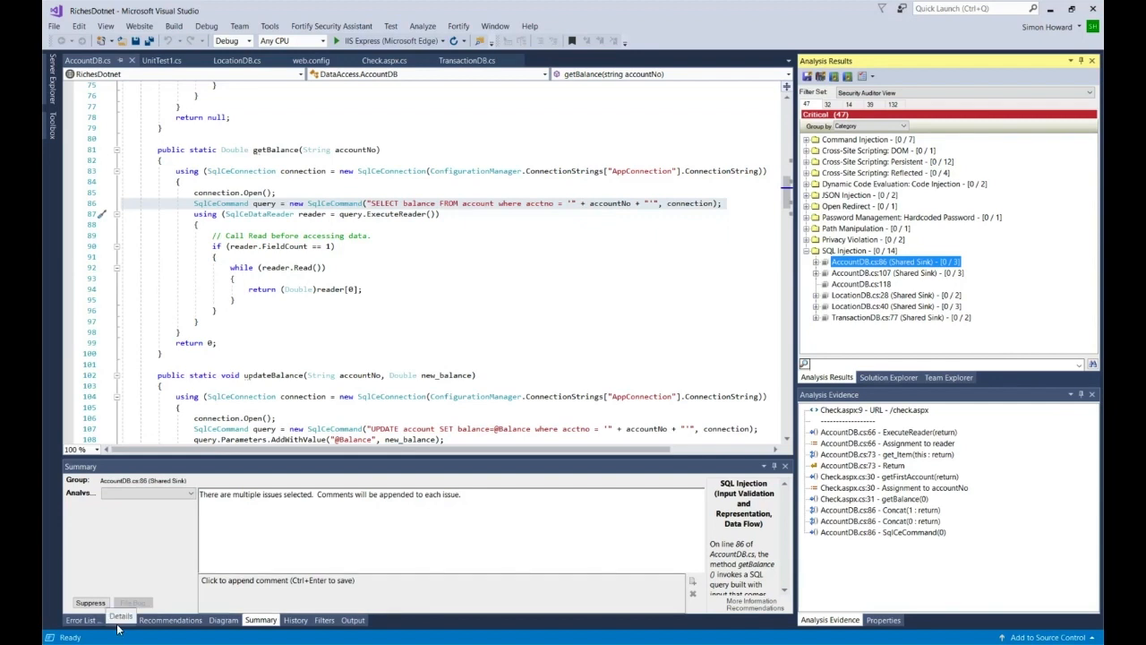
{"action": "left_click", "coordinate": [120, 620]}
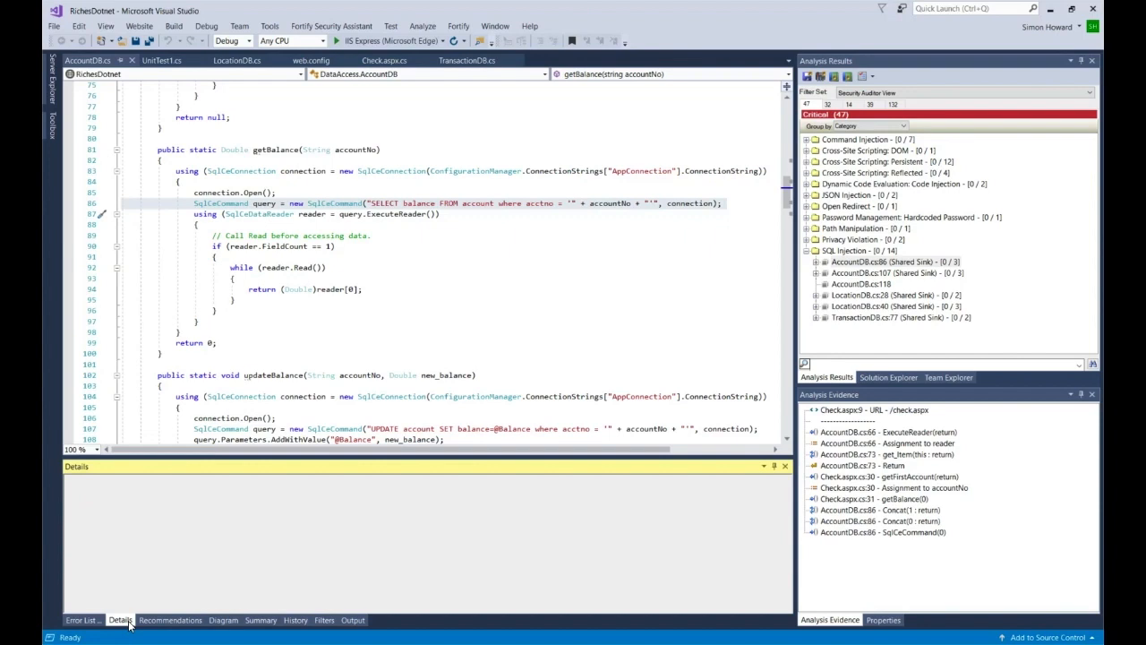
{"action": "left_click", "coordinate": [816, 261]}
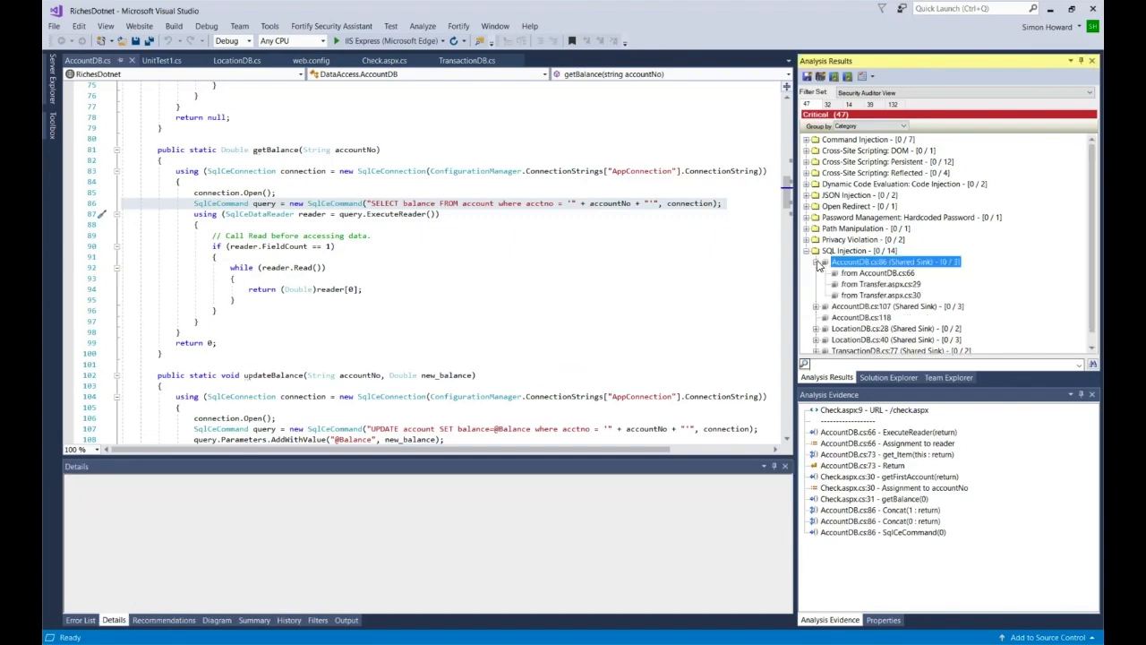
{"action": "mouse_move", "coordinate": [873, 278]}
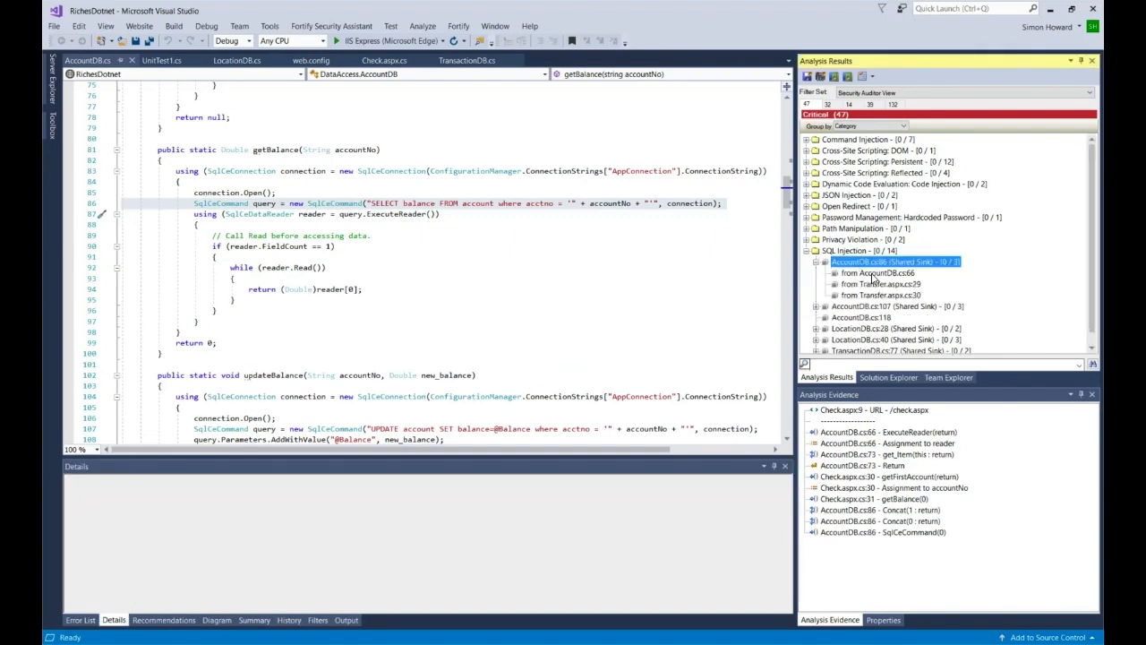
{"action": "left_click", "coordinate": [878, 273]}
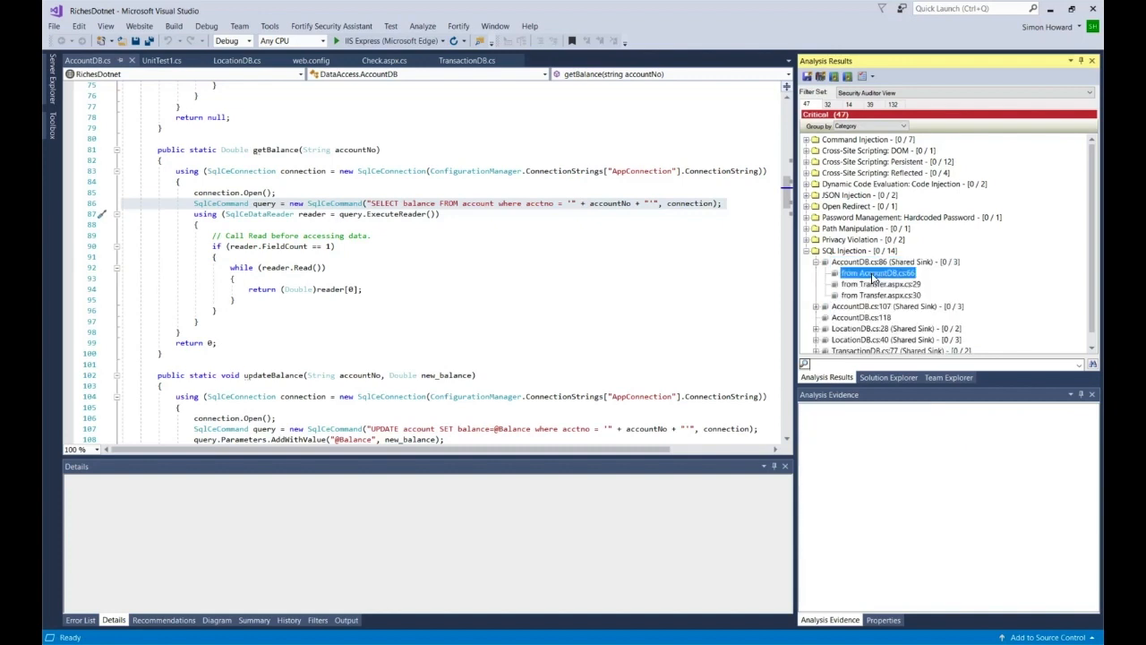
{"action": "left_click", "coordinate": [877, 273]}
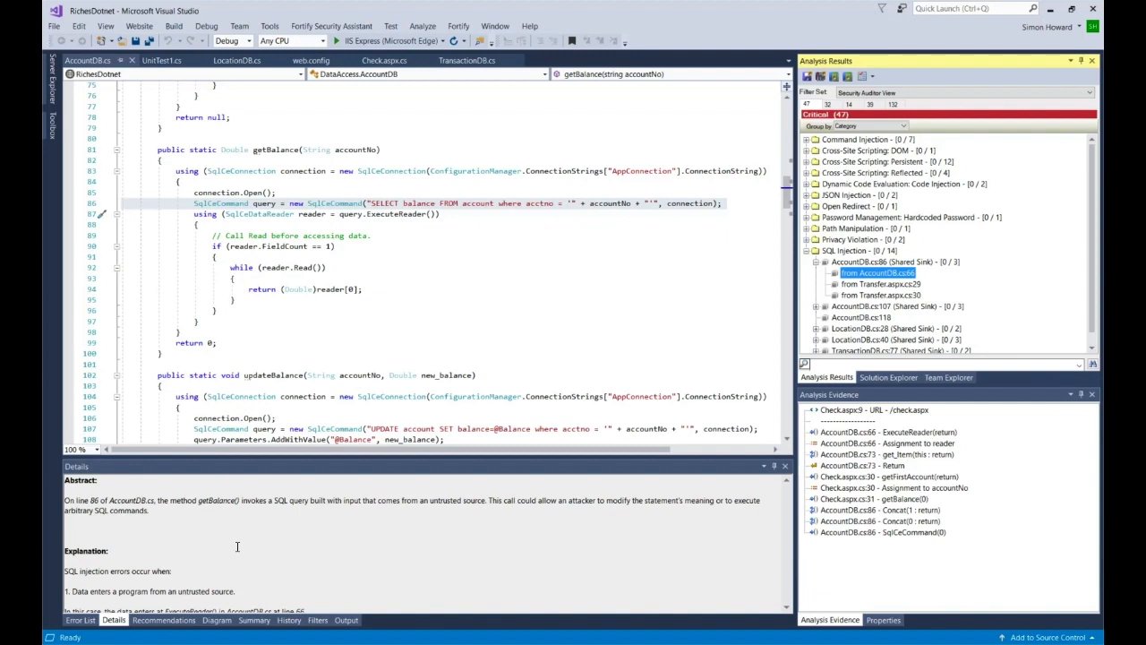
{"action": "mouse_move", "coordinate": [170, 505]}
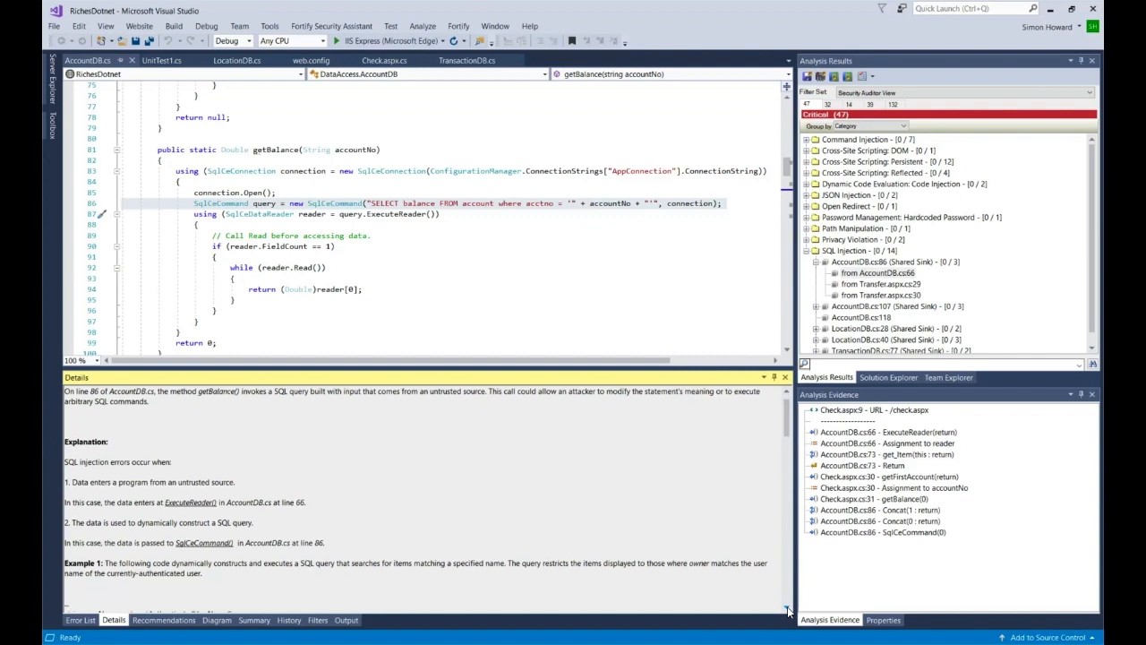
{"action": "scroll", "scroll_direction": "down", "scroll_amount": 3}
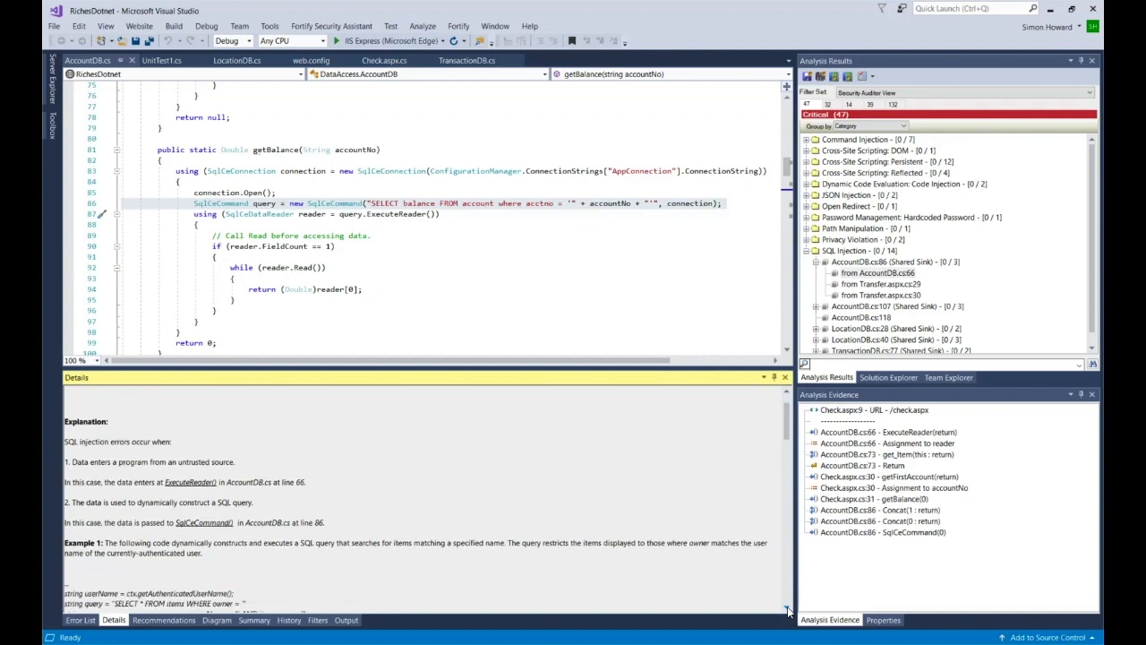
{"action": "scroll", "scroll_direction": "down", "scroll_amount": 3}
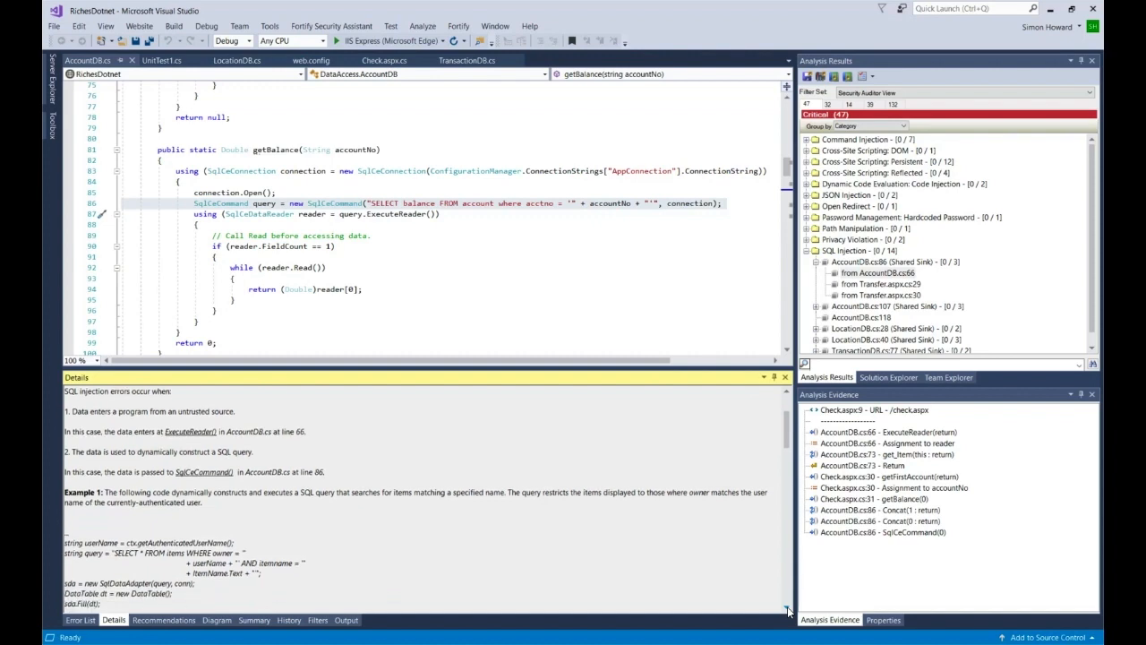
{"action": "scroll", "scroll_direction": "down", "scroll_amount": 3}
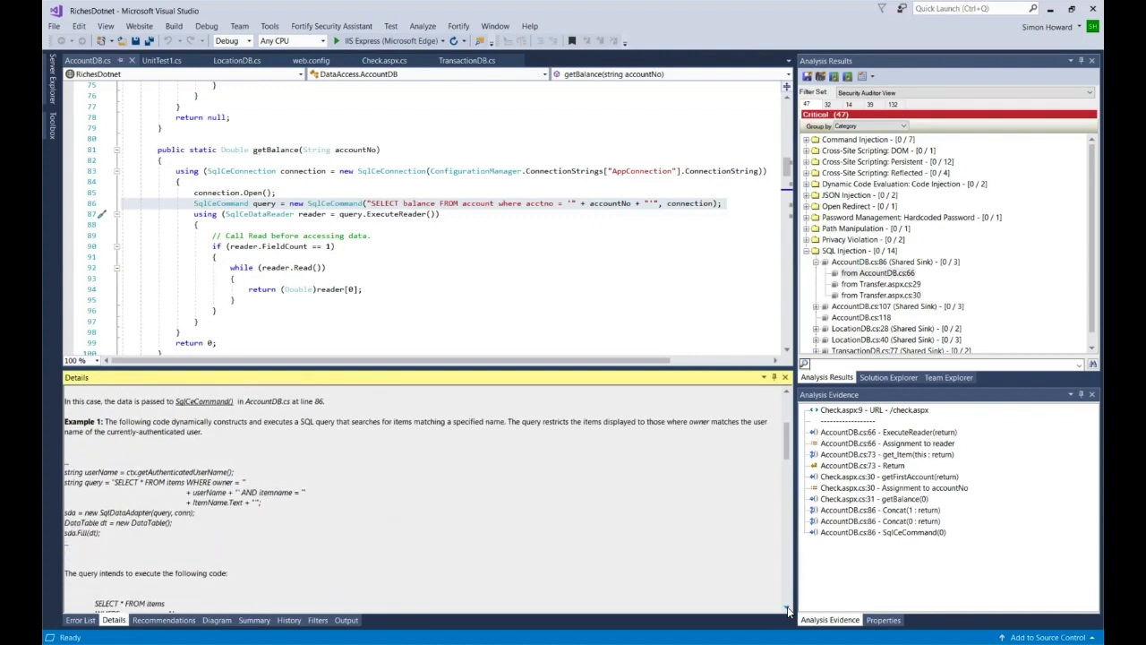
{"action": "scroll", "scroll_direction": "down", "scroll_amount": 3}
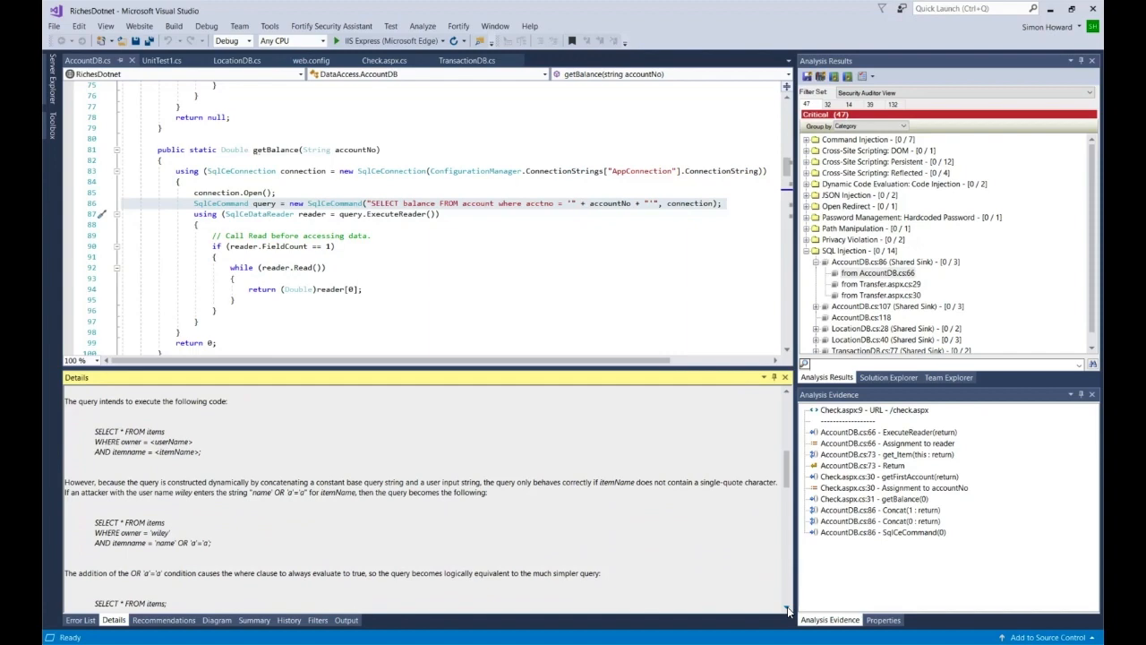
{"action": "scroll", "scroll_direction": "down", "scroll_amount": 3}
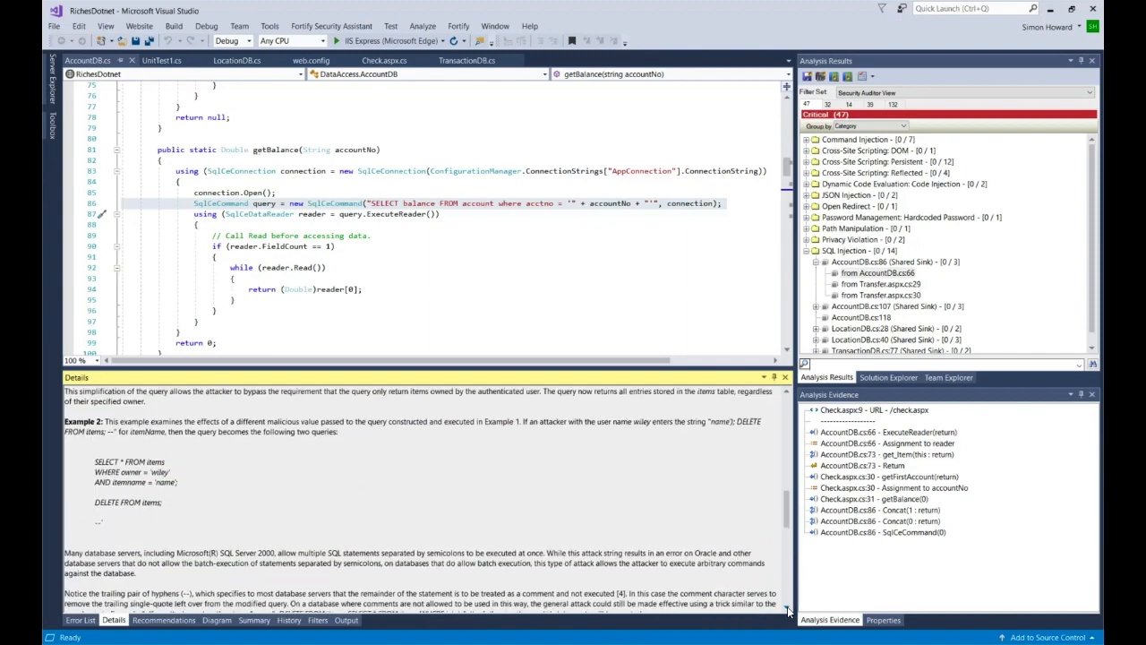
{"action": "scroll", "scroll_direction": "down", "scroll_amount": 3}
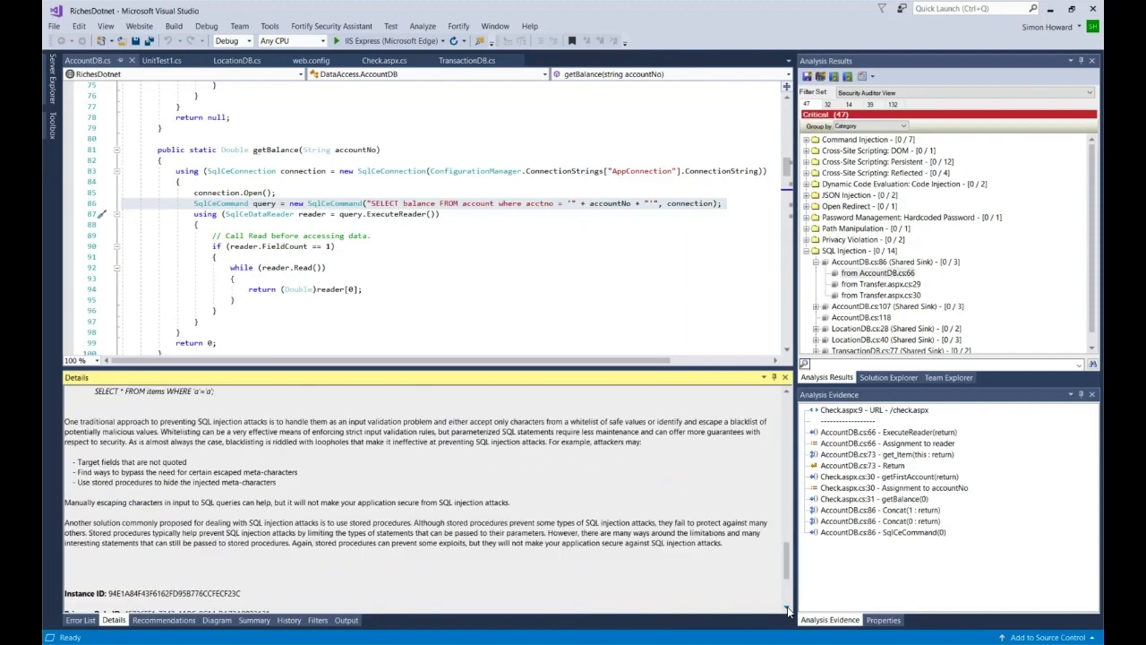
{"action": "scroll", "scroll_direction": "down", "scroll_amount": 3}
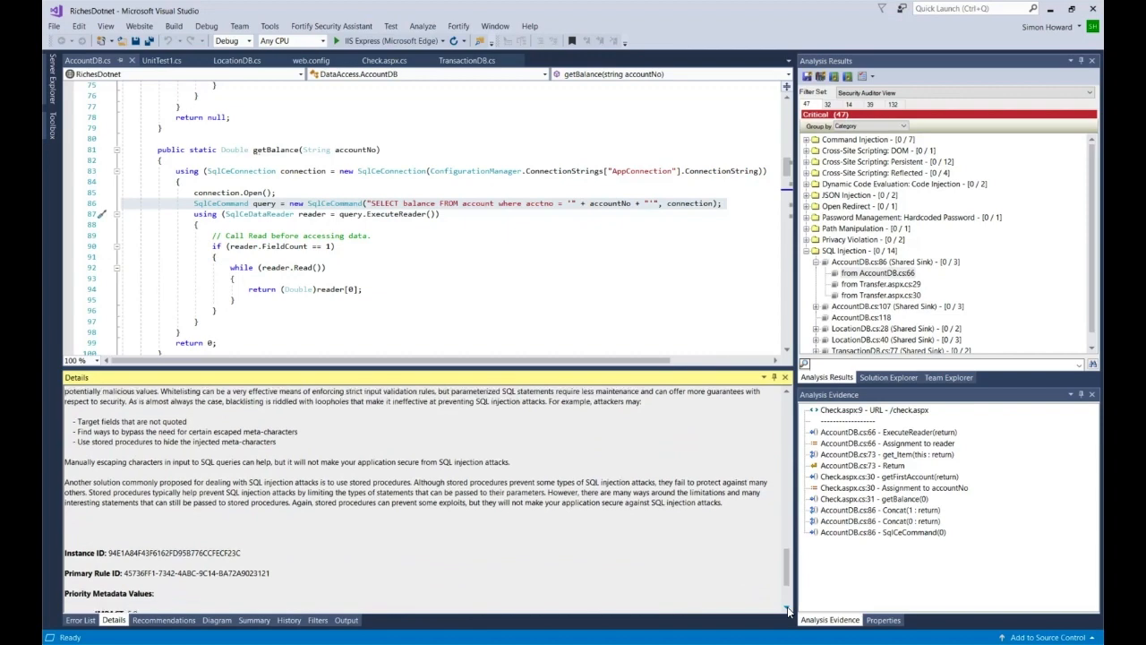
{"action": "scroll", "scroll_direction": "down", "scroll_amount": 3}
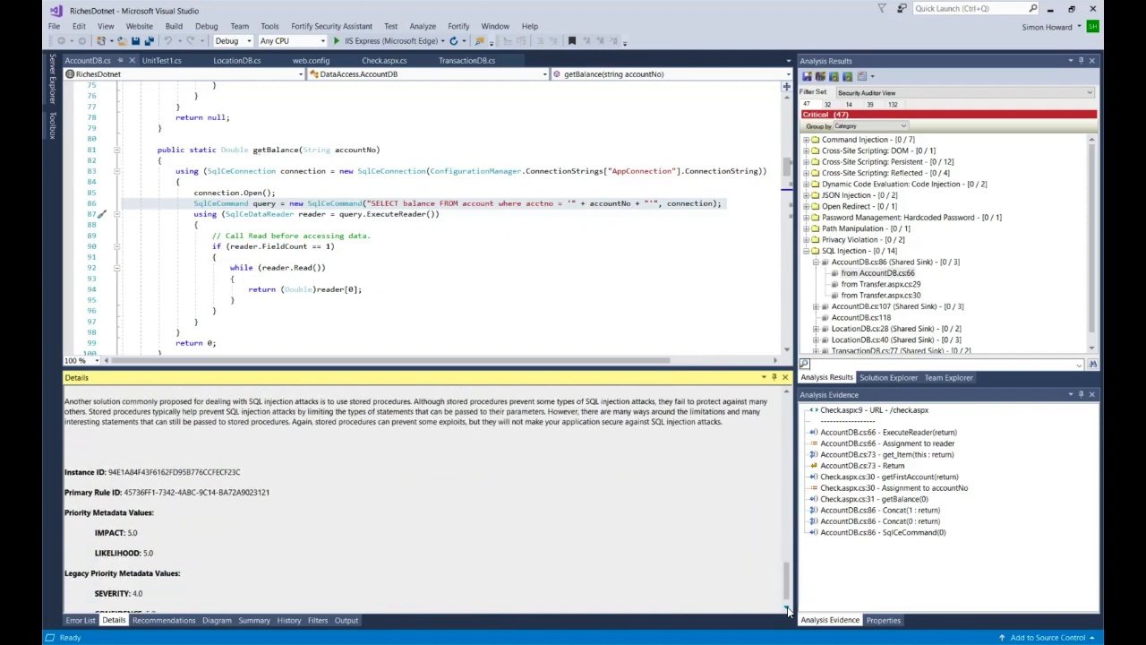
{"action": "scroll", "scroll_direction": "down", "scroll_amount": 3}
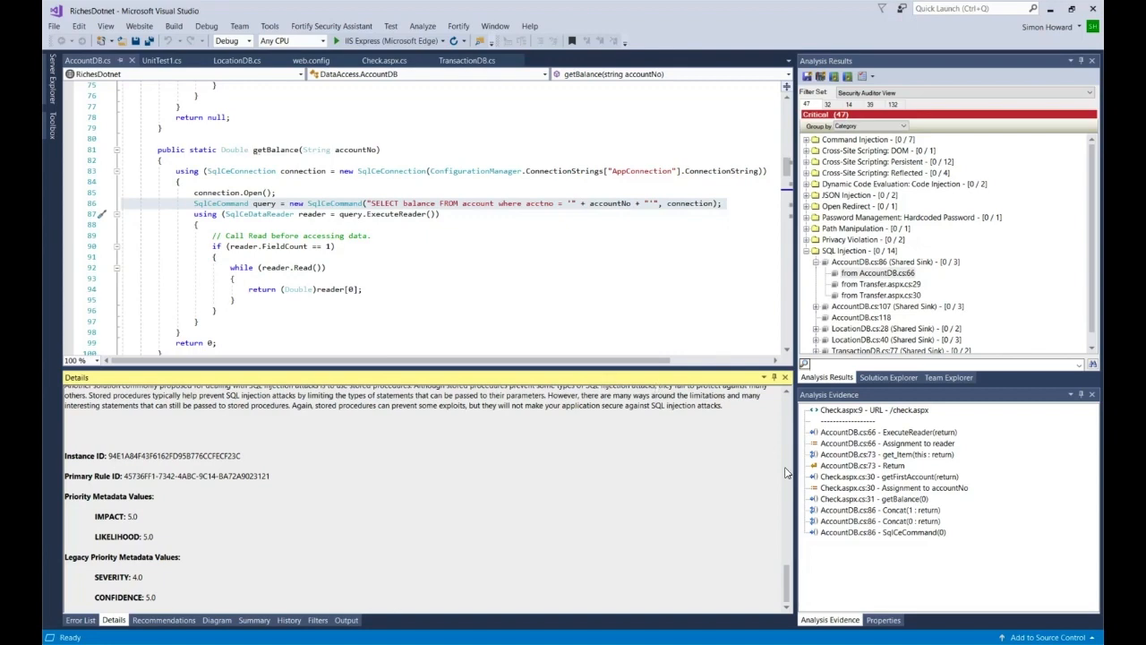
{"action": "scroll", "scroll_direction": "down", "scroll_amount": 3}
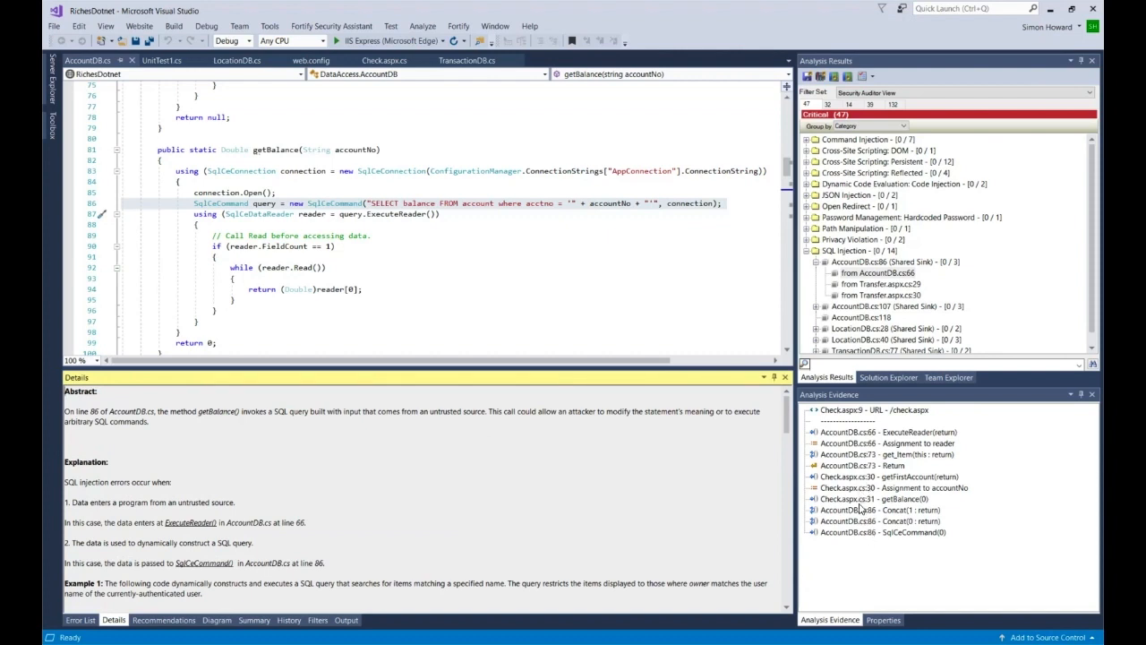
- Follow evidence from check.aspx URL via SqlCeCommand, Concat, Check.aspx.cs:30 to AccountDB.cs:66 ExecuteReader
{"action": "left_click", "coordinate": [873, 409]}
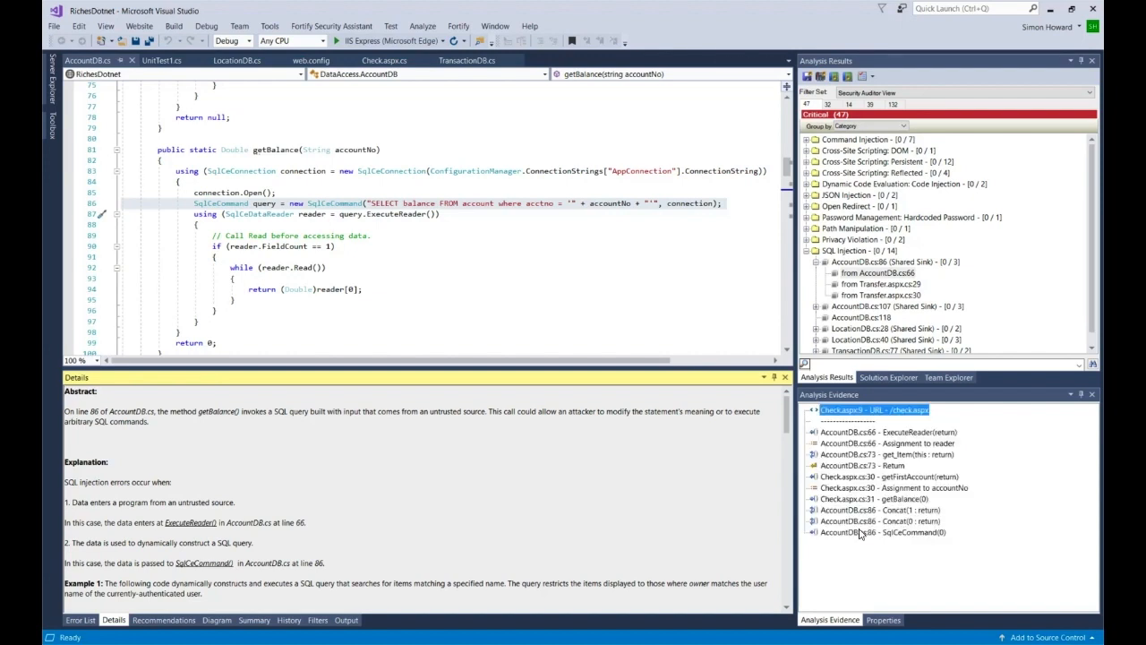
{"action": "left_click", "coordinate": [882, 531]}
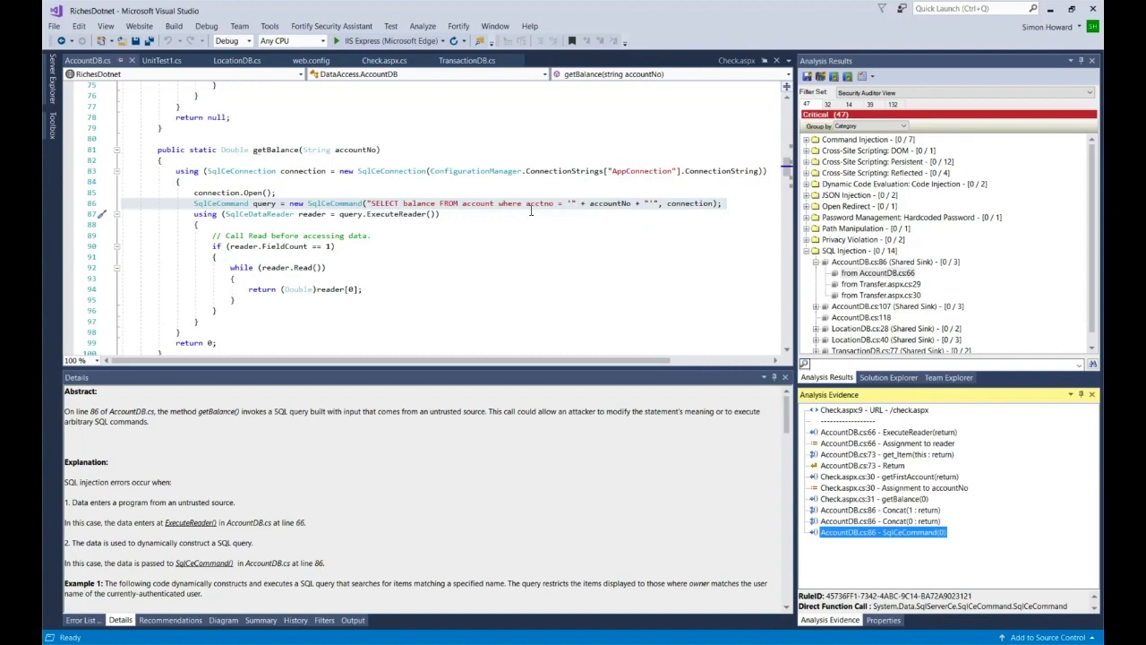
{"action": "mouse_move", "coordinate": [683, 376]}
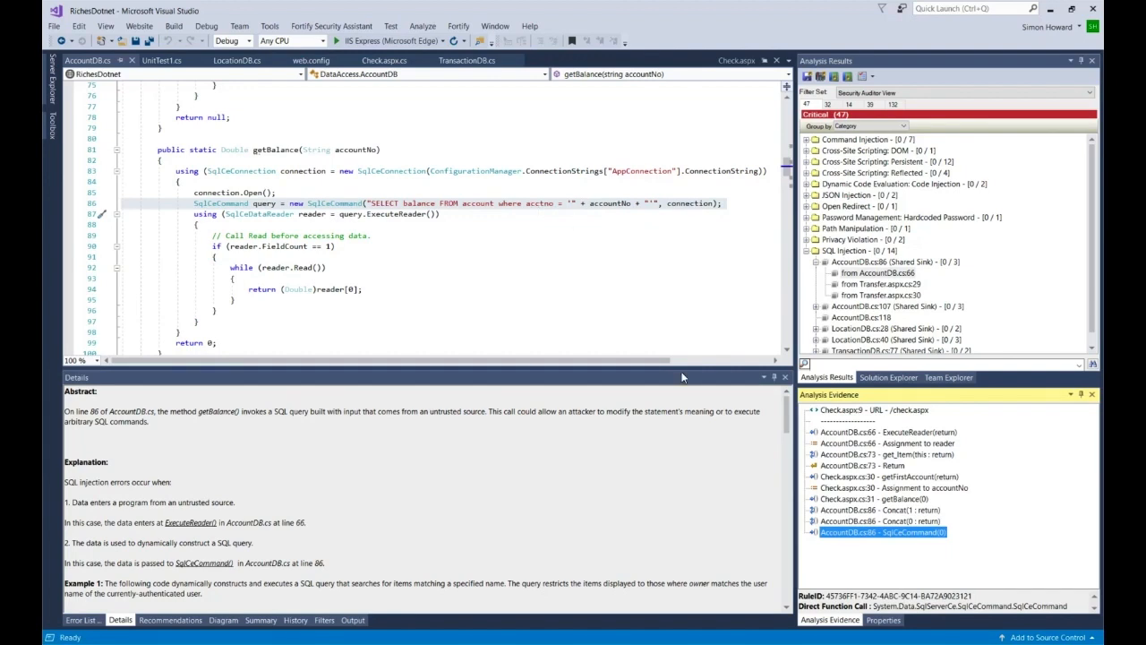
{"action": "left_click", "coordinate": [879, 520]}
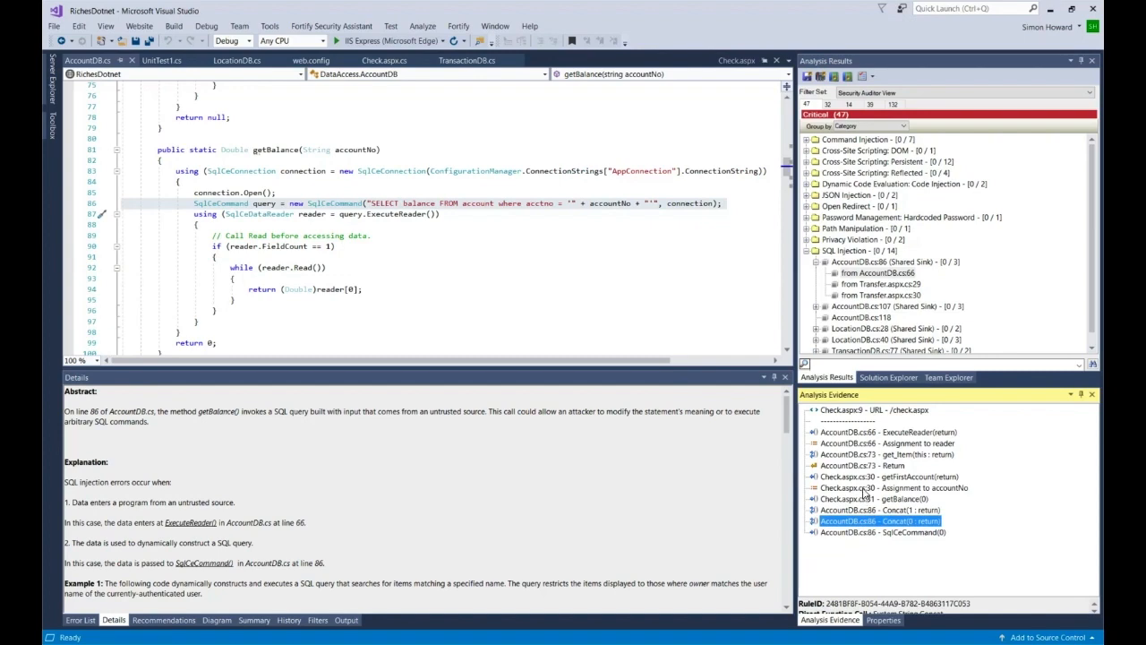
{"action": "left_click", "coordinate": [893, 487]}
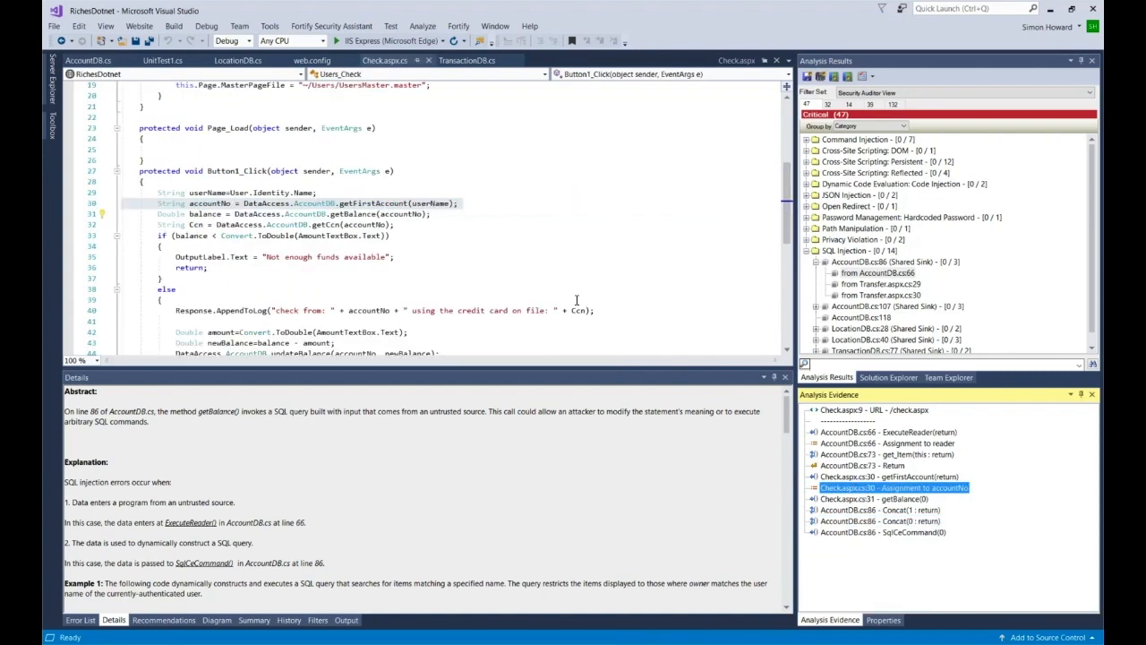
{"action": "left_click", "coordinate": [887, 432]}
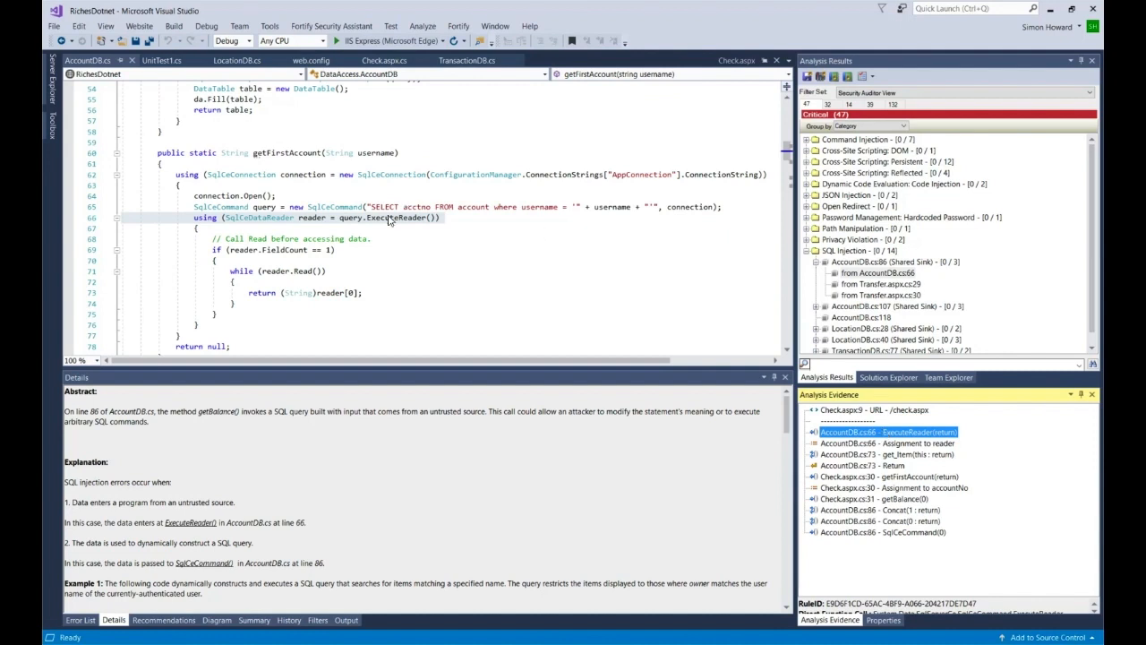
{"action": "mouse_move", "coordinate": [391, 217]}
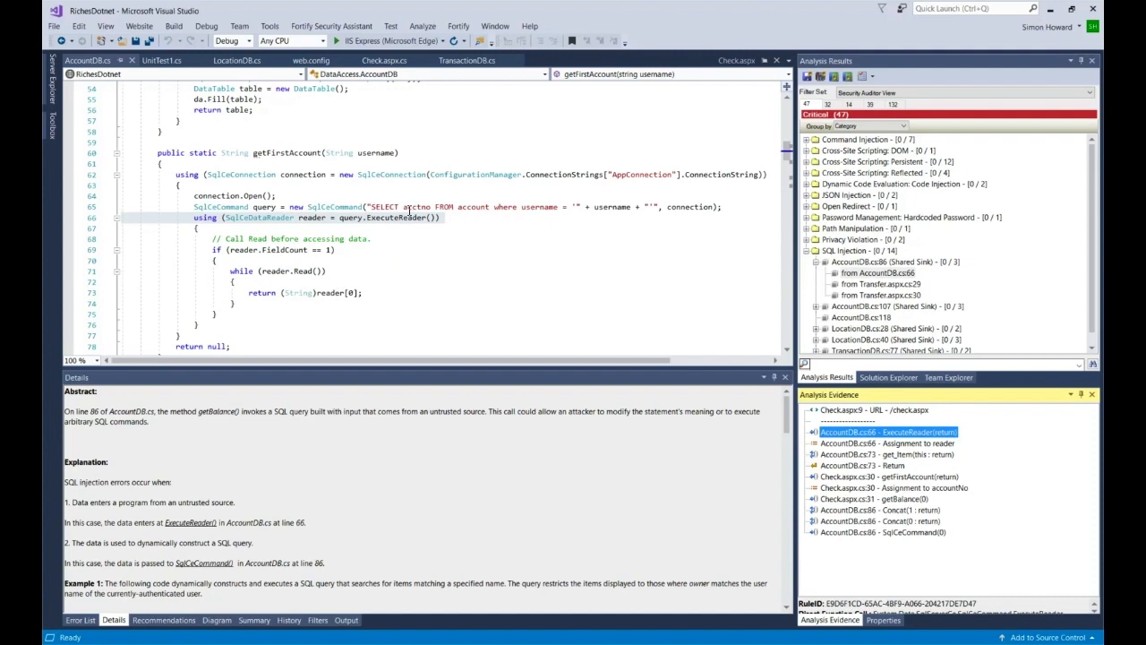
{"action": "mouse_move", "coordinate": [1000, 459]}
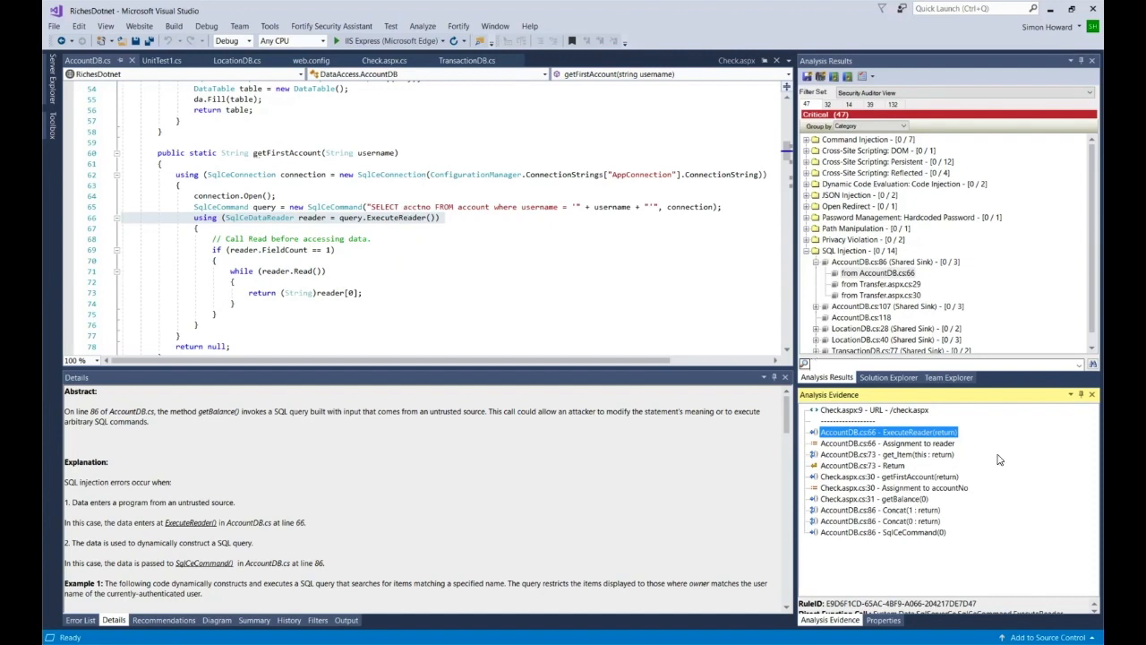
{"action": "mouse_move", "coordinate": [1003, 544]}
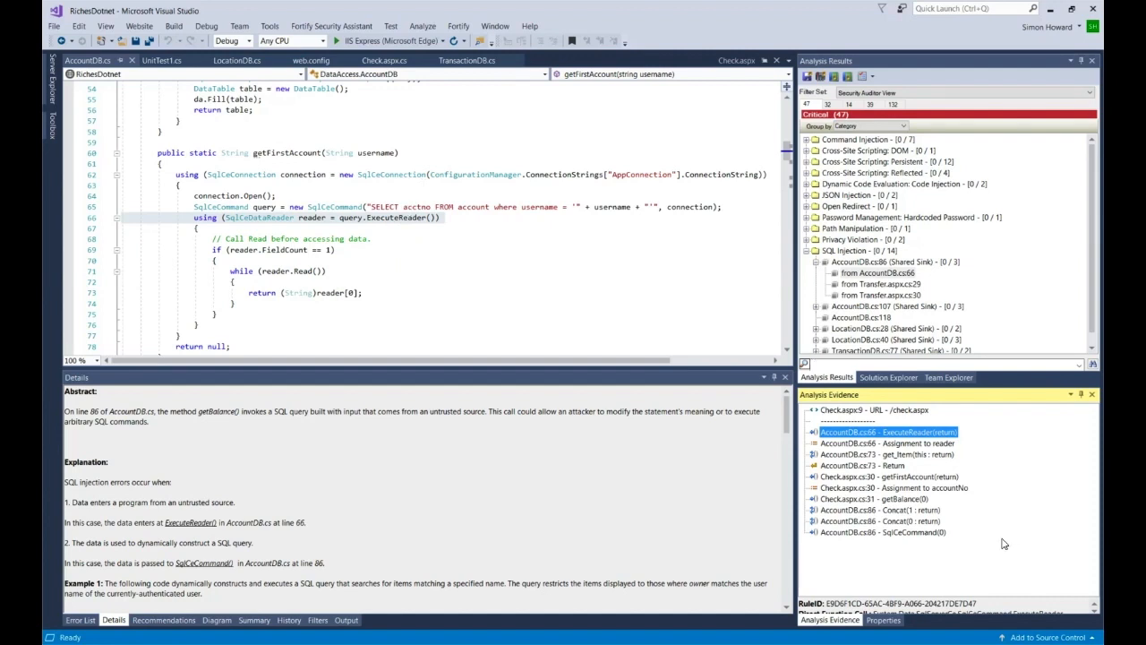
{"action": "mouse_move", "coordinate": [862, 195]}
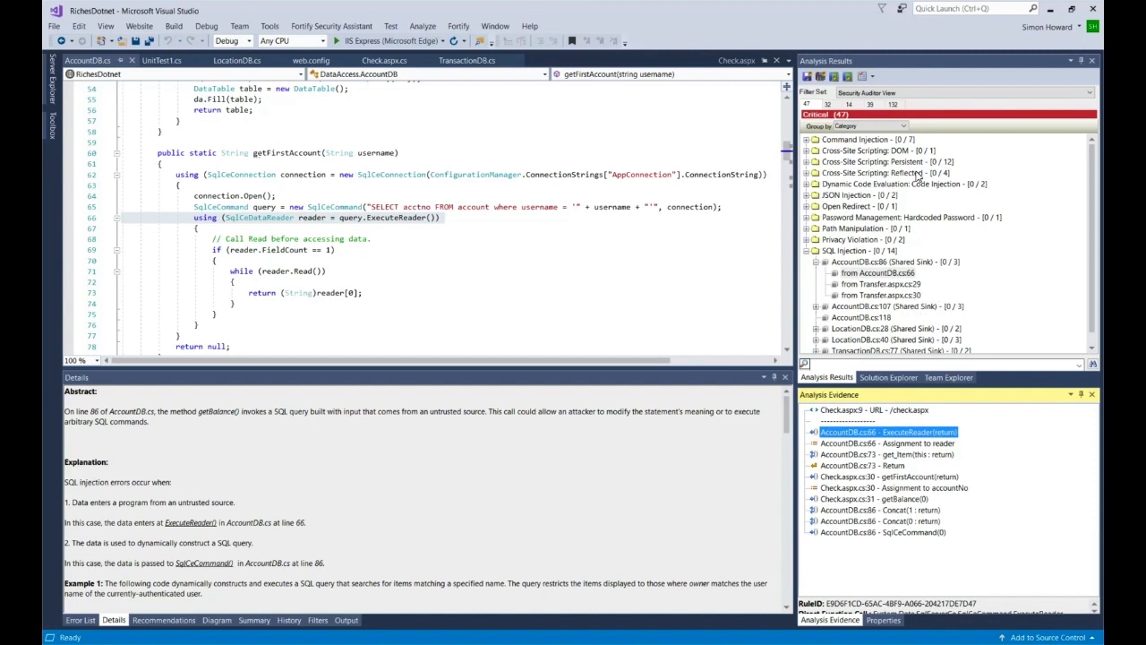
{"action": "mouse_move", "coordinate": [232, 560]}
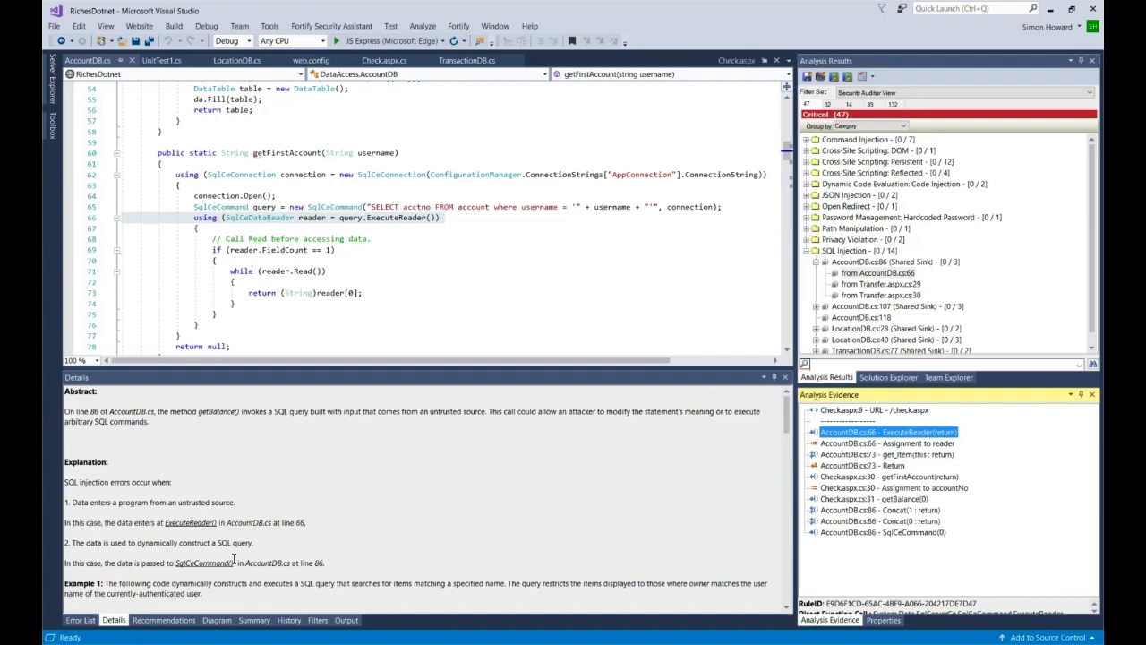
{"action": "mouse_move", "coordinate": [163, 620]}
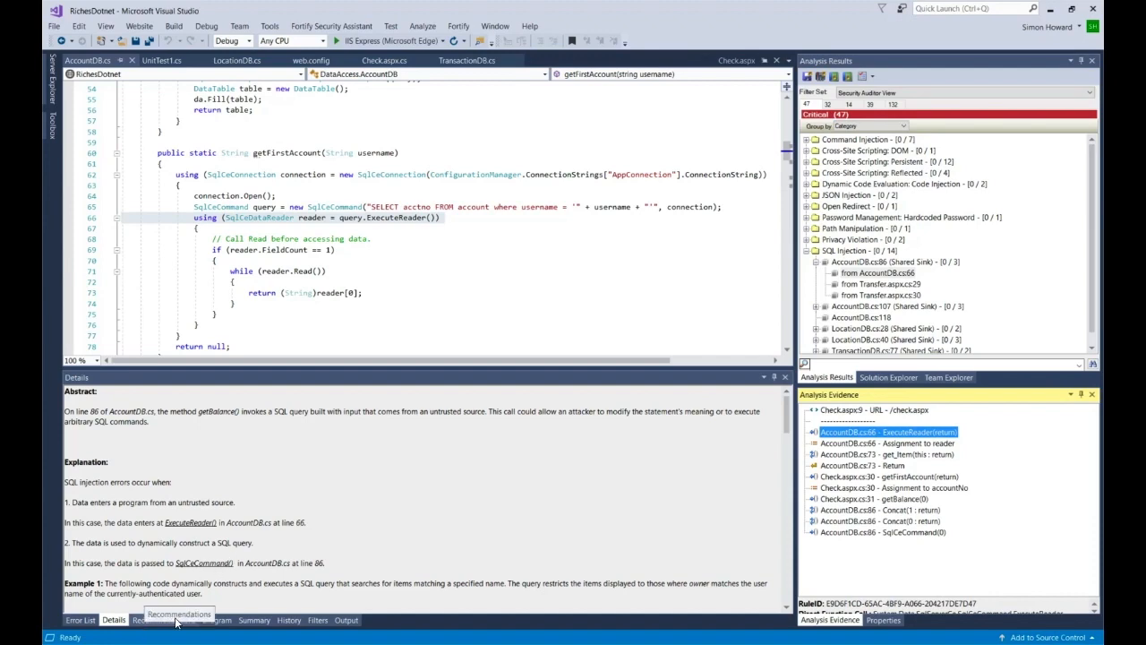
{"action": "left_click", "coordinate": [163, 619]}
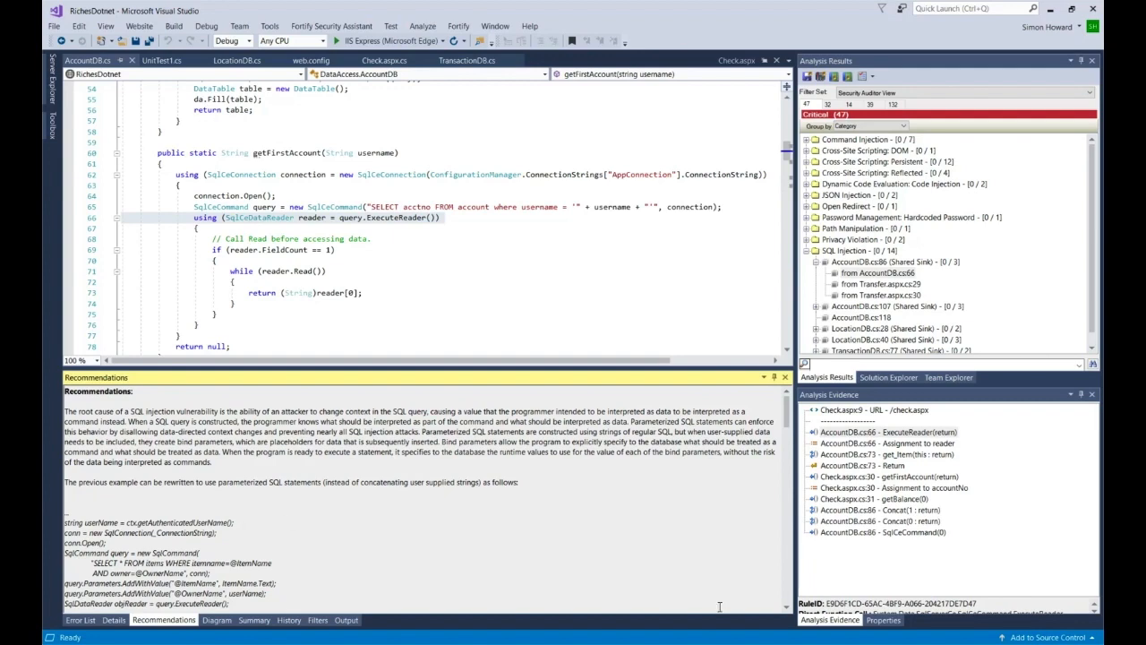
{"action": "scroll", "scroll_direction": "down", "scroll_amount": 3}
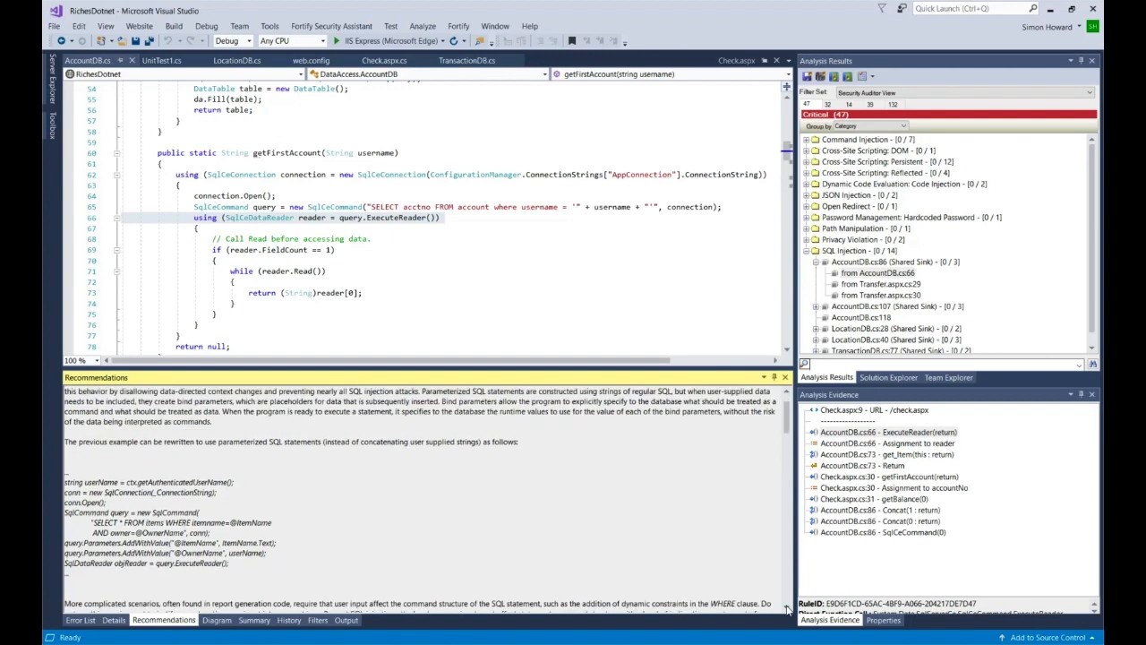
{"action": "scroll", "scroll_direction": "down", "scroll_amount": 3}
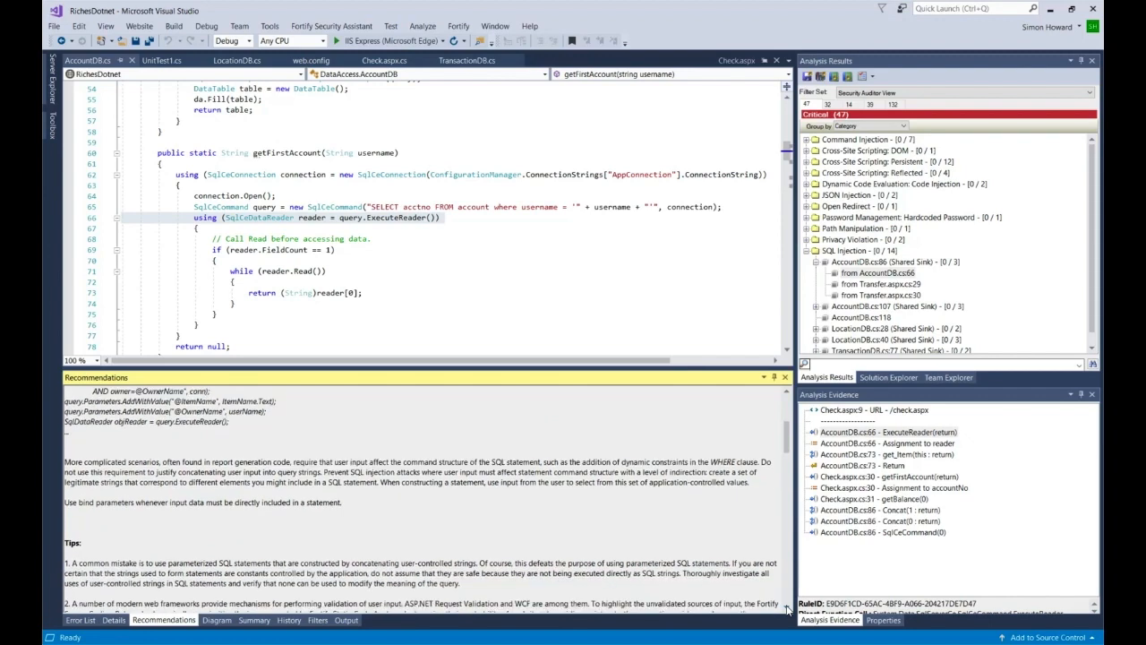
{"action": "scroll", "scroll_direction": "down", "scroll_amount": 3}
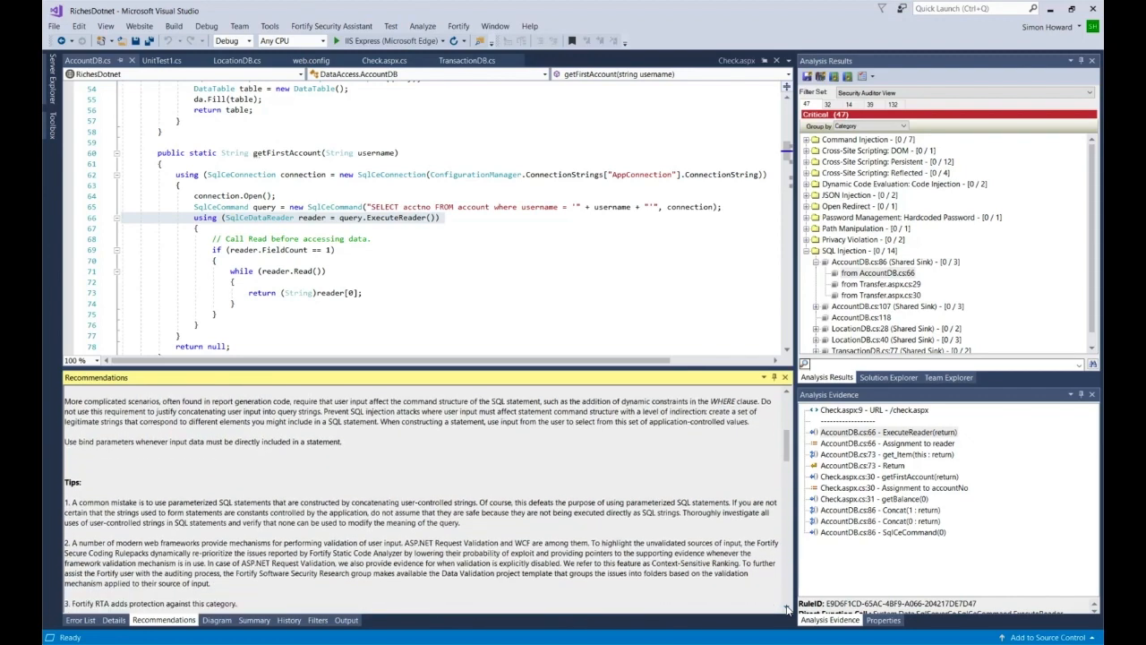
{"action": "scroll", "scroll_direction": "down", "scroll_amount": 3}
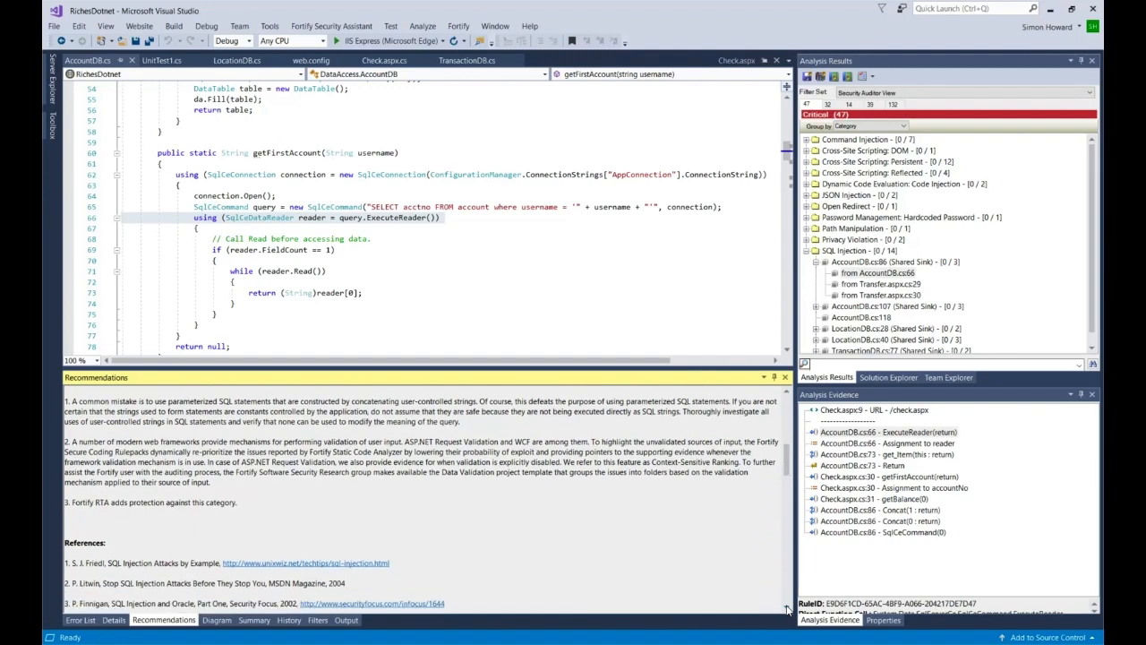
{"action": "scroll", "scroll_direction": "down", "scroll_amount": 3}
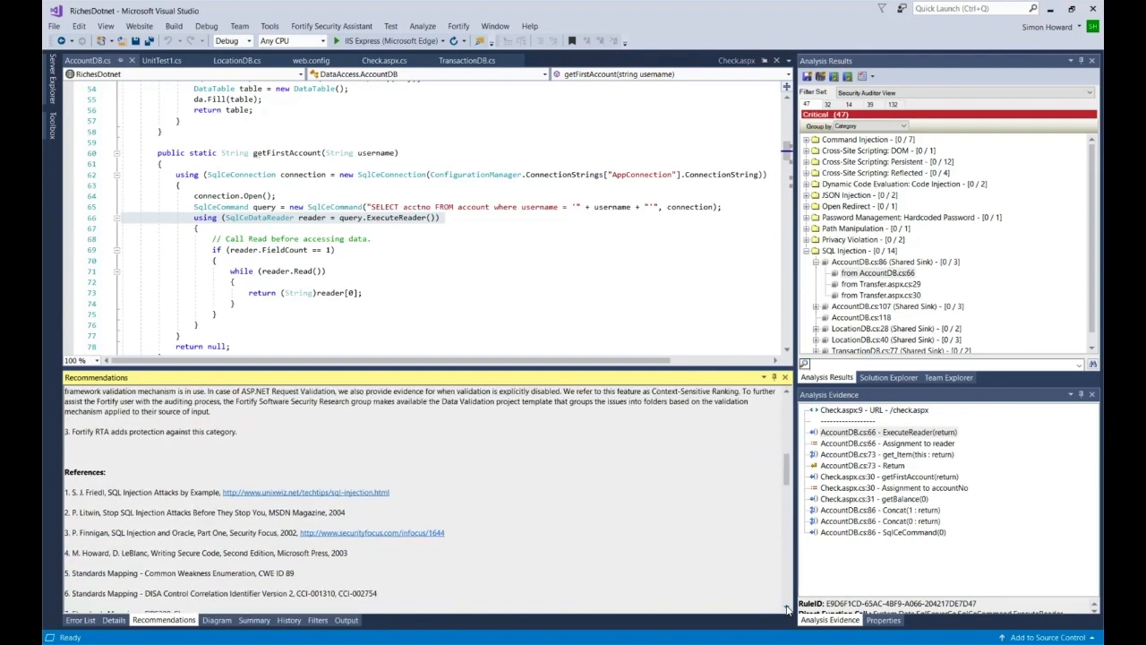
{"action": "scroll", "scroll_direction": "down", "scroll_amount": 3}
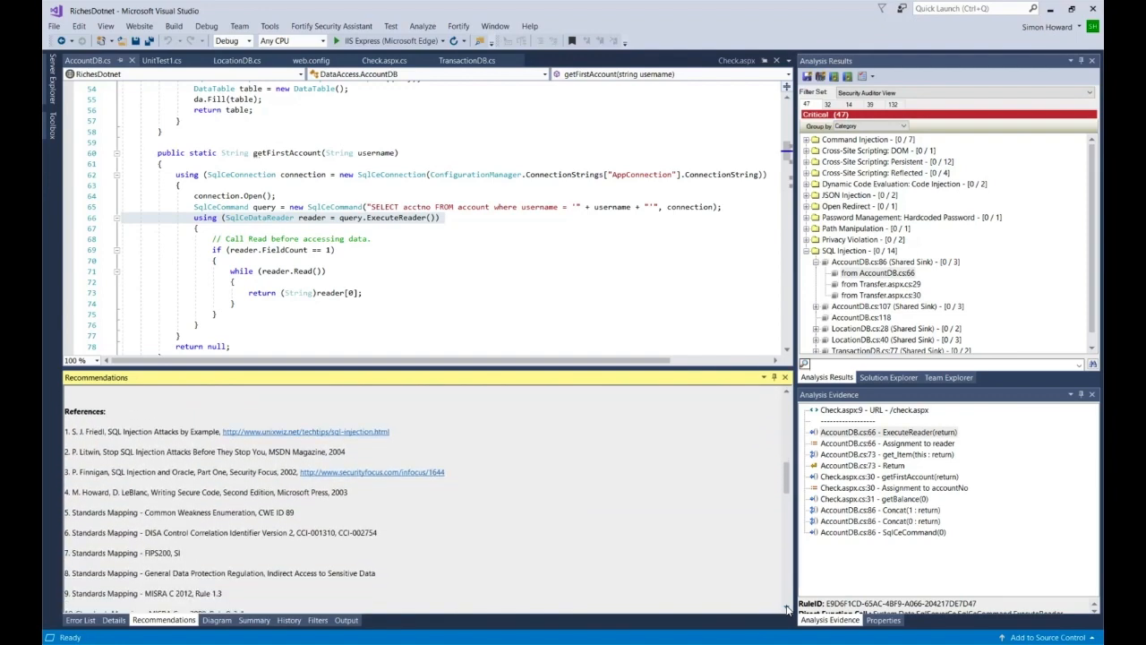
{"action": "scroll", "scroll_direction": "down", "scroll_amount": 3}
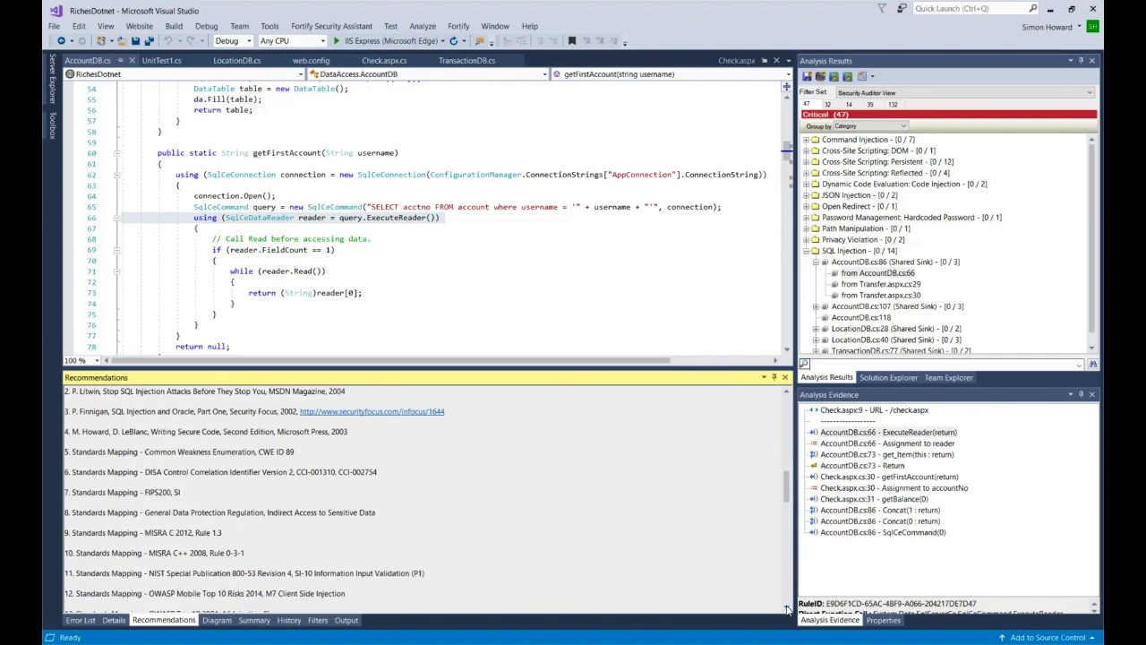
{"action": "scroll", "scroll_direction": "down", "scroll_amount": 3}
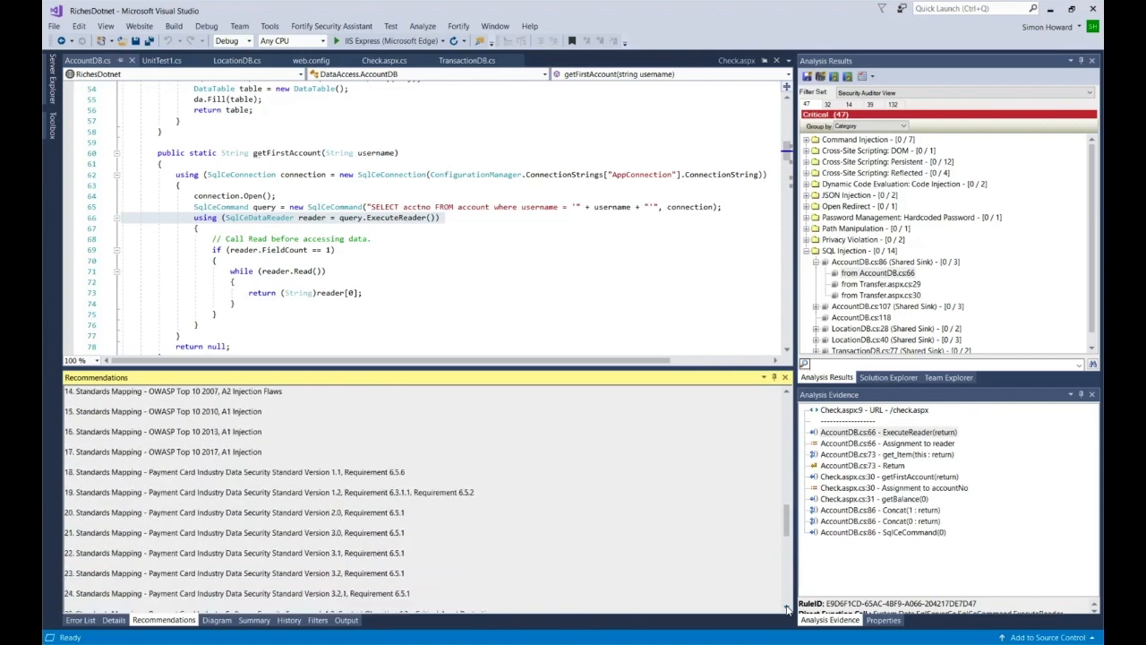
{"action": "scroll", "scroll_direction": "down", "scroll_amount": 3}
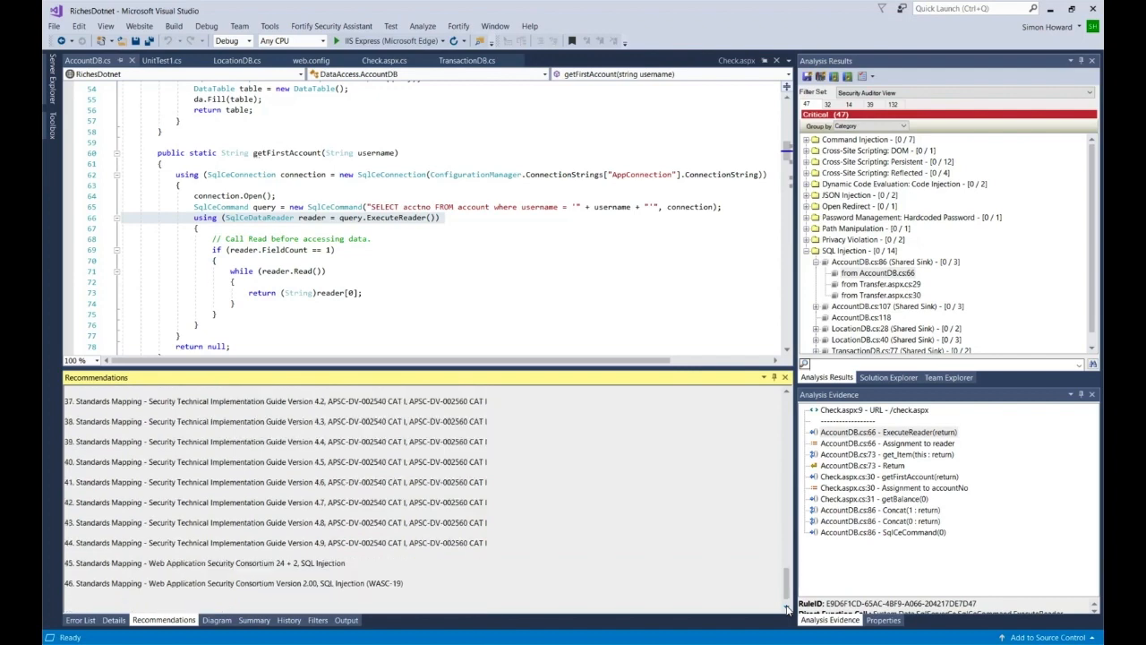
{"action": "scroll", "scroll_direction": "down", "scroll_amount": 3}
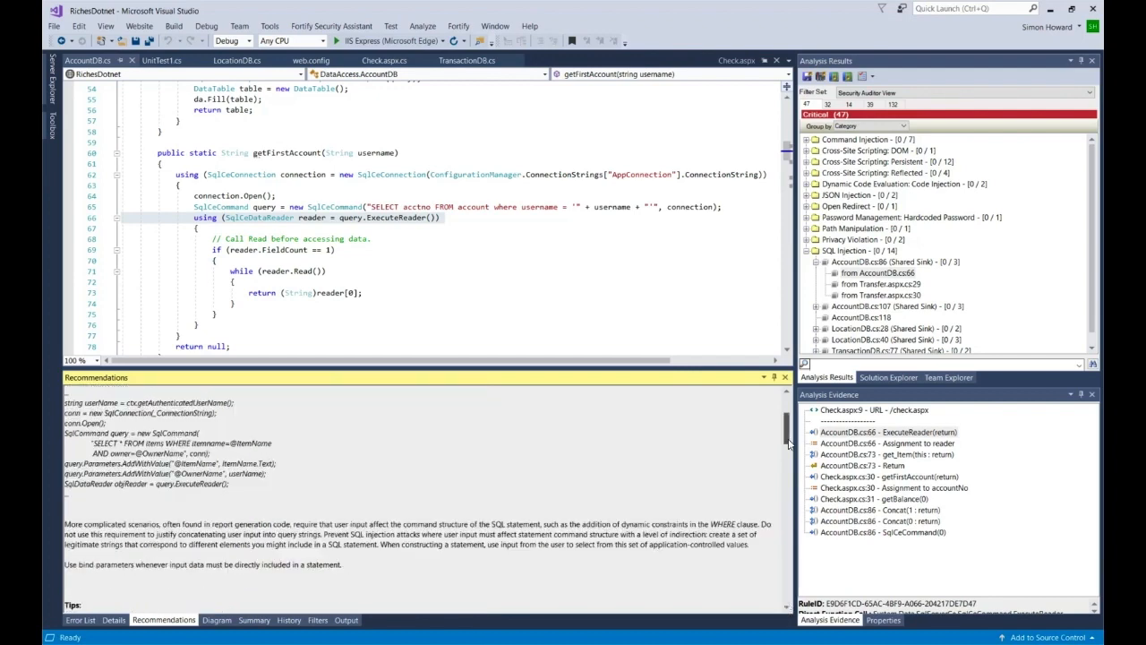
{"action": "scroll", "scroll_direction": "up", "scroll_amount": 3}
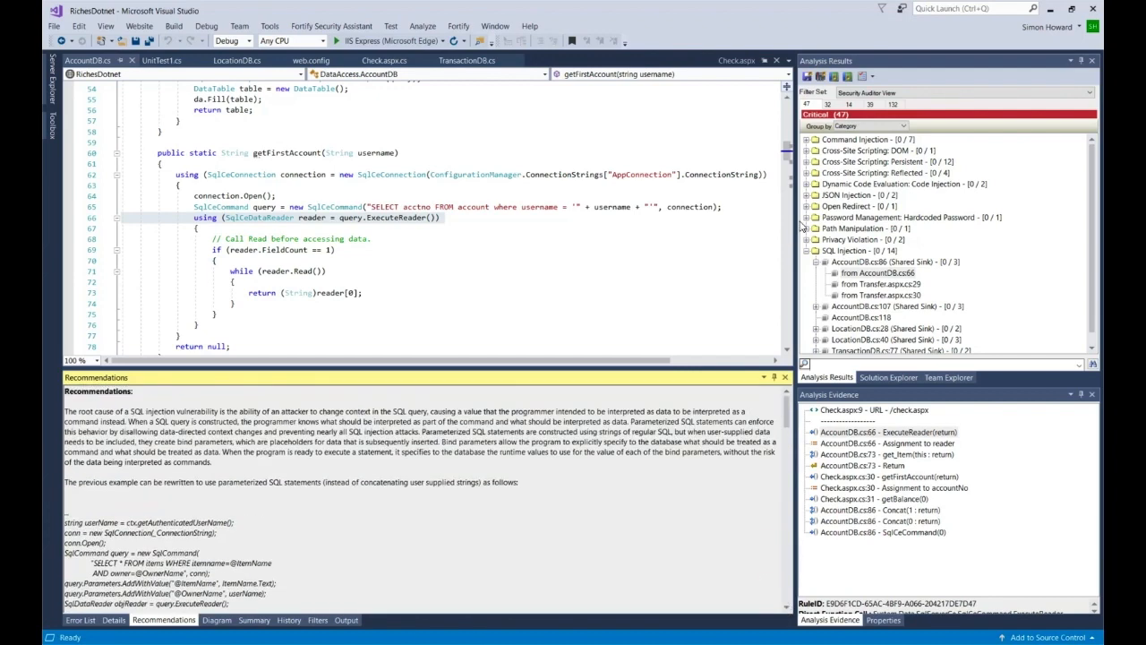
- View the SQL Injection data-flow diagram, then the issue's empty History tab
{"action": "left_click", "coordinate": [217, 619]}
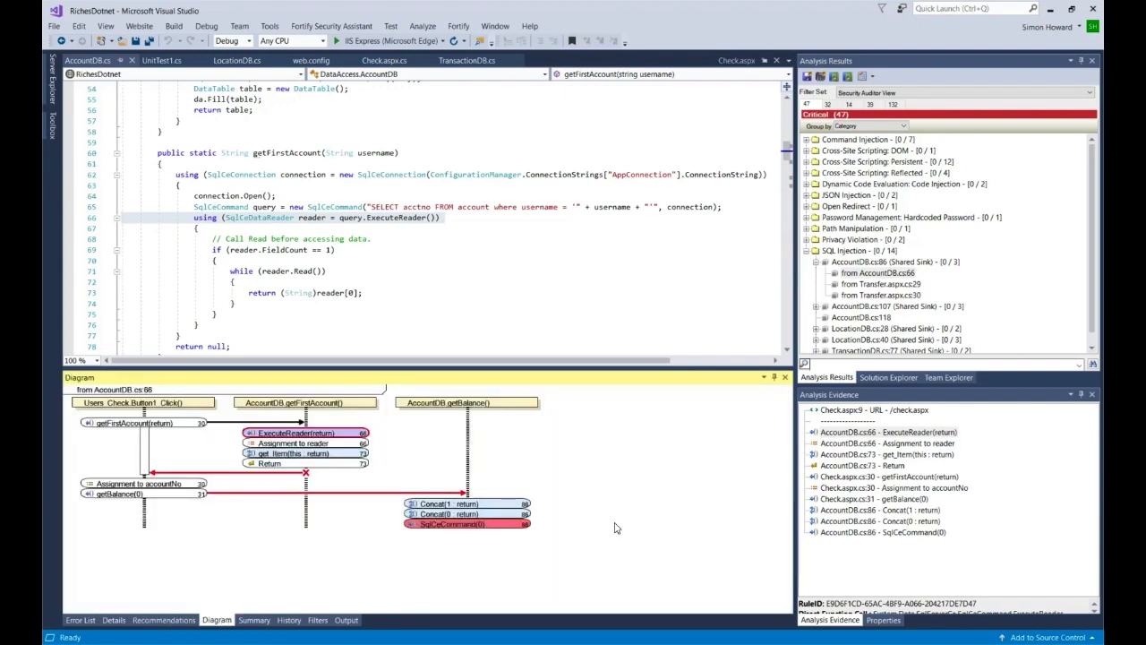
{"action": "mouse_move", "coordinate": [882, 531]}
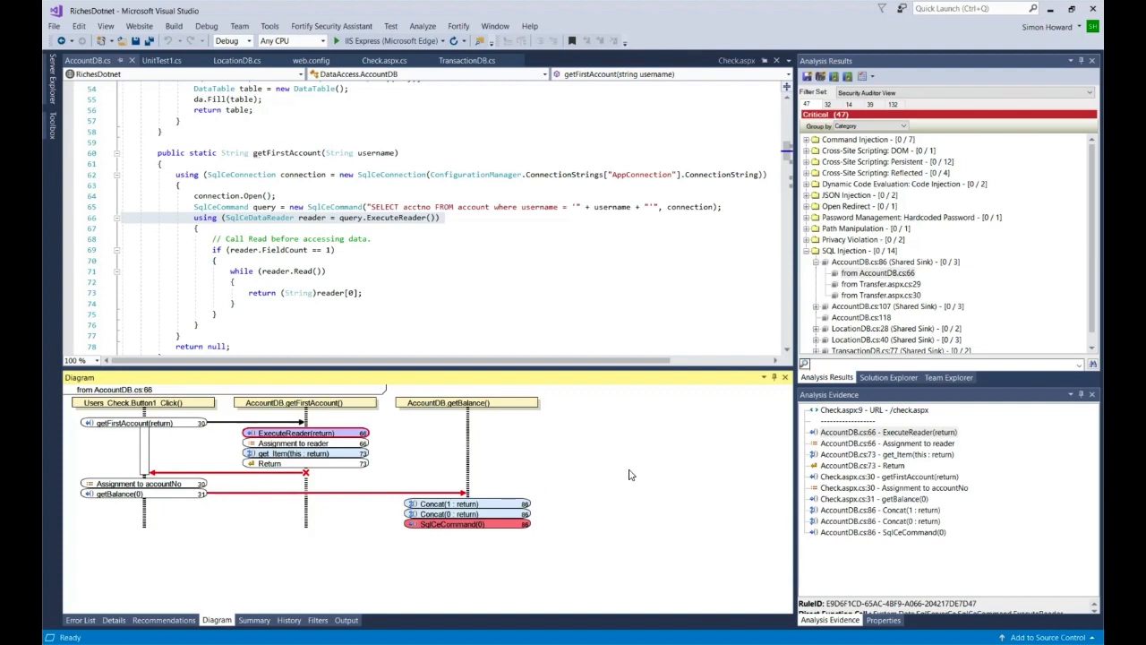
{"action": "mouse_move", "coordinate": [430, 591]}
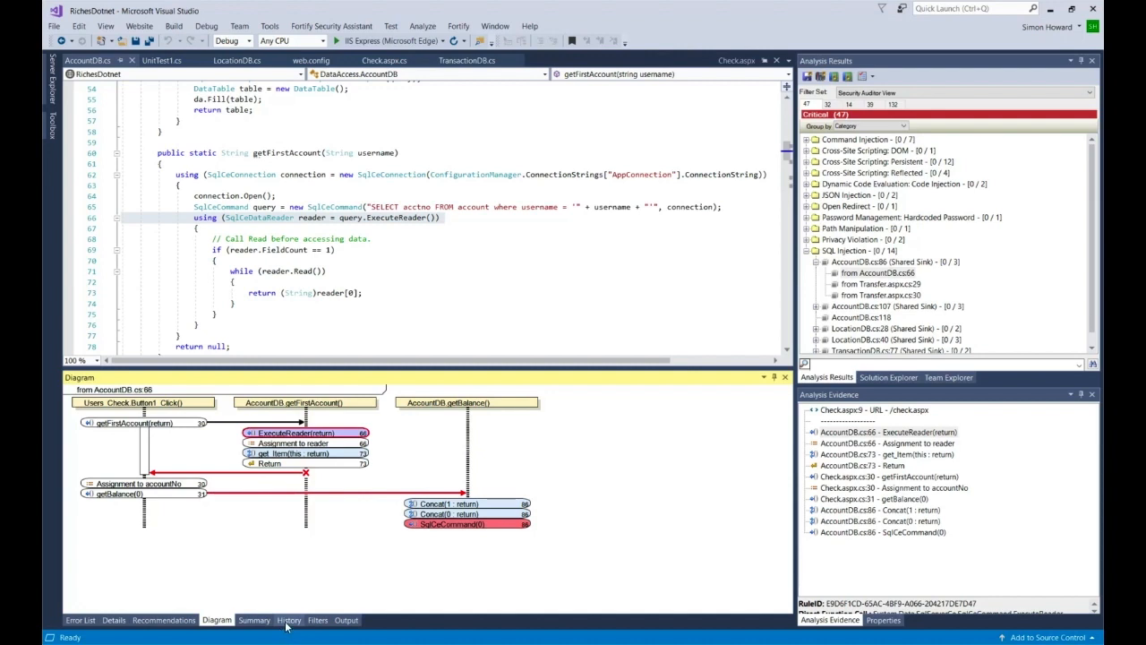
{"action": "left_click", "coordinate": [288, 619]}
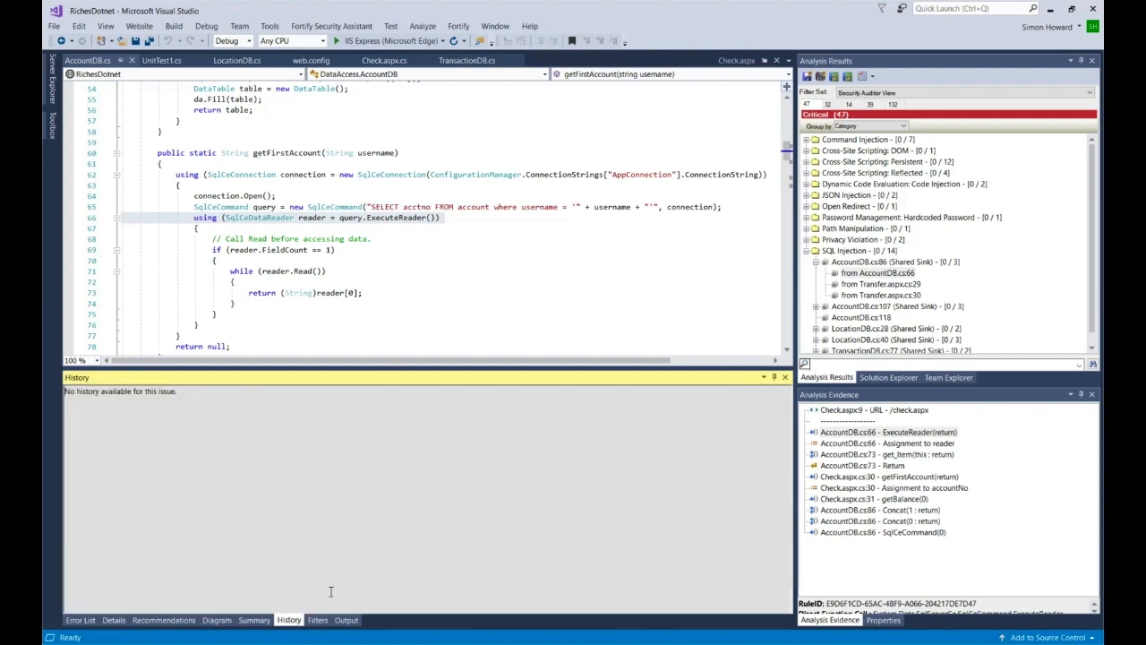
- Set the AccountDB.cs:66 trace's Analysis to Exploitable and save a comment saying it looks like an issue
{"action": "left_click", "coordinate": [254, 619]}
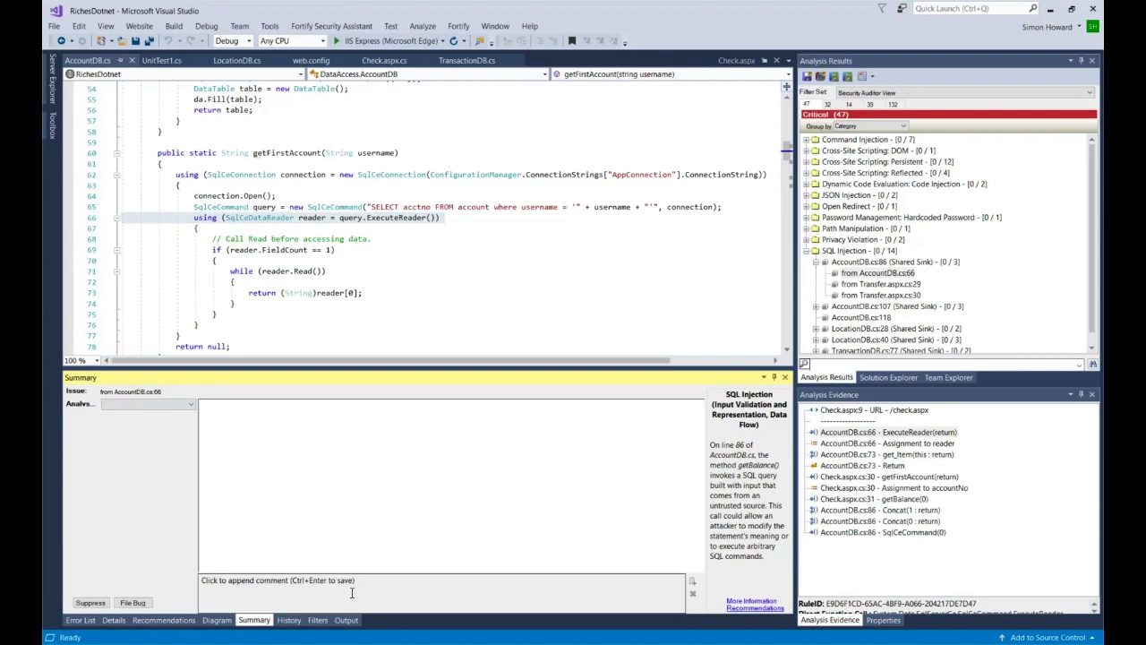
{"action": "left_click", "coordinate": [188, 404]}
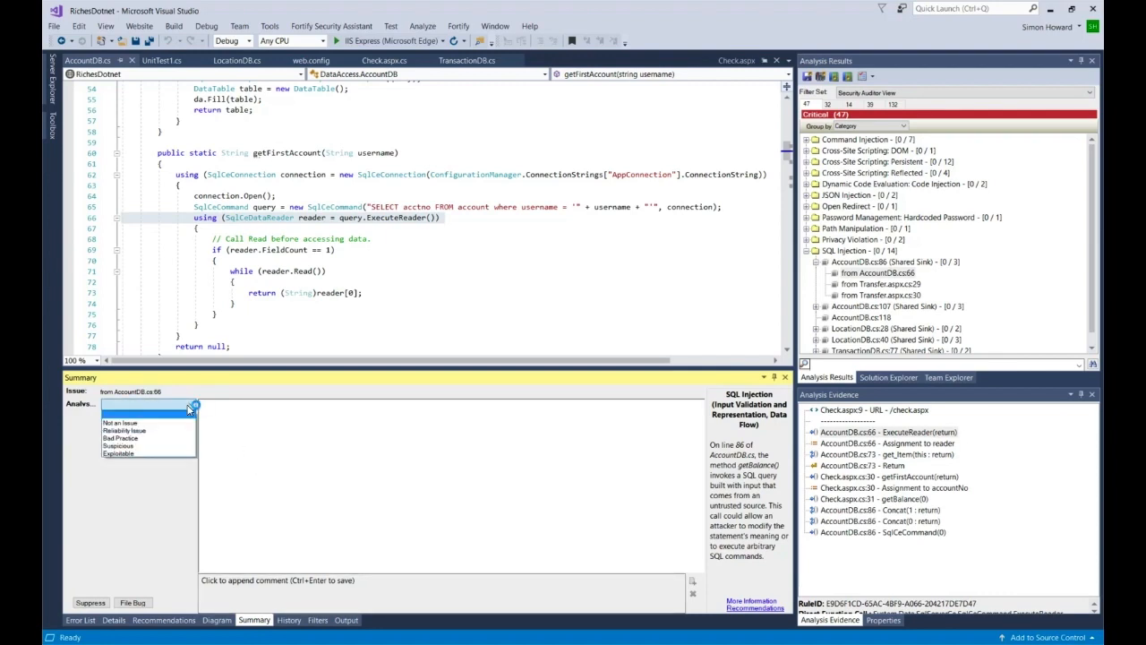
{"action": "left_click", "coordinate": [117, 453]}
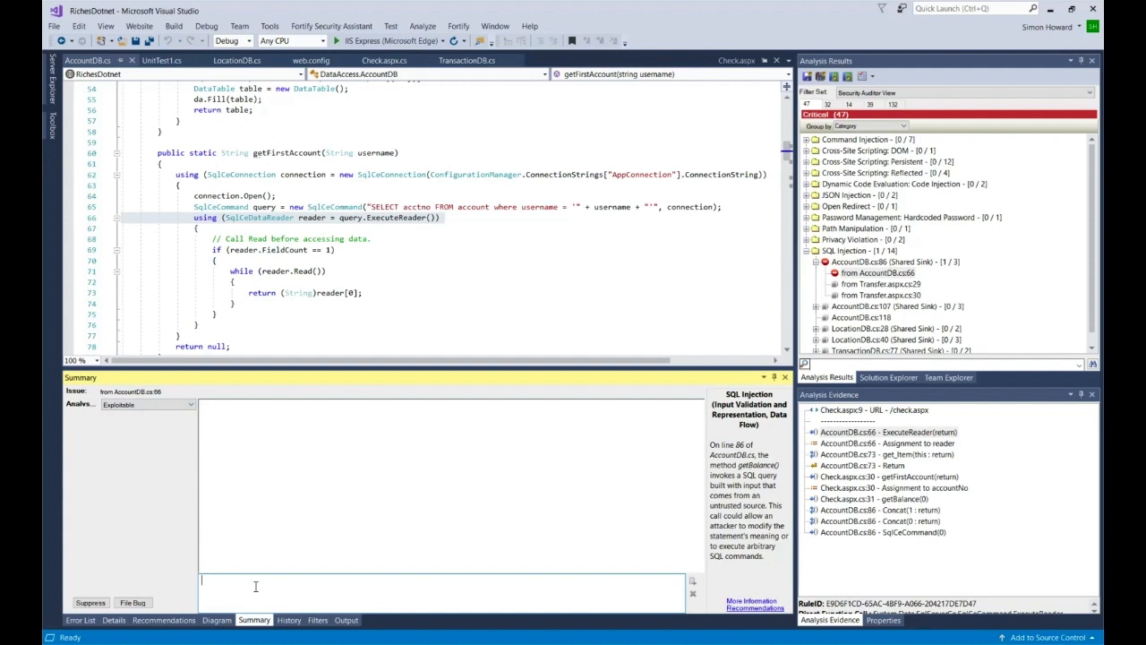
{"action": "type", "text": "1"}
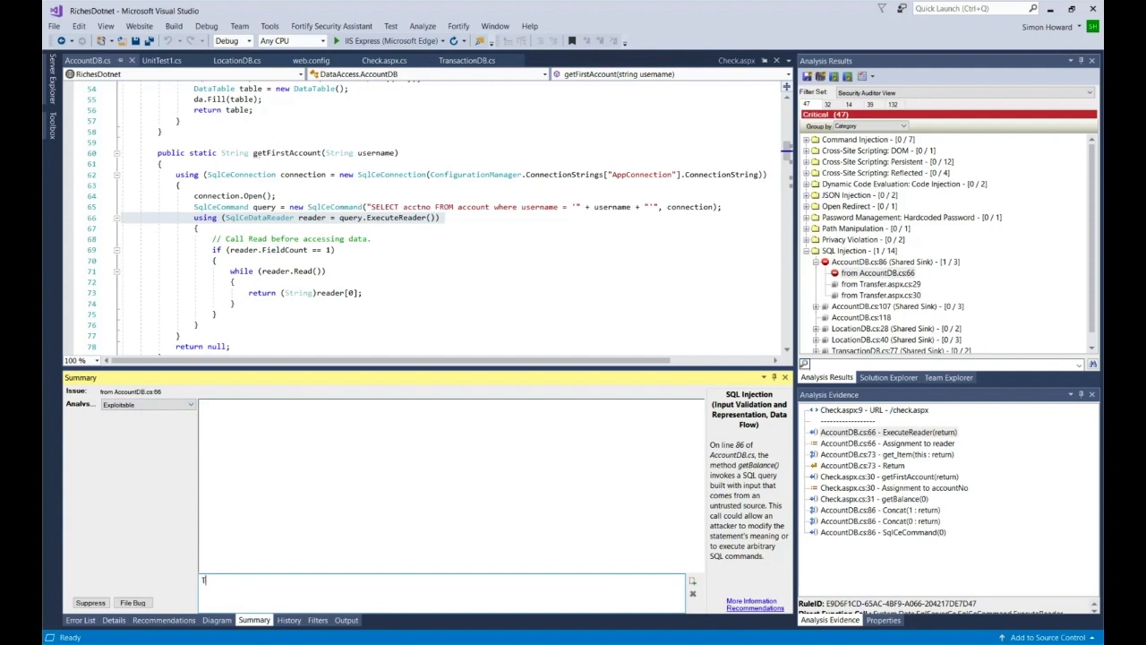
{"action": "type", "text": "This definitely"}
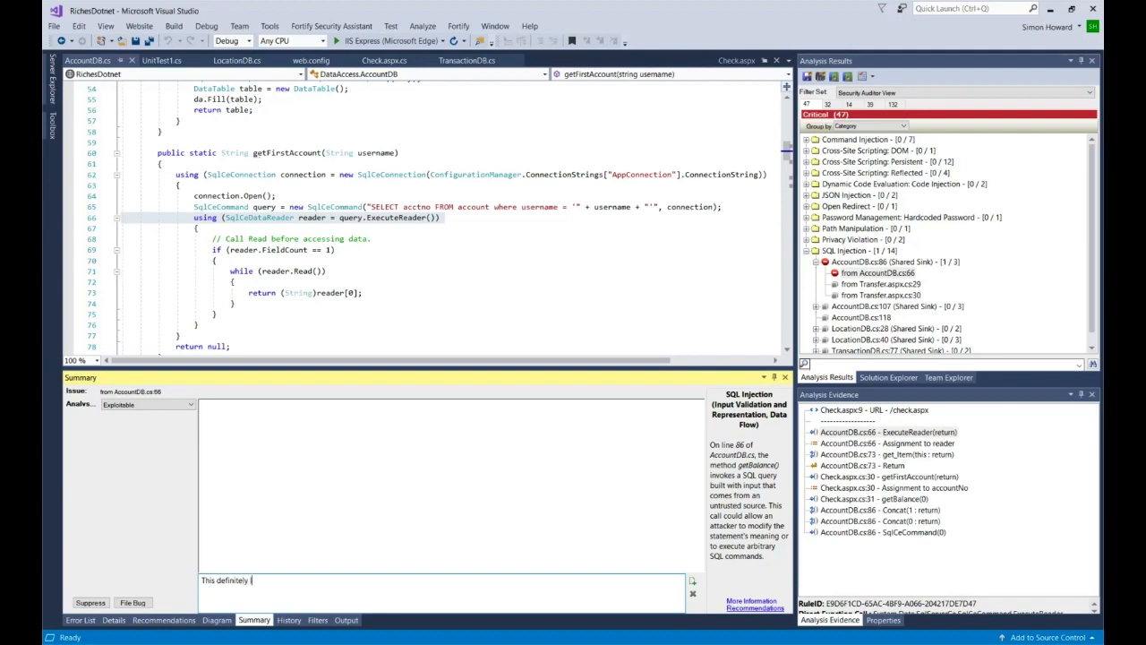
{"action": "type", "text": "looks like"}
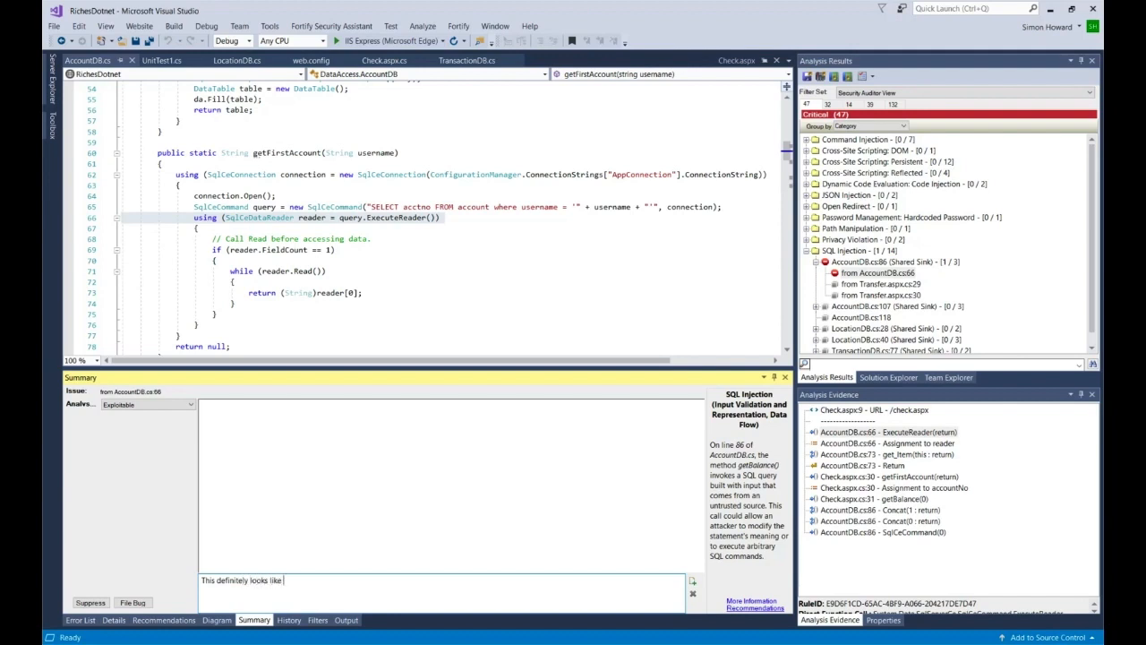
{"action": "type", "text": "an issue"}
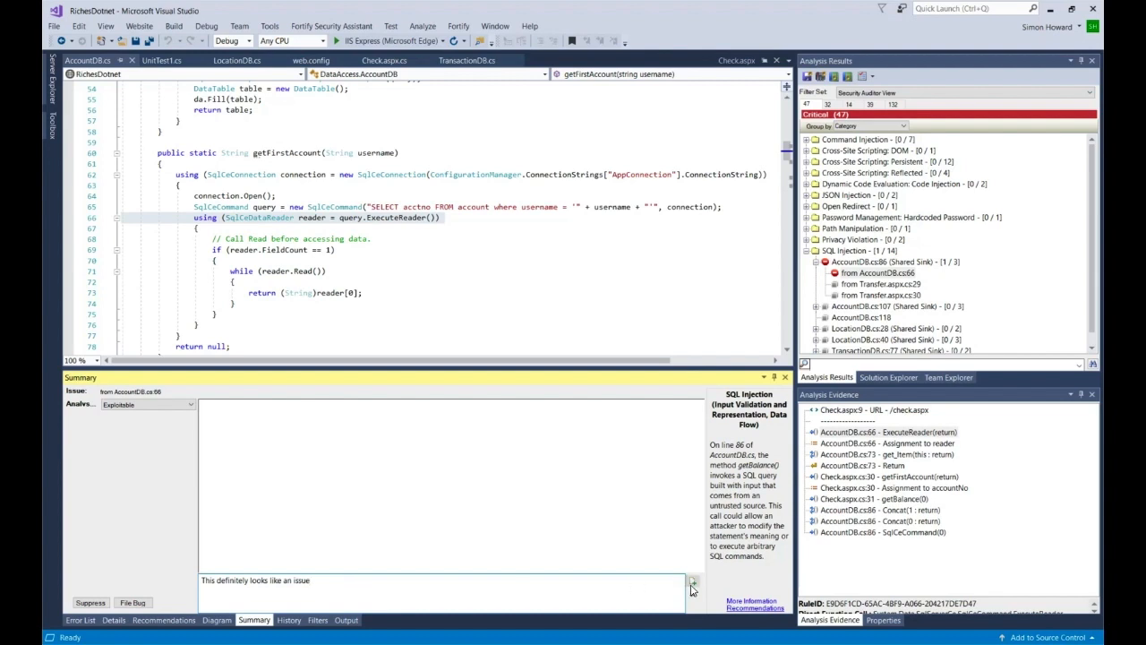
{"action": "left_click", "coordinate": [692, 582]}
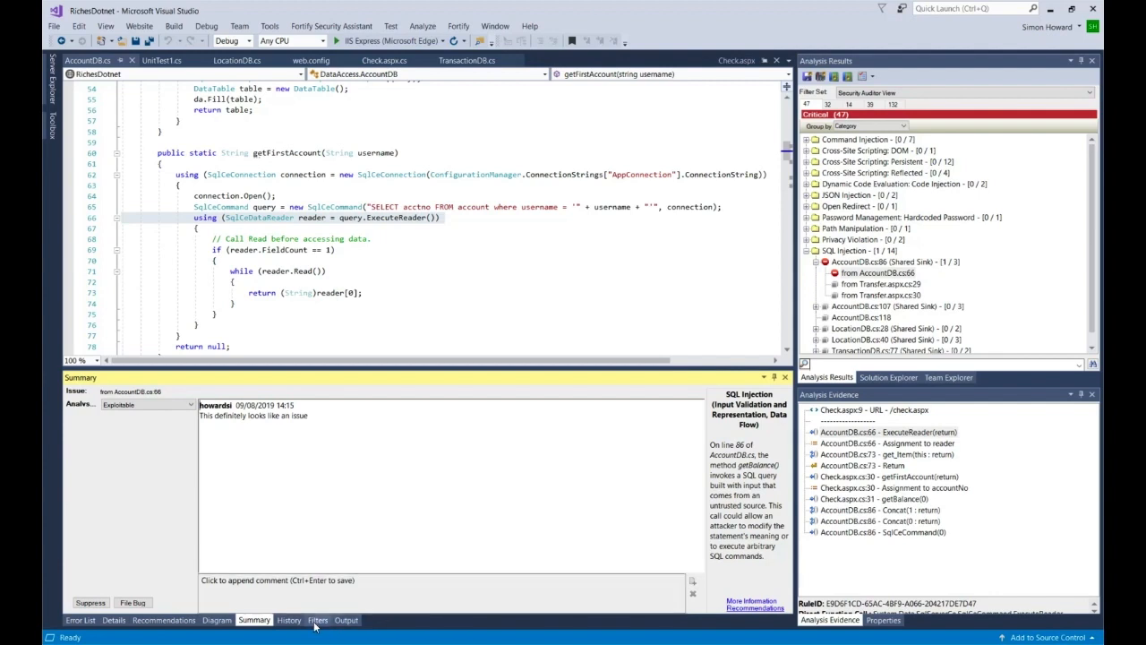
- Show the Folder Filters and open the 'contains critical' rule targeting the Critical folder
{"action": "left_click", "coordinate": [318, 620]}
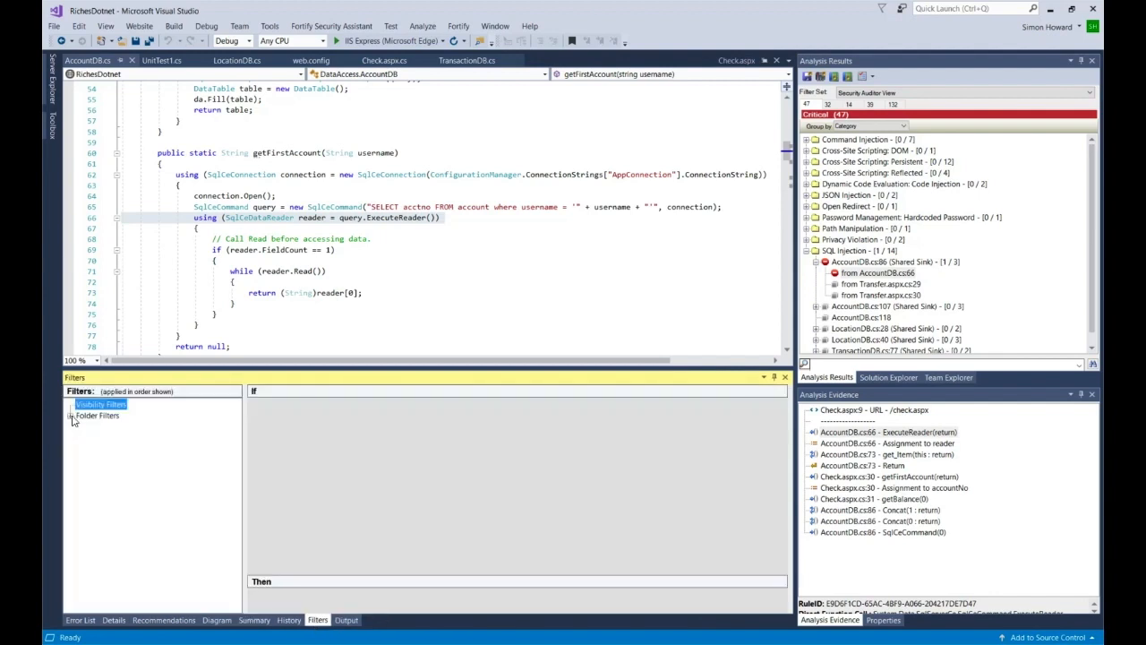
{"action": "left_click", "coordinate": [70, 415]}
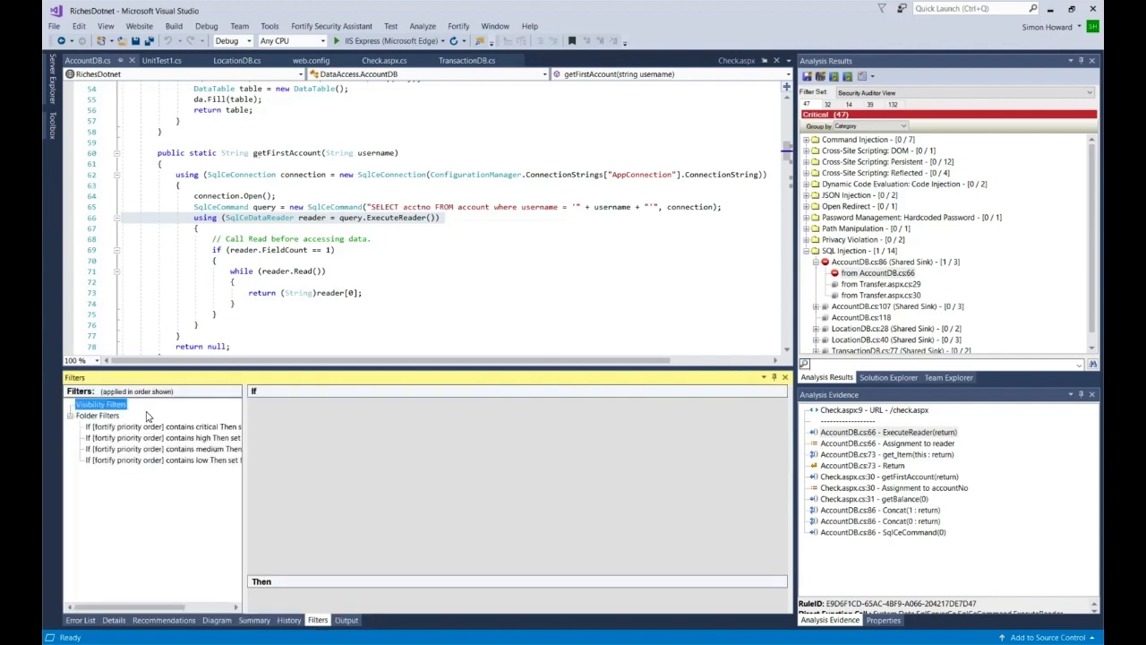
{"action": "mouse_move", "coordinate": [215, 522]}
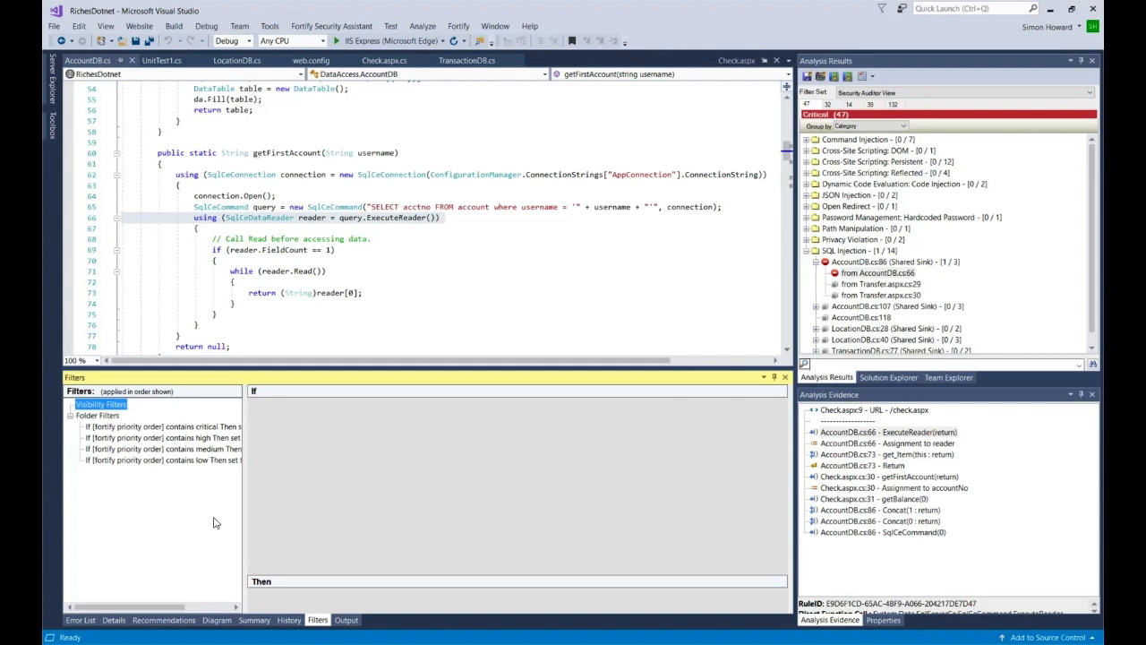
{"action": "mouse_move", "coordinate": [197, 512]}
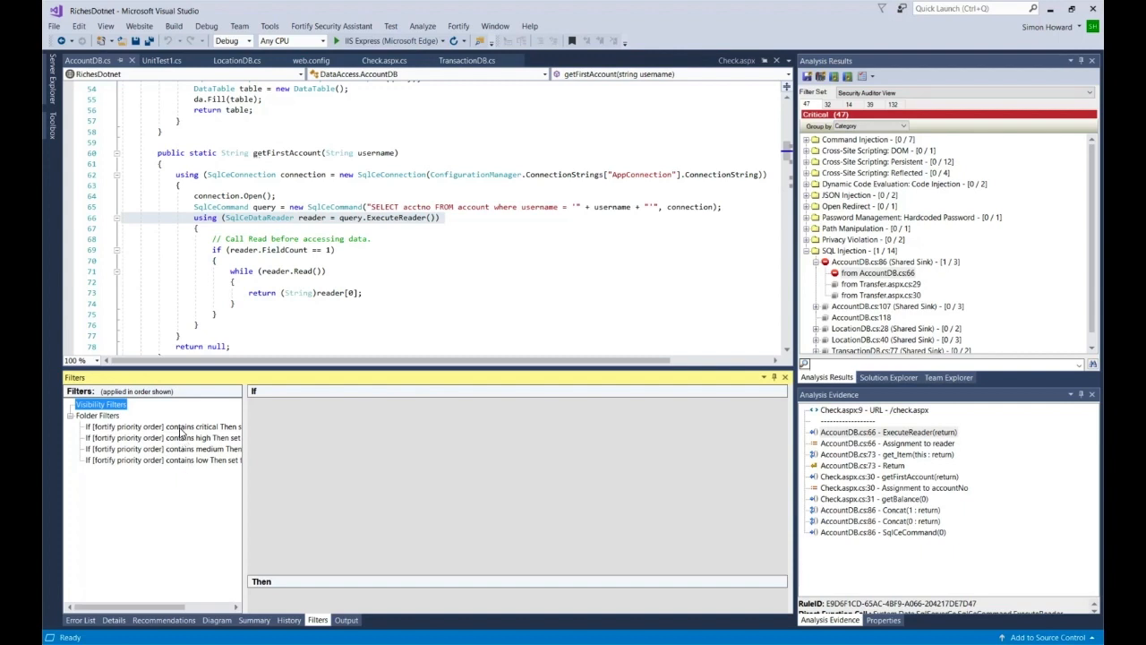
{"action": "left_click", "coordinate": [161, 426]}
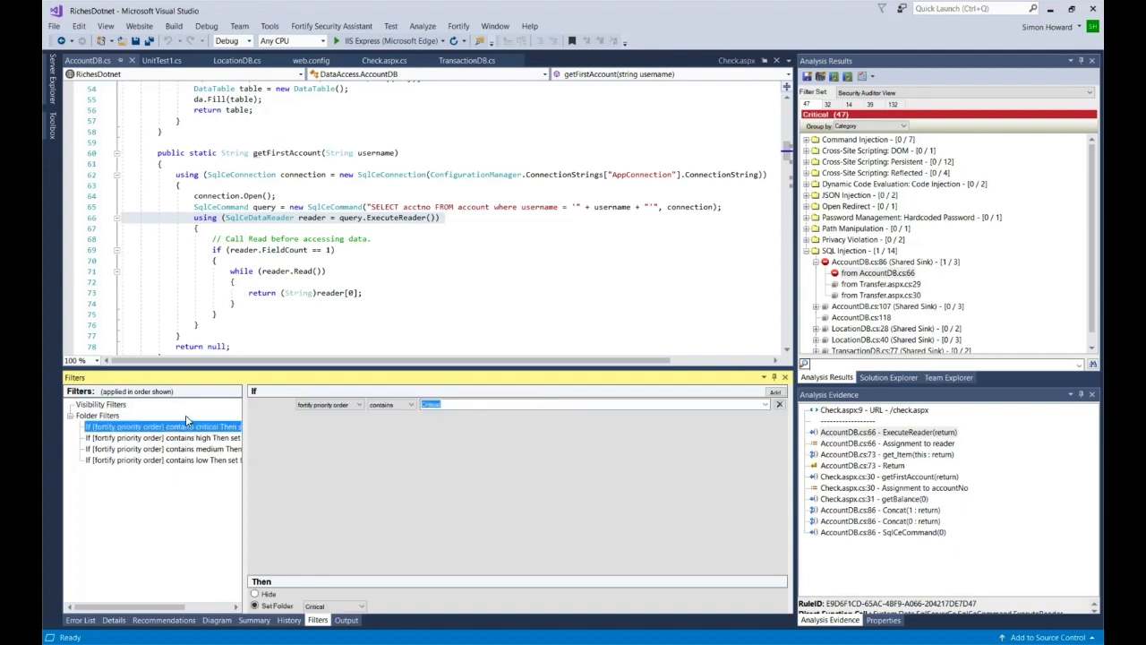
{"action": "mouse_move", "coordinate": [776, 448]}
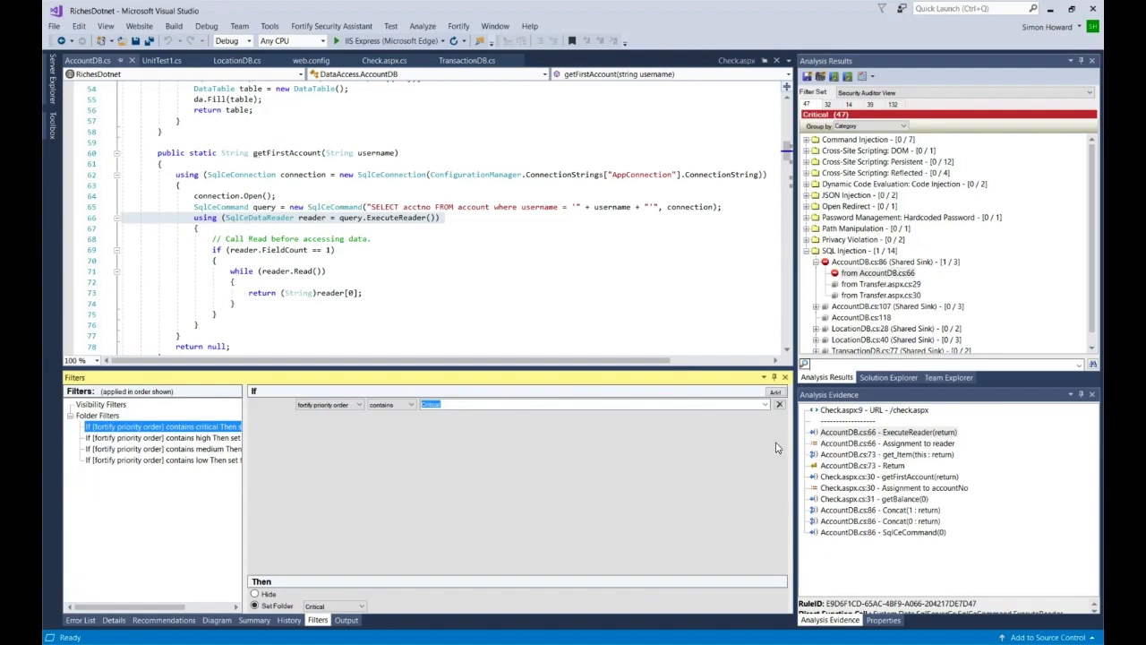
{"action": "mouse_move", "coordinate": [856, 447]}
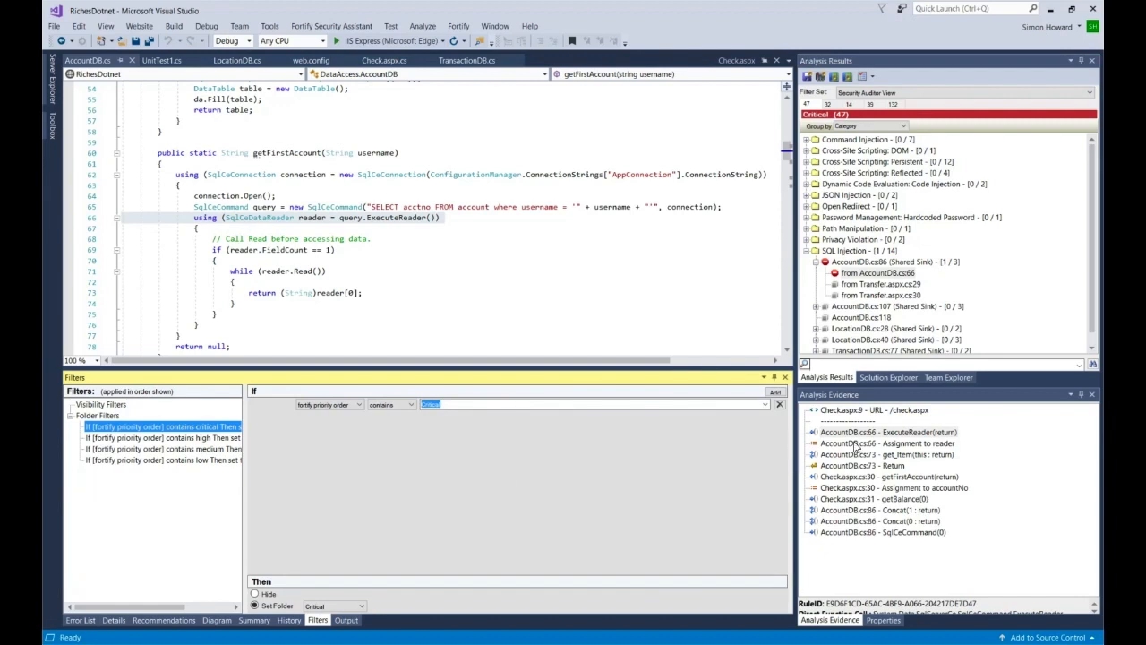
- Open the Analysis Results options menu for removed, suppressed, hidden and own issues
{"action": "left_click", "coordinate": [864, 76]}
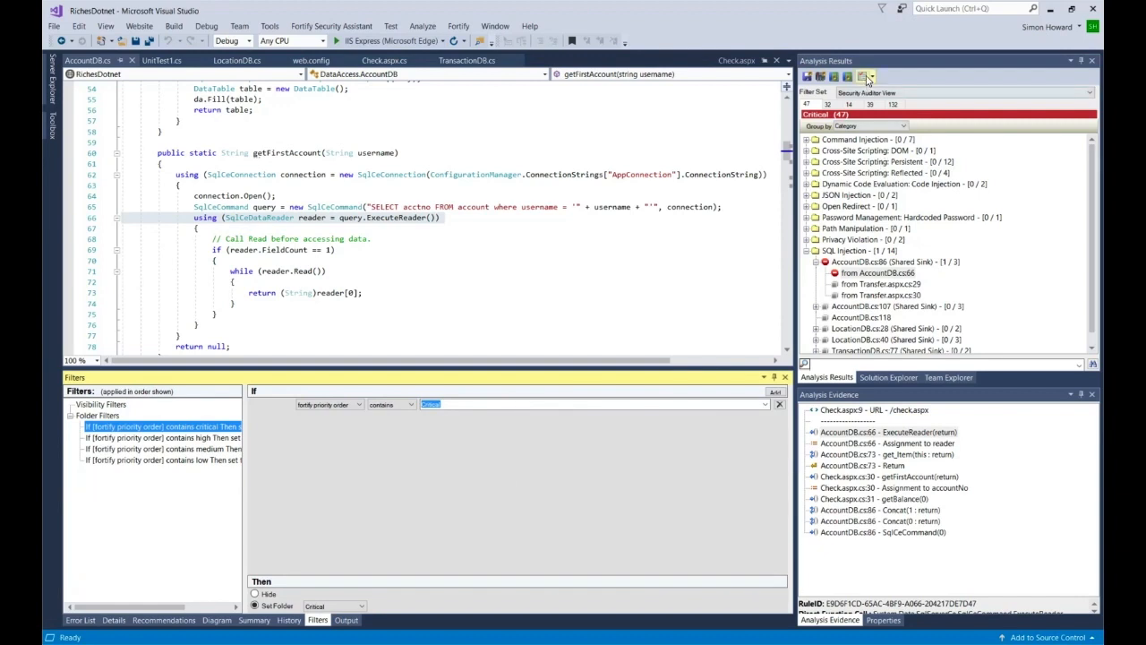
{"action": "left_click", "coordinate": [863, 76]}
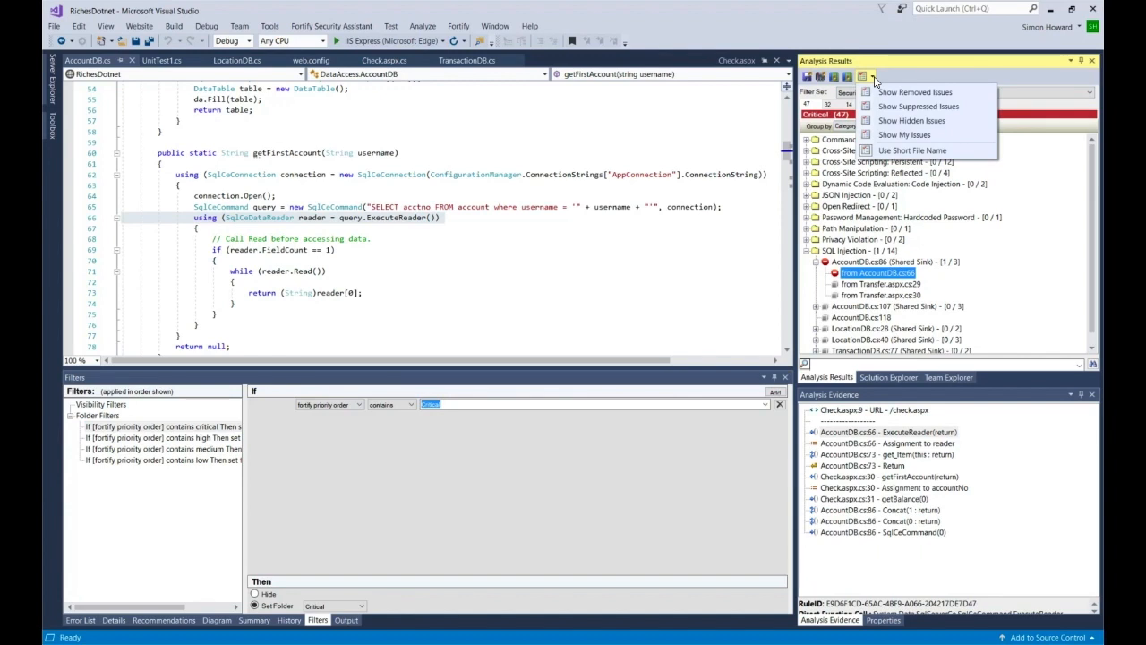
{"action": "mouse_move", "coordinate": [911, 120]}
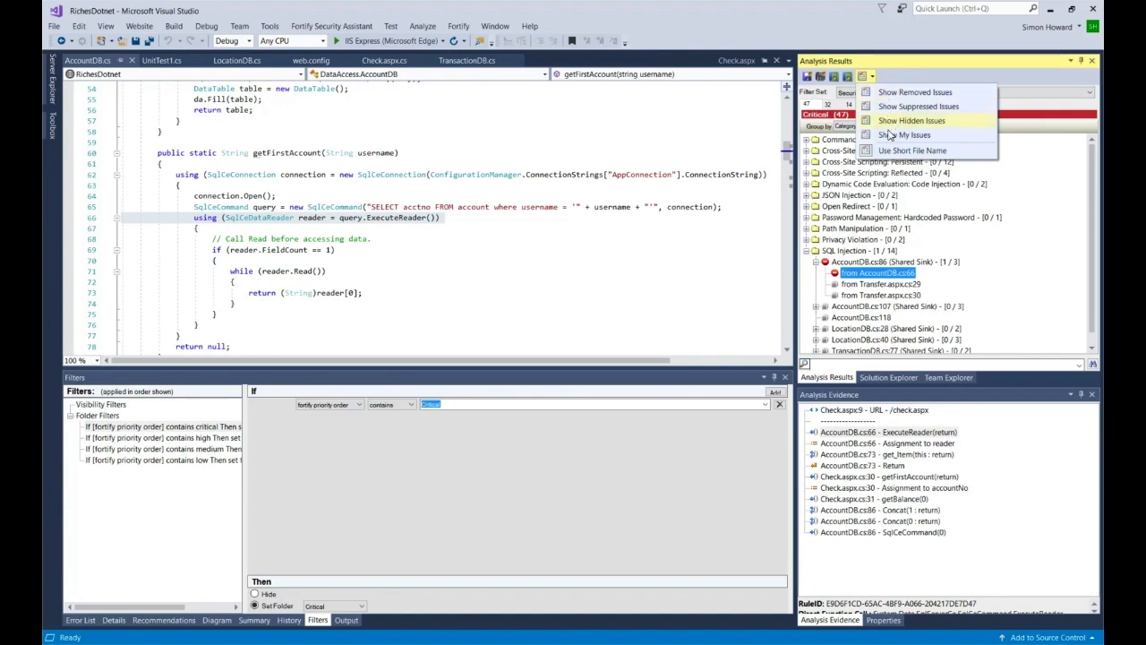
{"action": "mouse_move", "coordinate": [925, 65]}
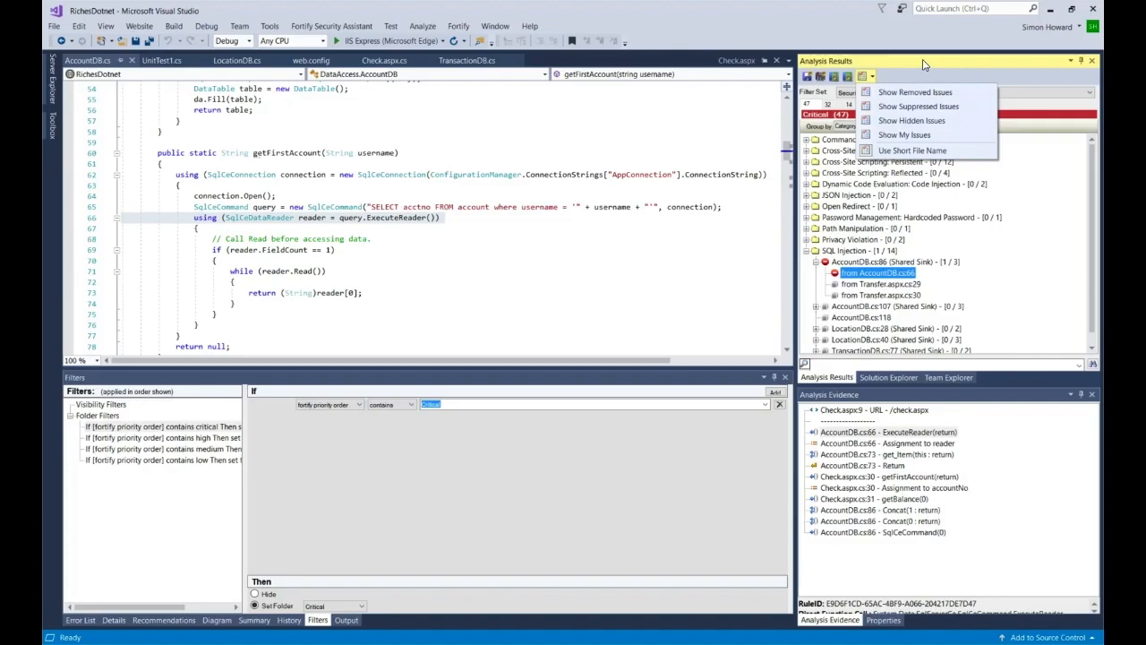